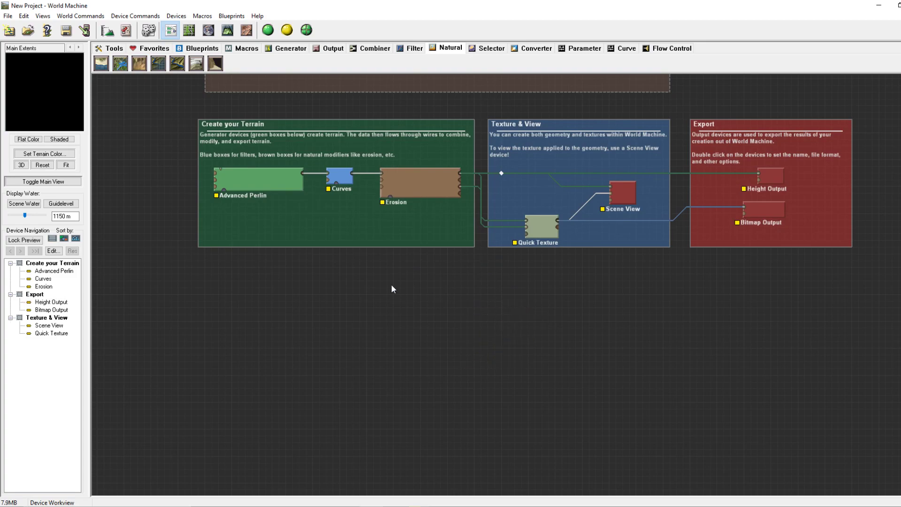
mouse_move(333, 234)
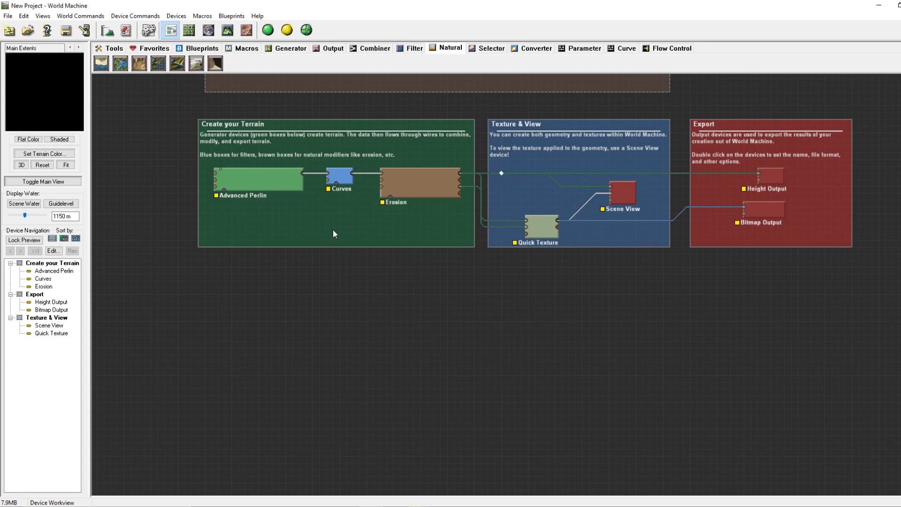
mouse_move(290, 72)
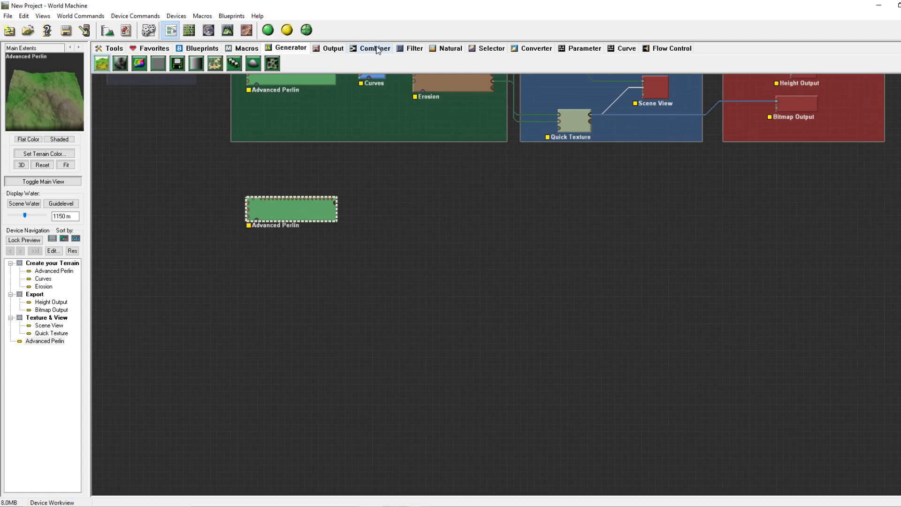
Step: Wire the Advanced Perlin output into a Combiner, then browse Filter, Natural and Generator devices
left_click(374, 48)
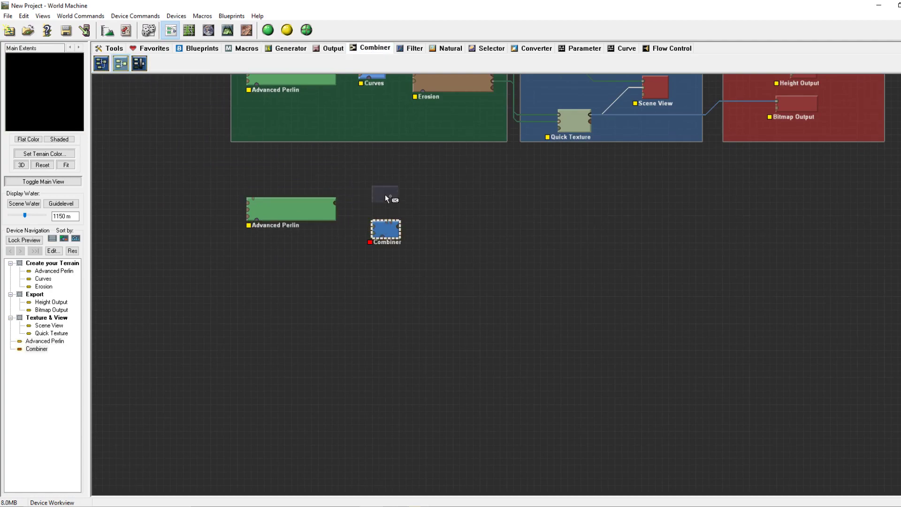
left_click_drag(338, 201, 376, 230)
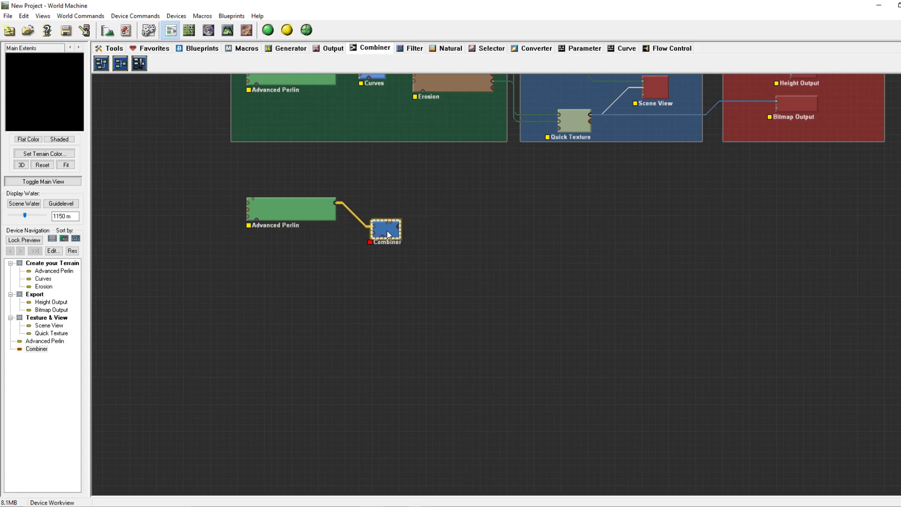
left_click(412, 48)
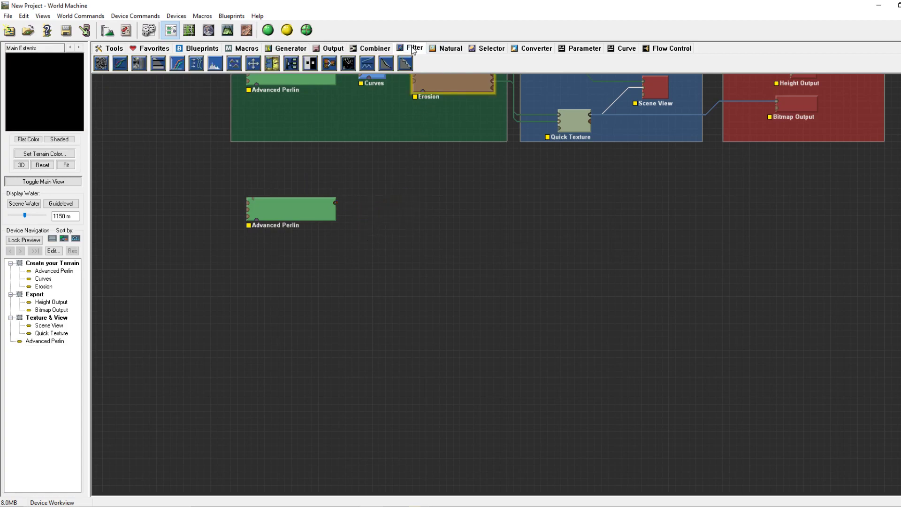
left_click(450, 47)
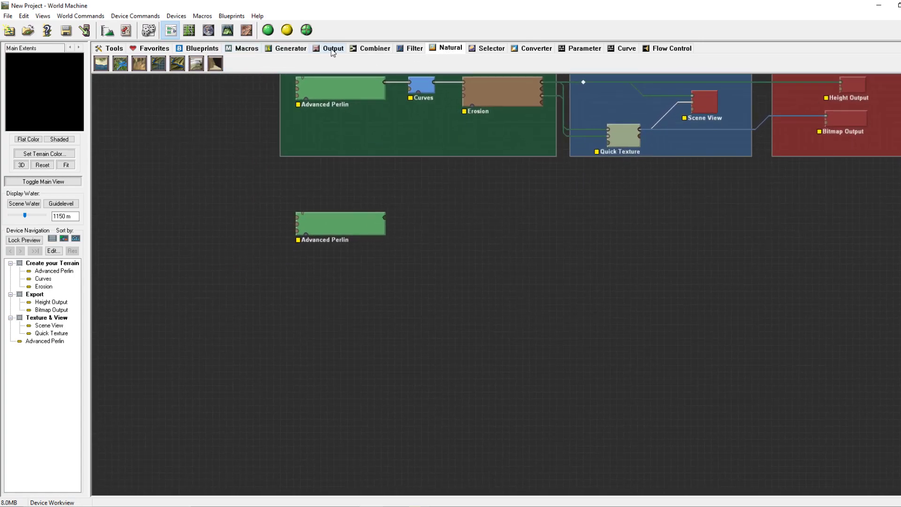
left_click(291, 48)
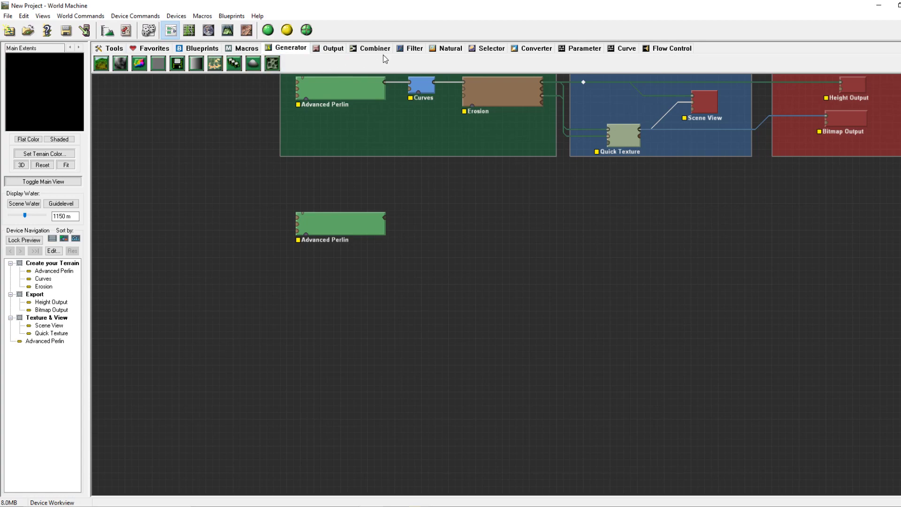
mouse_move(333, 48)
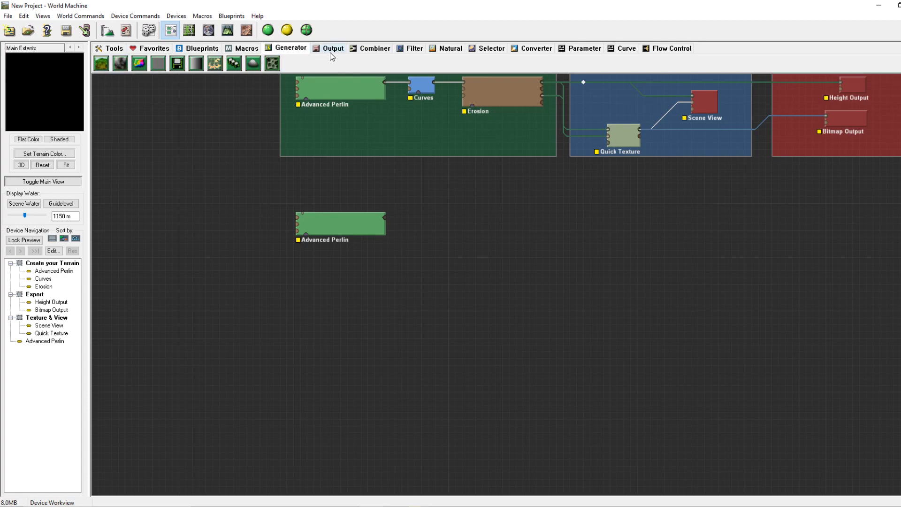
left_click(413, 48)
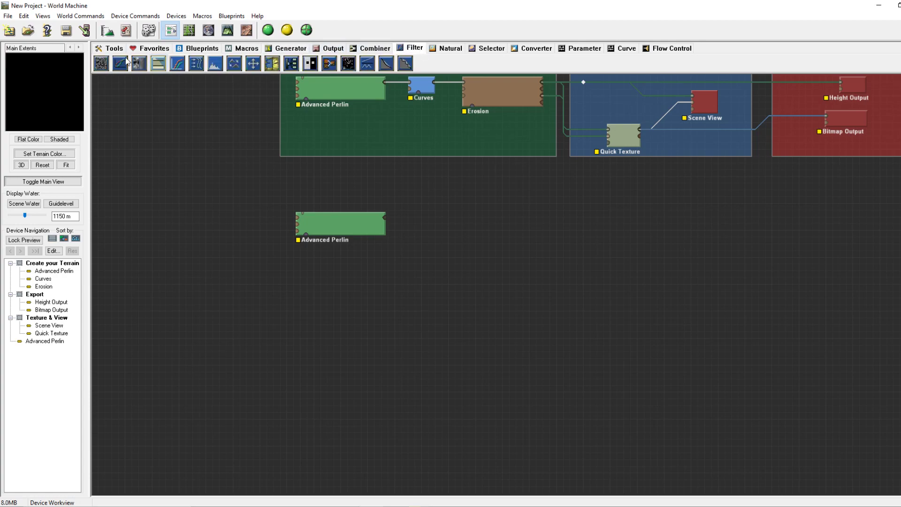
left_click(291, 49)
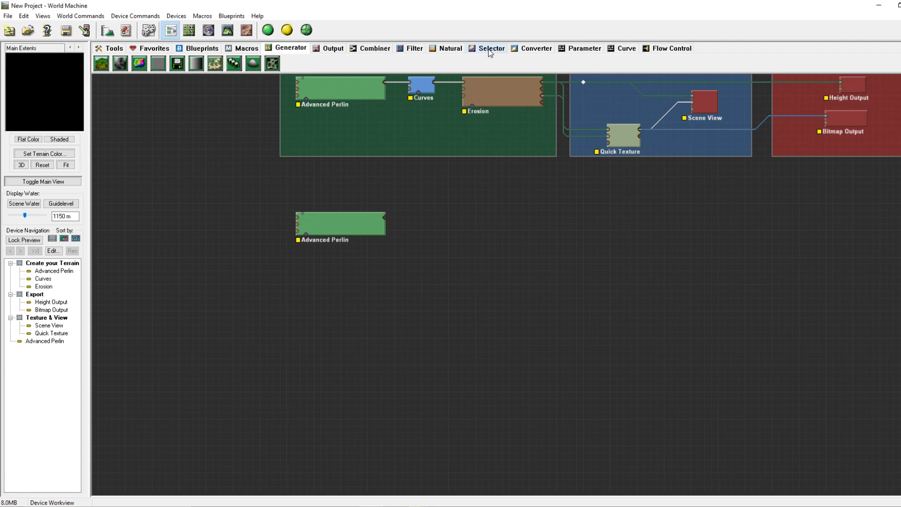
mouse_move(364, 59)
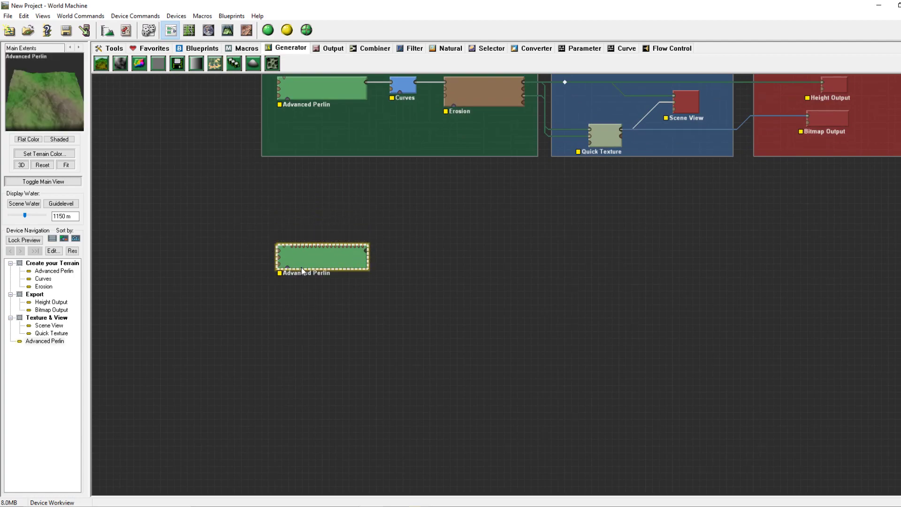
Step: Try Advanced Perlin feature scales from 4.76 to 166 km and steepness, then restore defaults
double_click(322, 257)
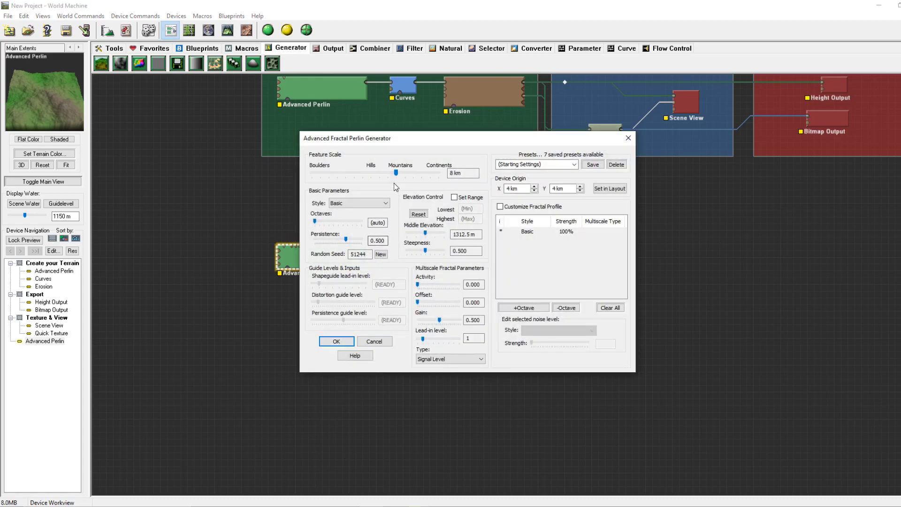
mouse_move(357, 168)
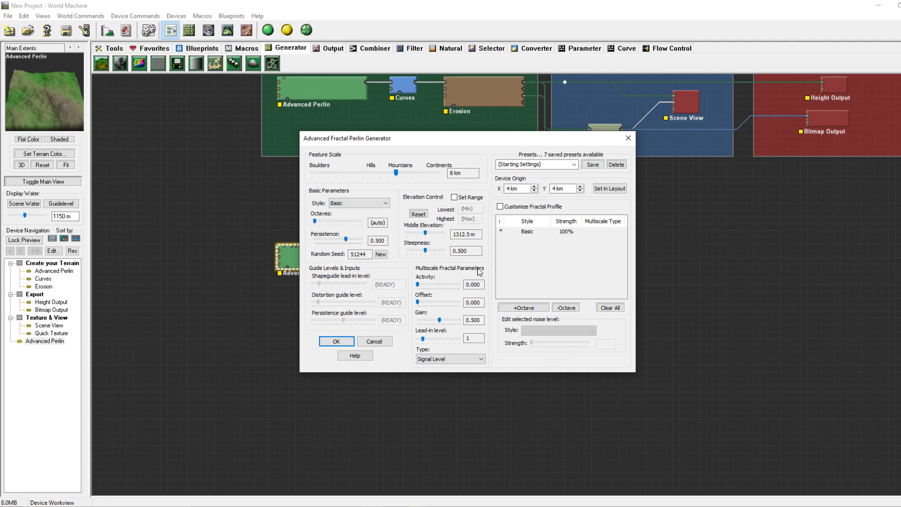
left_click_drag(395, 174, 389, 173)
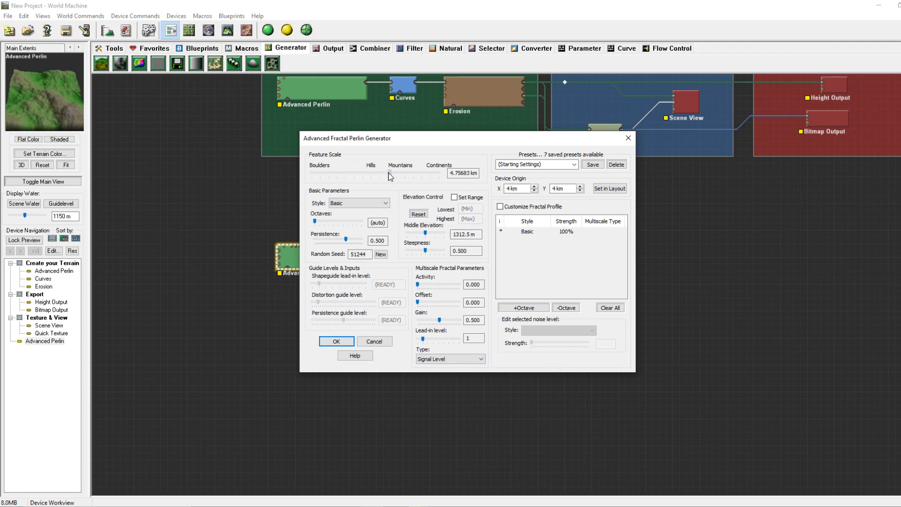
left_click_drag(390, 176, 433, 176)
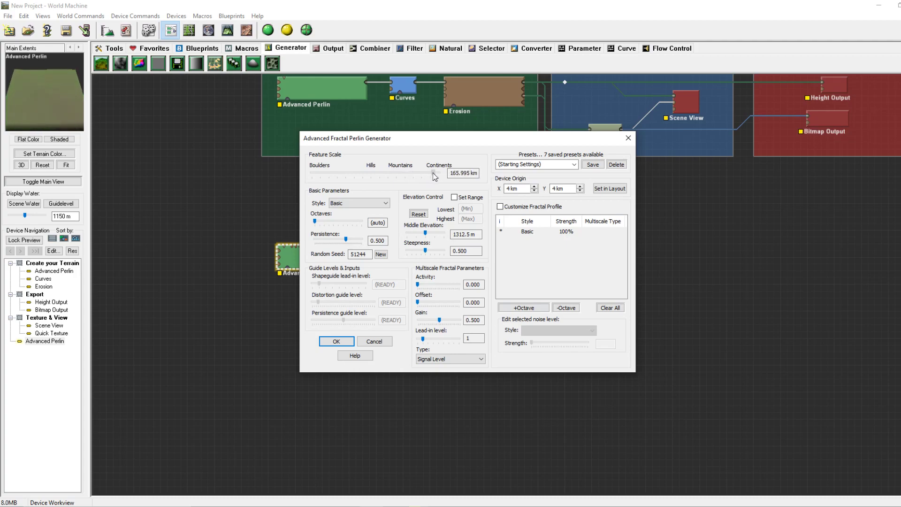
left_click_drag(432, 173, 388, 173)
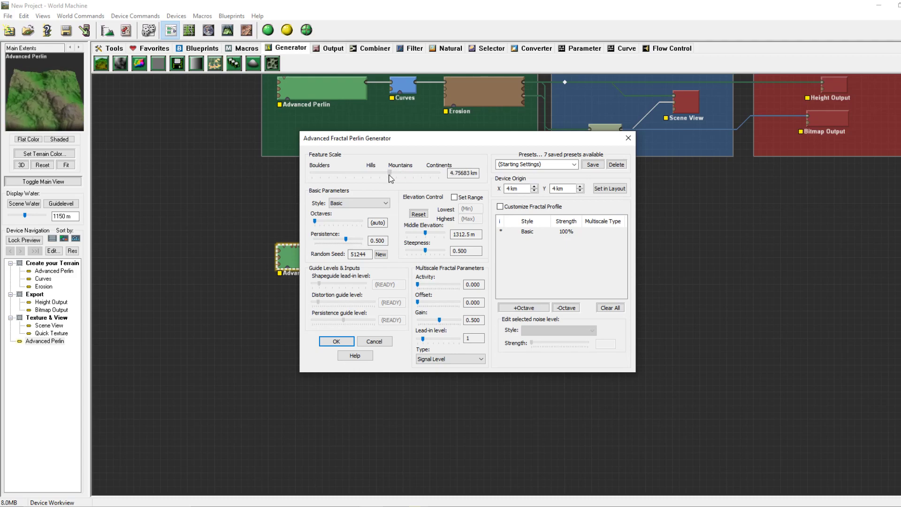
left_click_drag(443, 251, 428, 251)
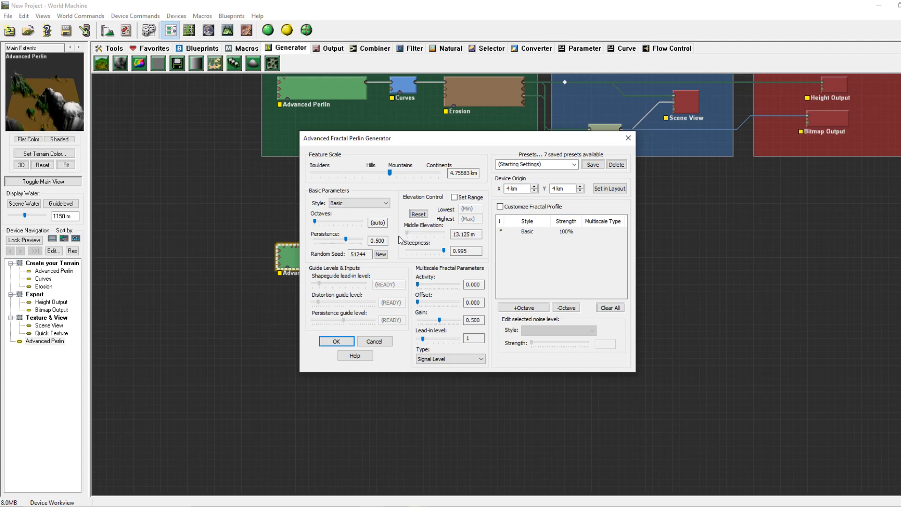
left_click(418, 214)
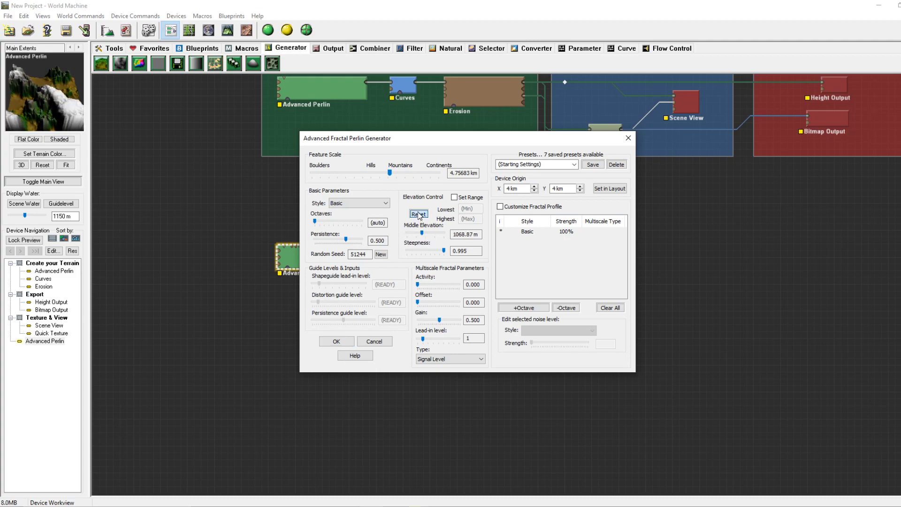
left_click(419, 214)
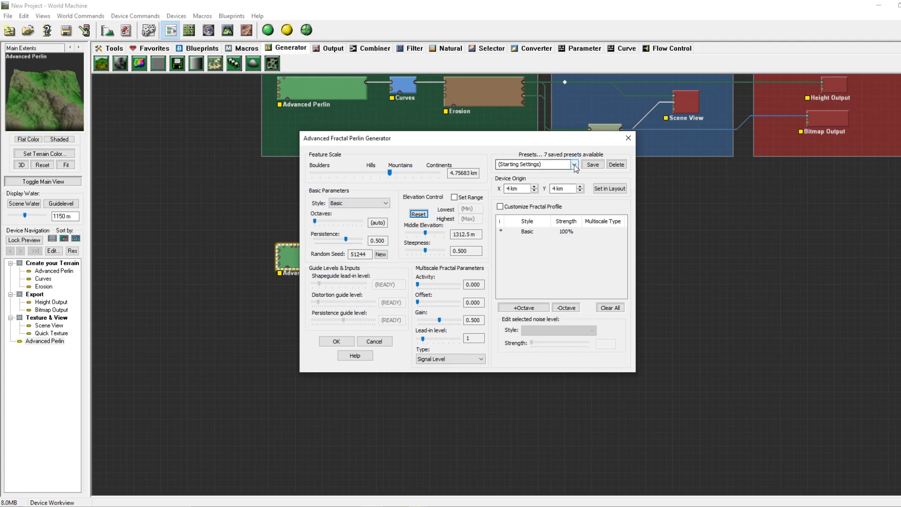
Step: Apply the Lumpy Outcroppings preset and accept the settings
left_click(574, 164)
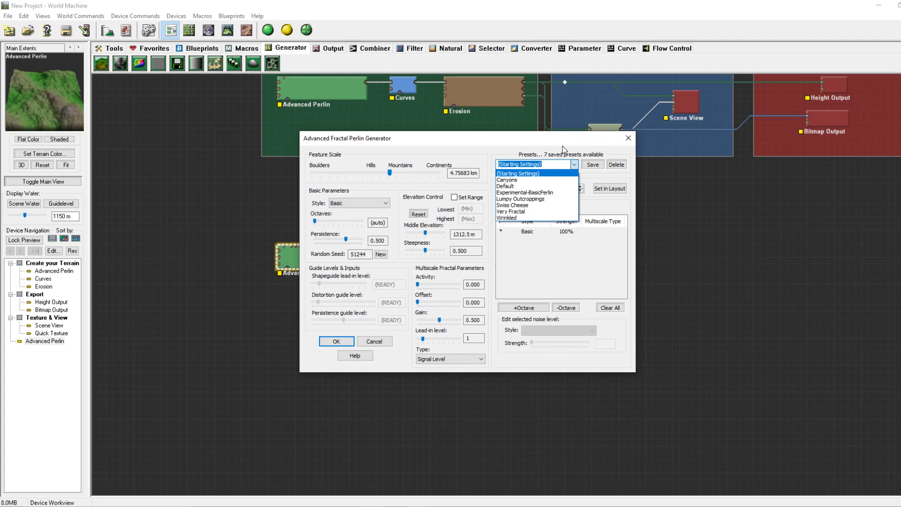
left_click(519, 198)
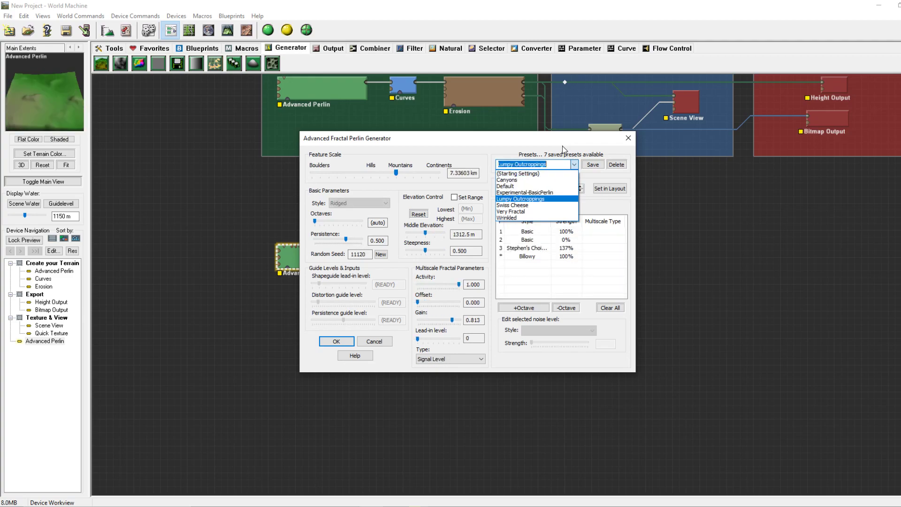
left_click(511, 218)
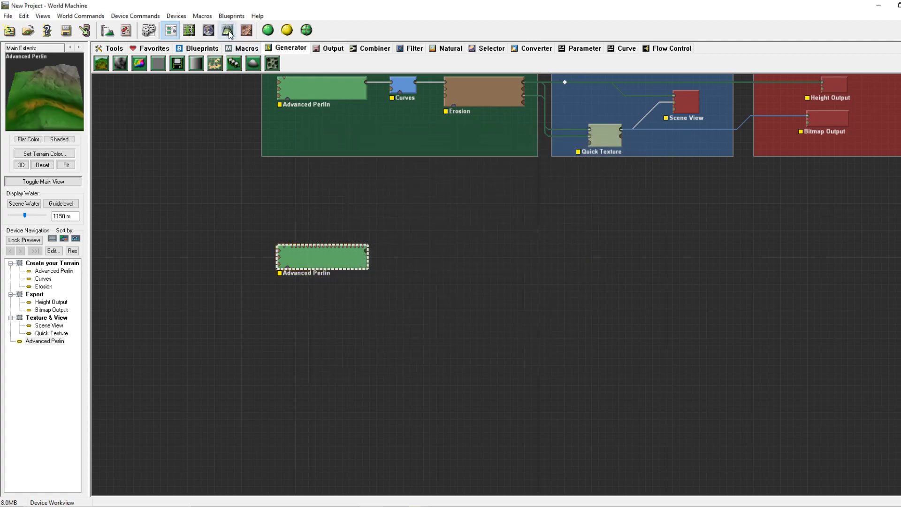
Step: Reopen the Advanced Perlin settings, try a different preset, and close the dialog
left_click(227, 30)
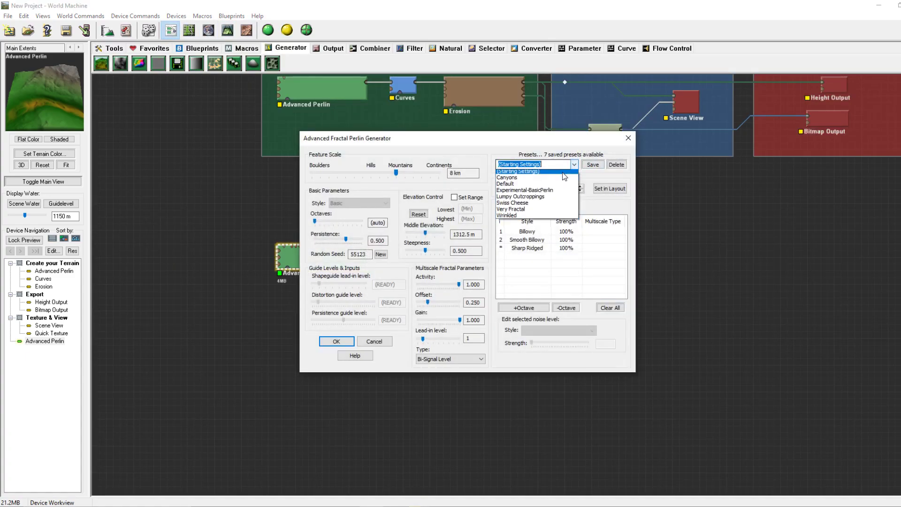
left_click(520, 171)
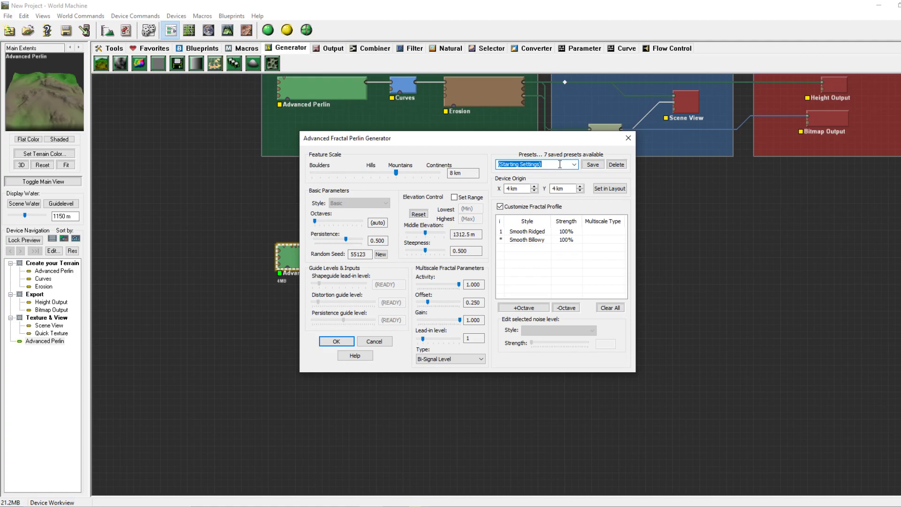
left_click(336, 340)
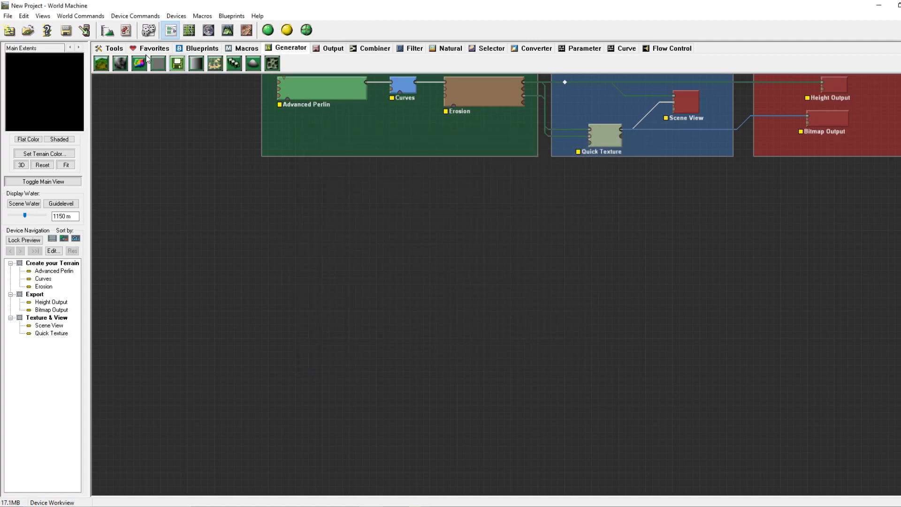
Step: Add an Advanced Perlin generator, open and close its settings, and select the left device
double_click(319, 89)
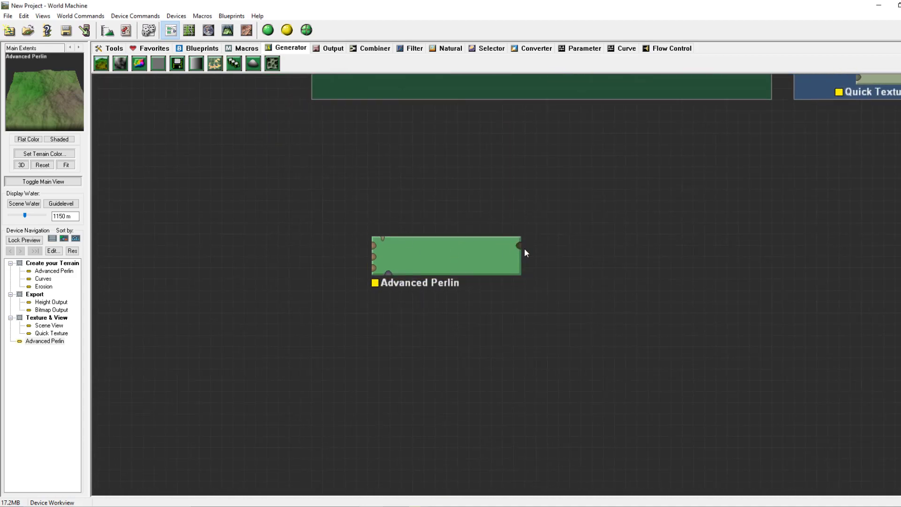
left_click(448, 256)
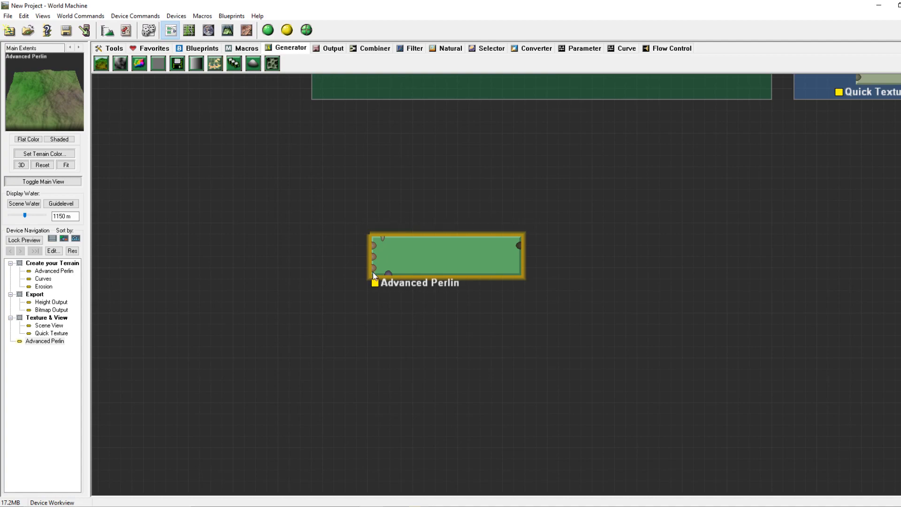
mouse_move(374, 271)
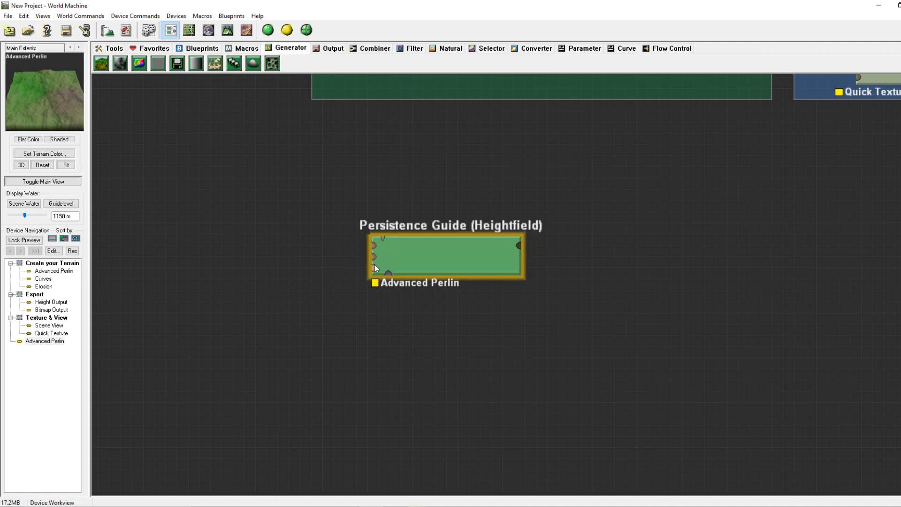
double_click(446, 257)
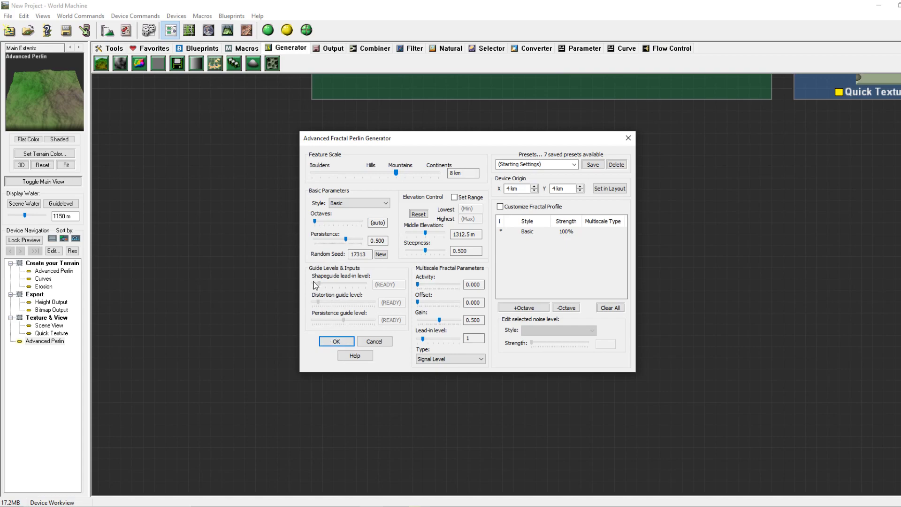
left_click(336, 340)
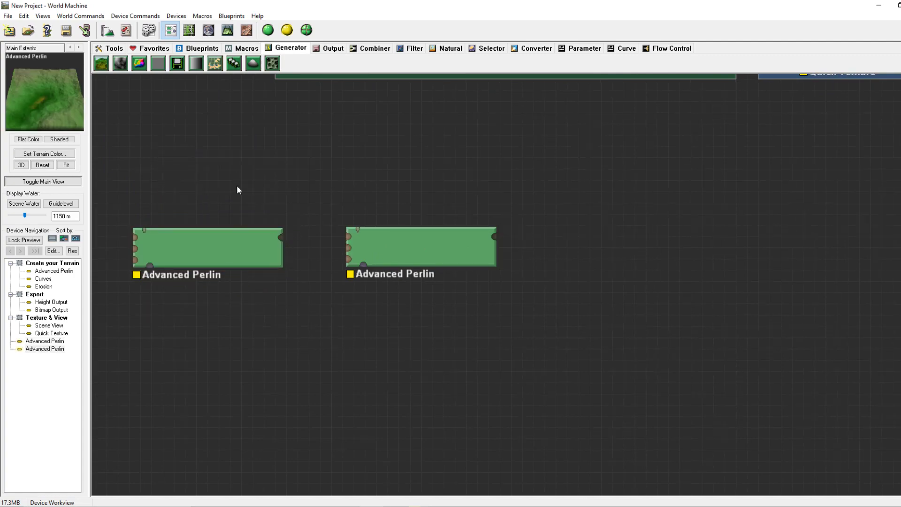
left_click(208, 253)
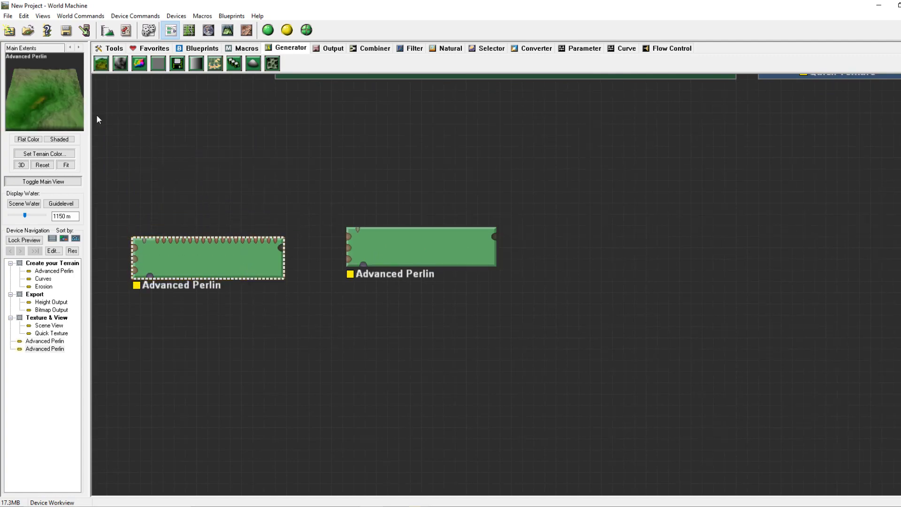
Step: Drag the selected left Advanced Perlin device slightly within the device graph
left_click_drag(207, 257, 230, 279)
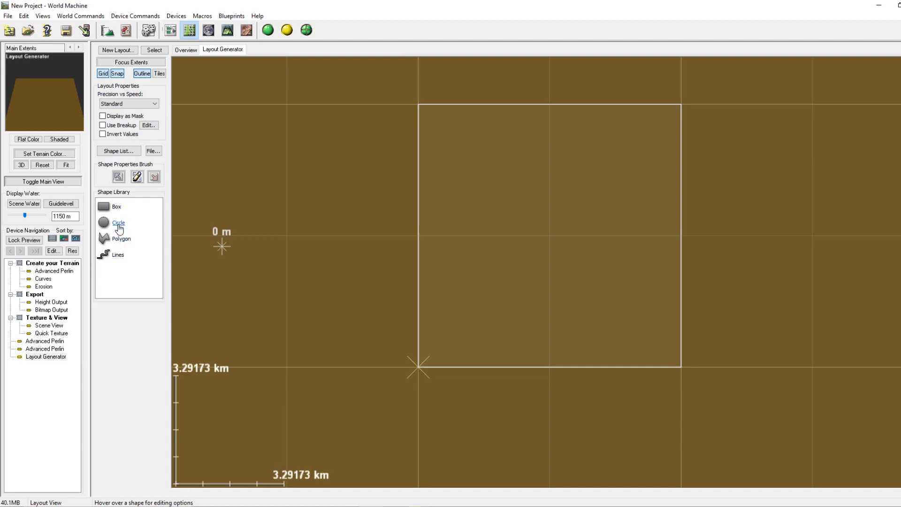
mouse_move(118, 207)
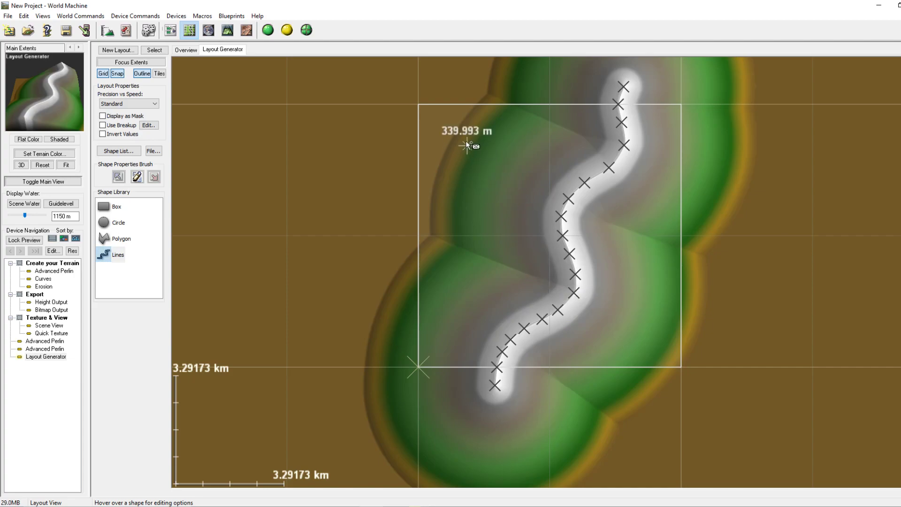
mouse_move(442, 110)
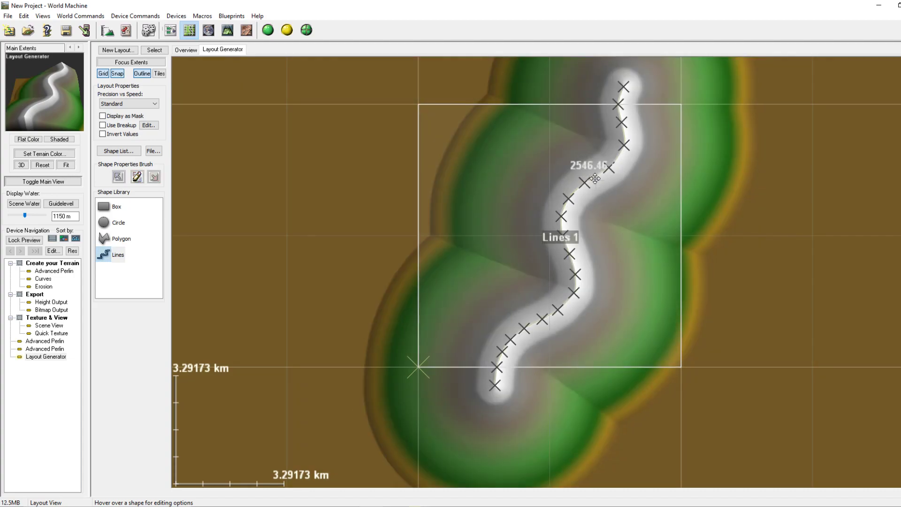
Step: Enable Use Breakup, raise roughness and reduce breakup scale in the Fractal Breakup settings
left_click(103, 125)
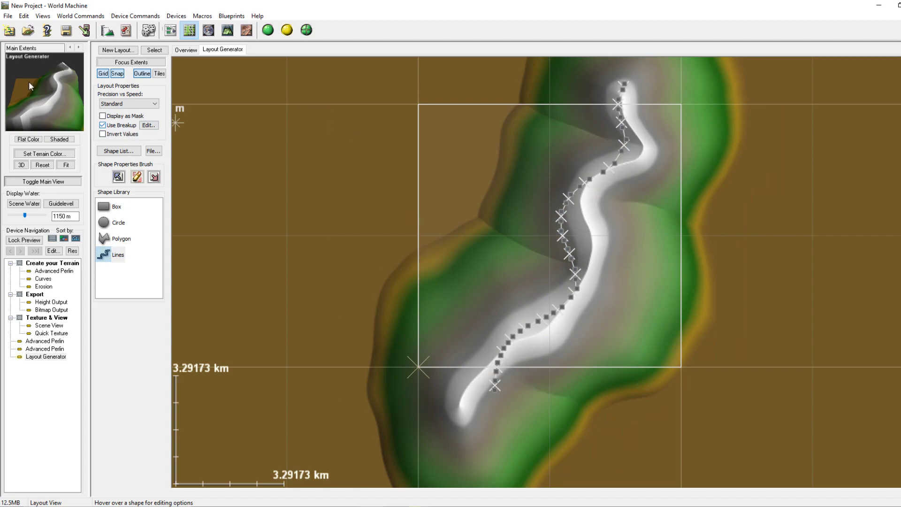
left_click(149, 125)
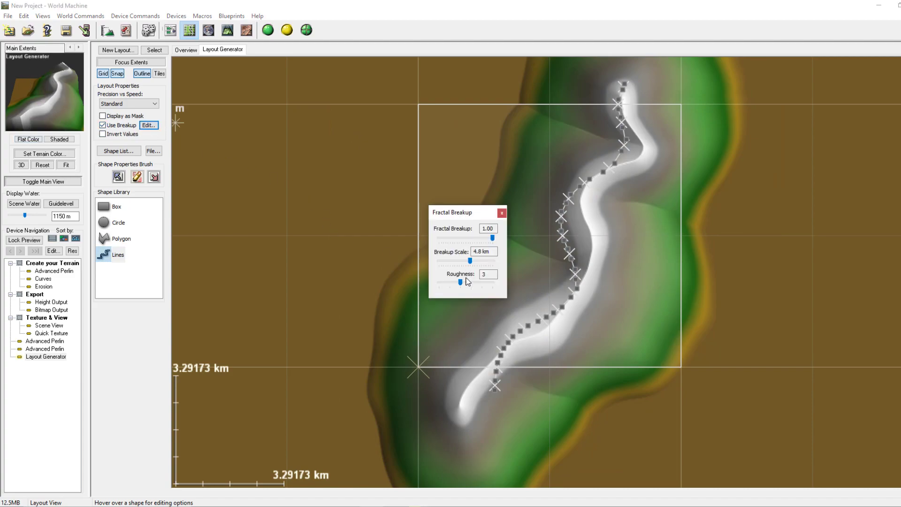
left_click_drag(460, 282, 507, 282)
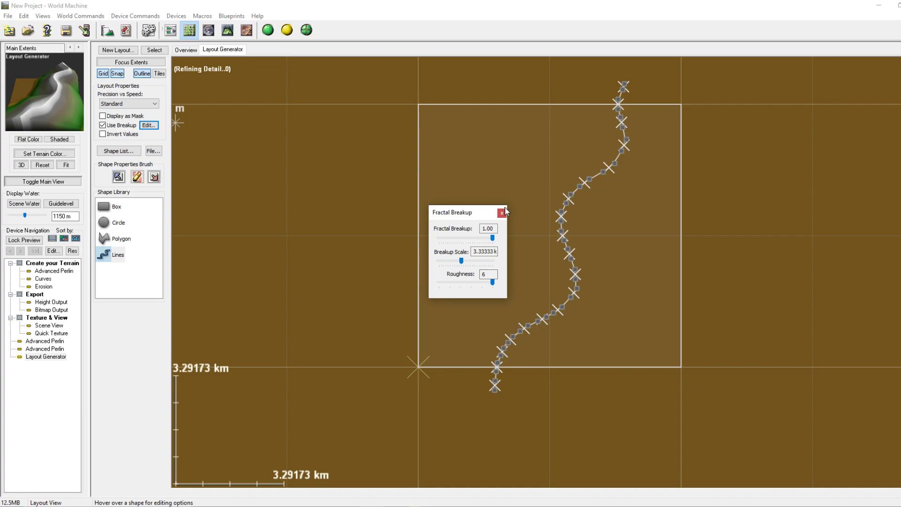
left_click(502, 212)
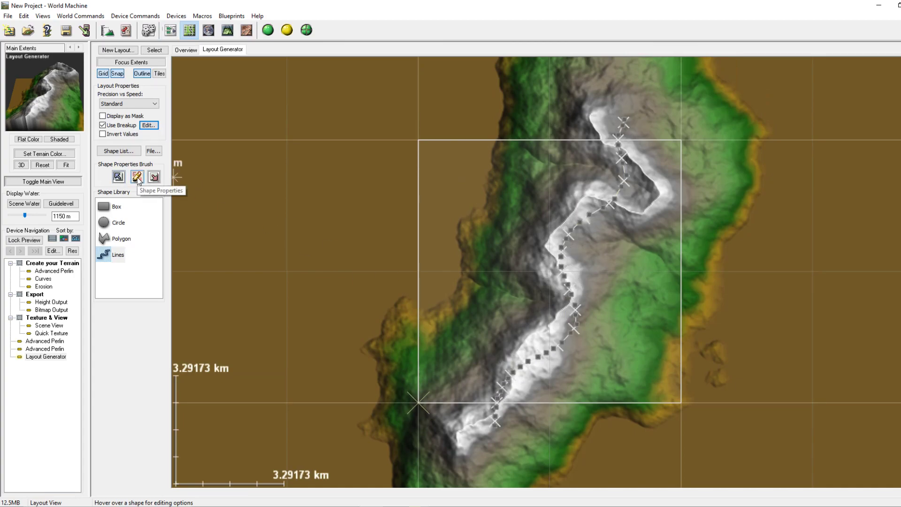
Step: Open the ridge shape's common properties and experiment with the height and strength sliders
left_click(137, 176)
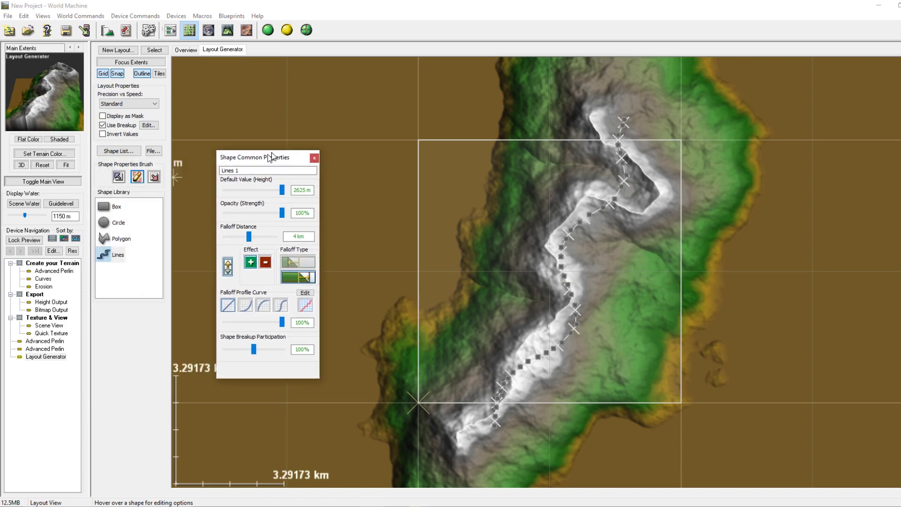
left_click_drag(262, 157, 295, 95)
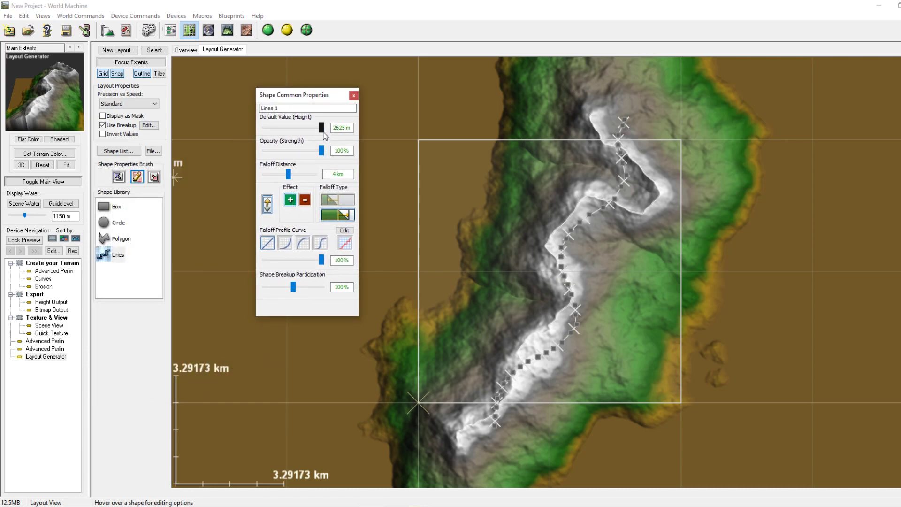
left_click_drag(321, 128, 293, 128)
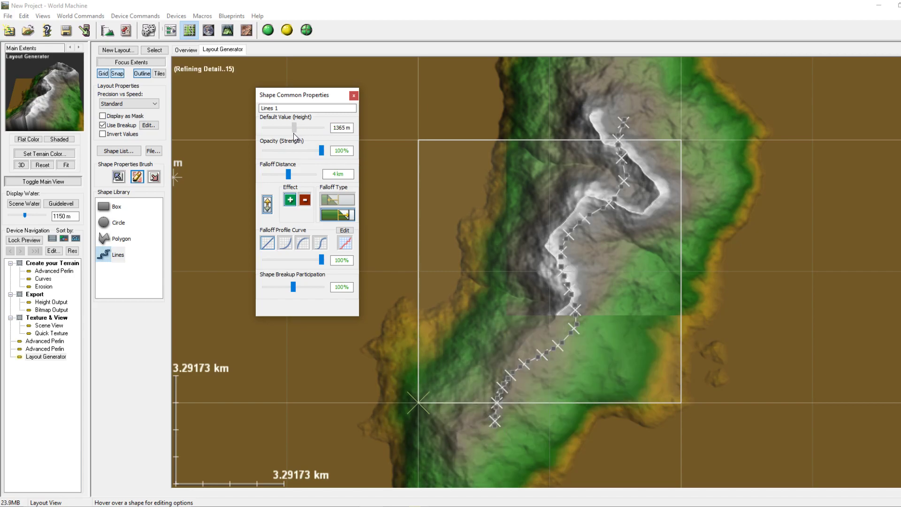
left_click_drag(296, 128, 322, 127)
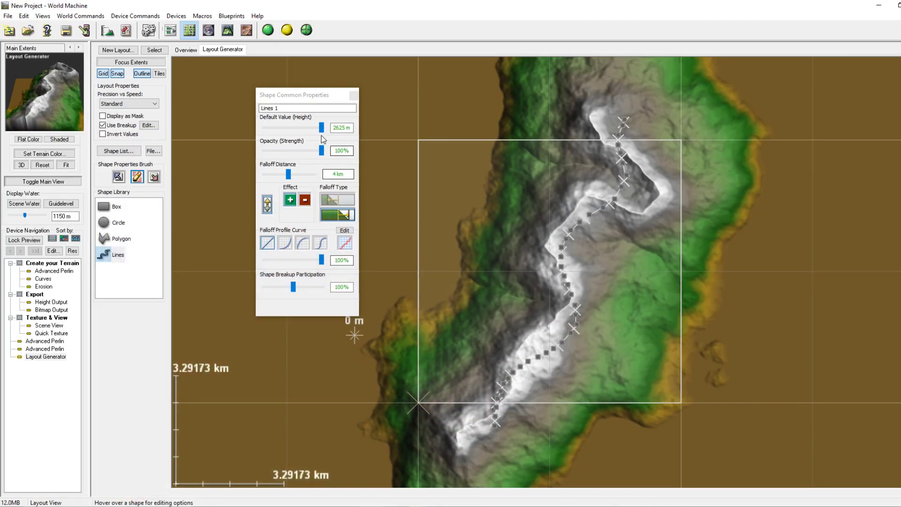
left_click_drag(320, 127, 306, 127)
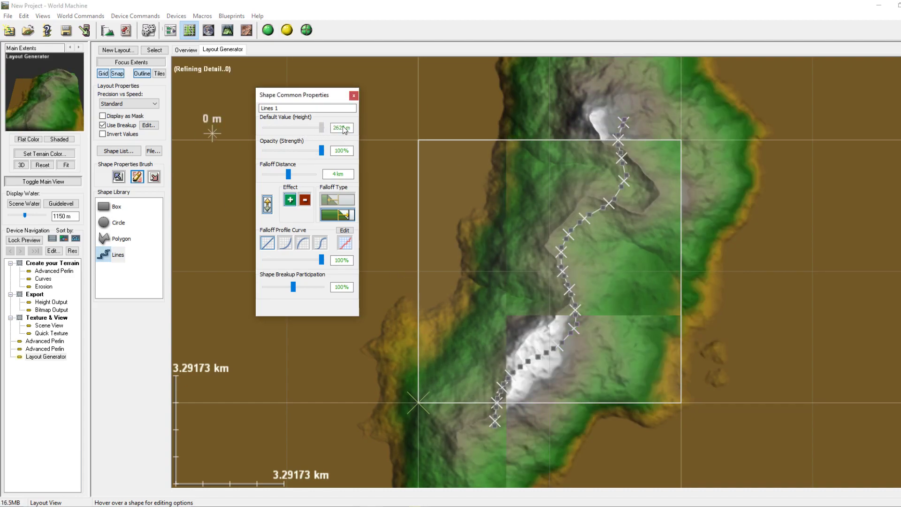
left_click_drag(323, 151, 309, 151)
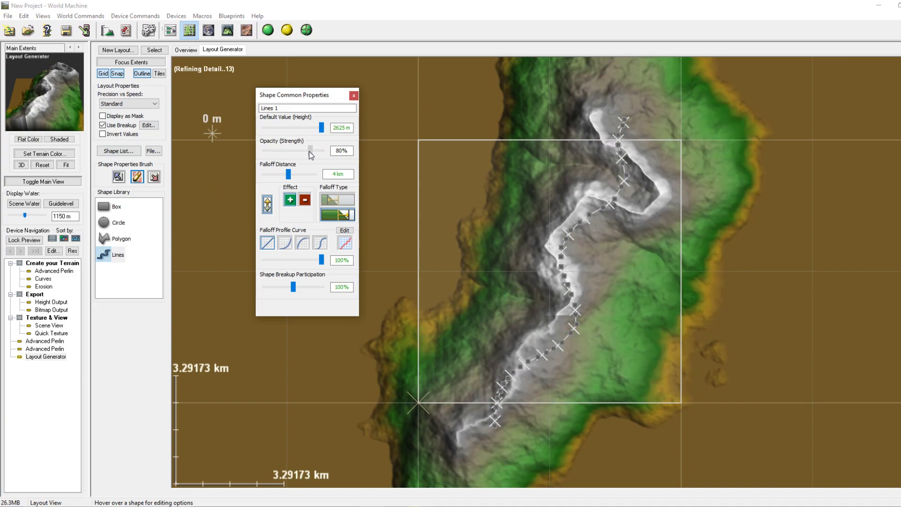
left_click_drag(321, 150, 325, 151)
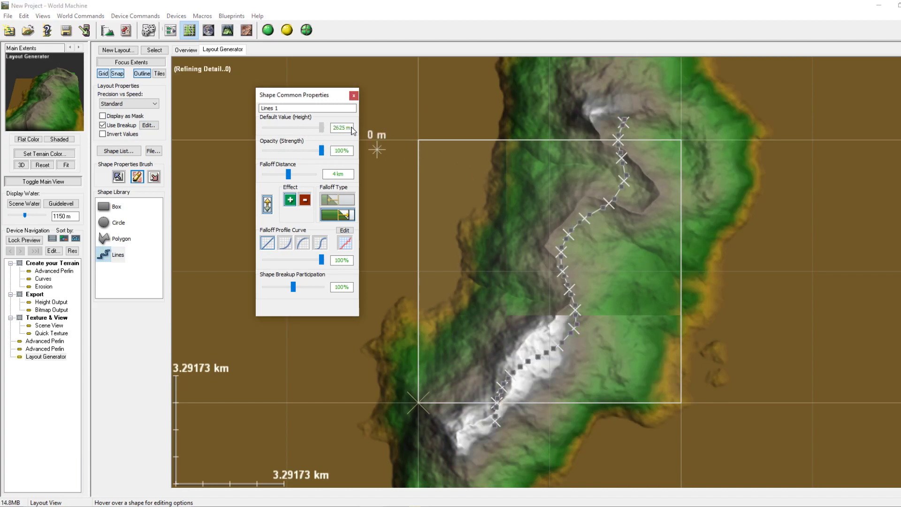
left_click_drag(321, 150, 299, 151)
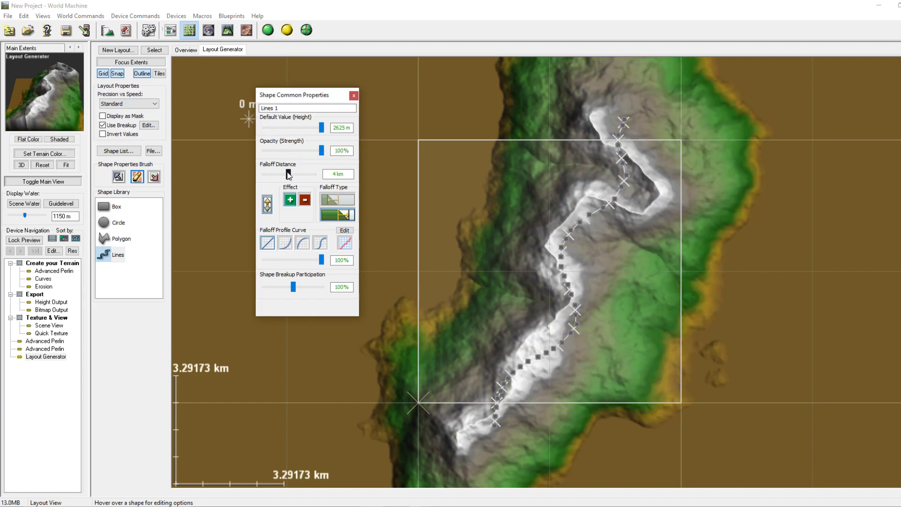
mouse_move(555, 315)
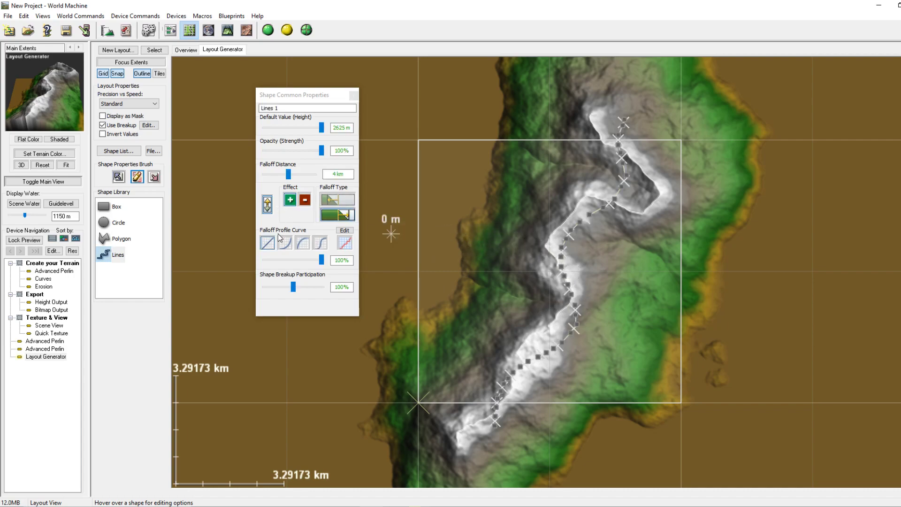
Step: Try wider and narrower falloff distances, settling on 4 km
left_click_drag(289, 174, 285, 174)
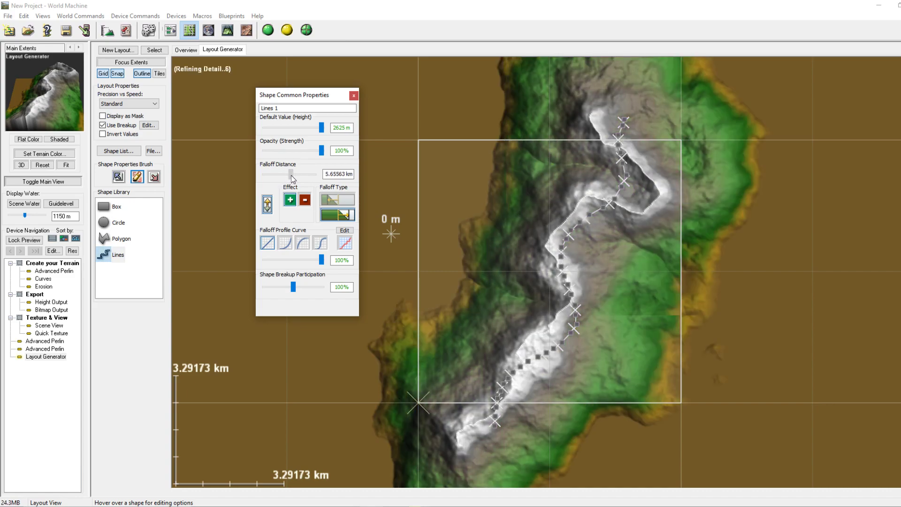
left_click_drag(292, 174, 302, 174)
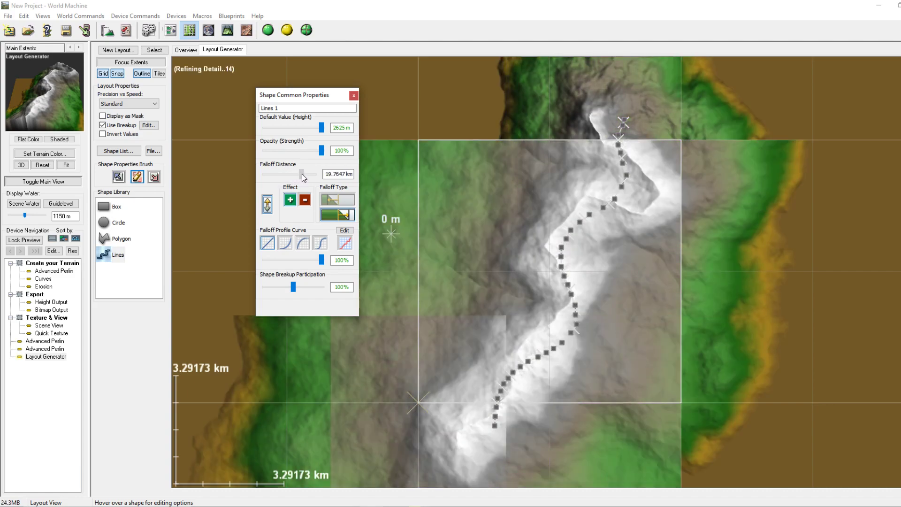
left_click_drag(304, 175, 293, 175)
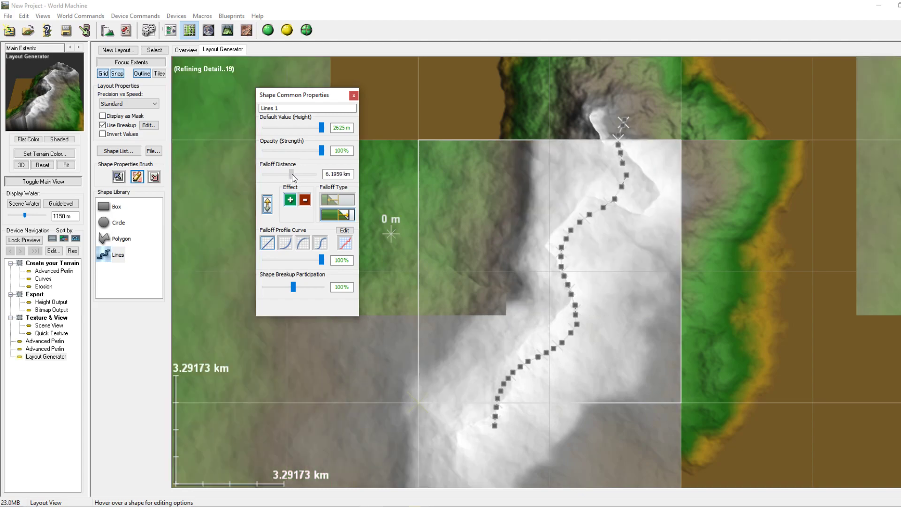
left_click_drag(296, 174, 292, 173)
type("4")
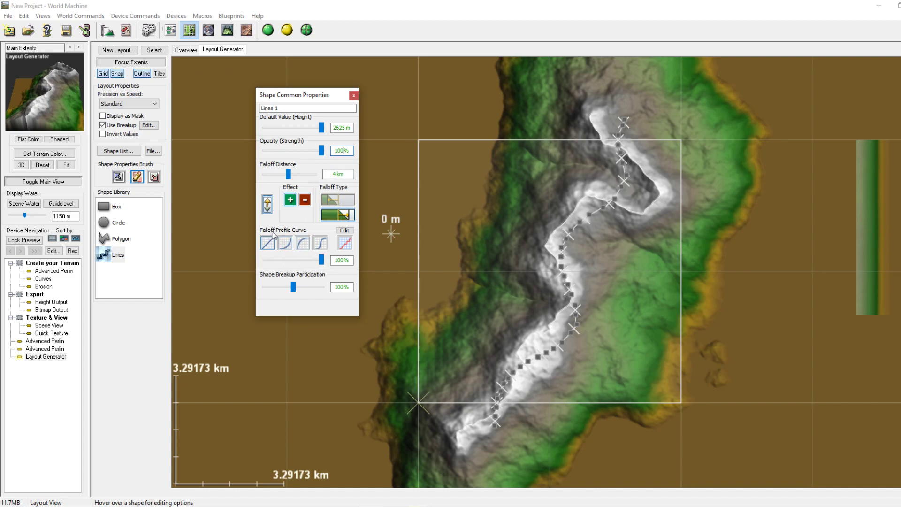
Step: Cycle the falloff profile through concave, plateau-like, then S-shaped curves
left_click(284, 243)
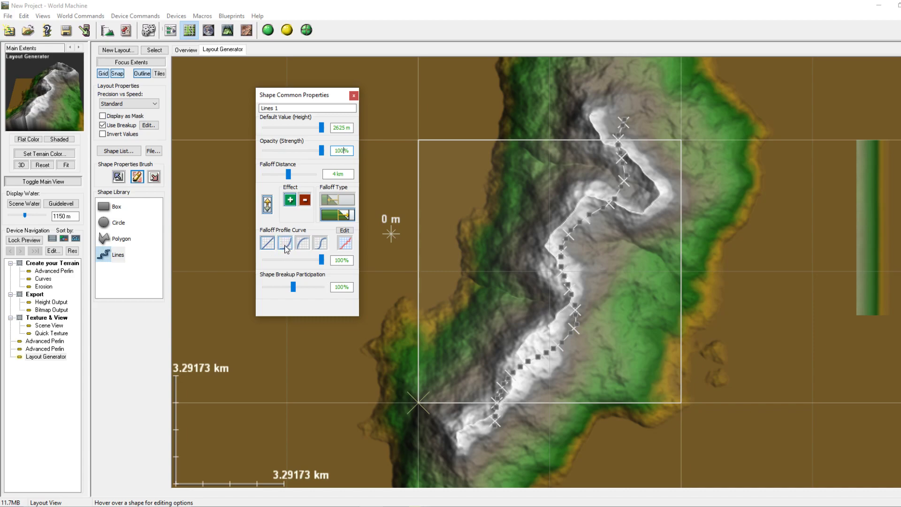
left_click(284, 243)
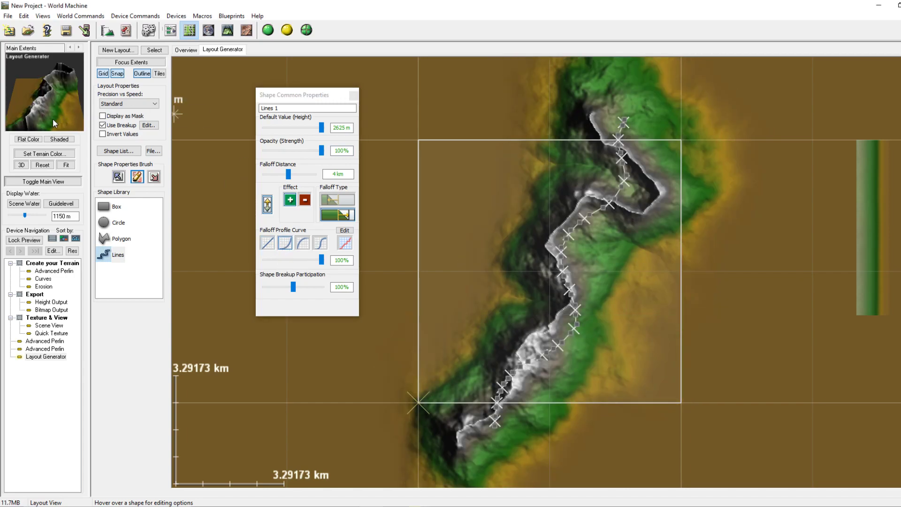
left_click(302, 243)
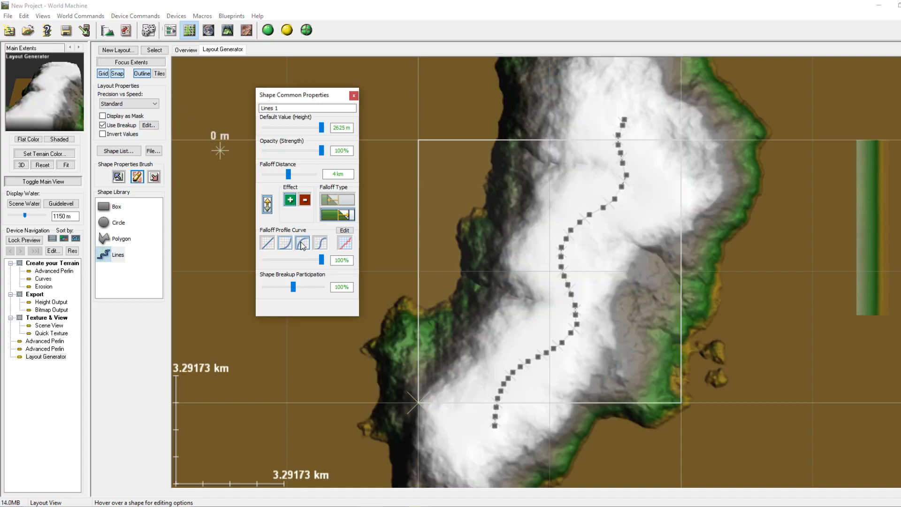
left_click(320, 242)
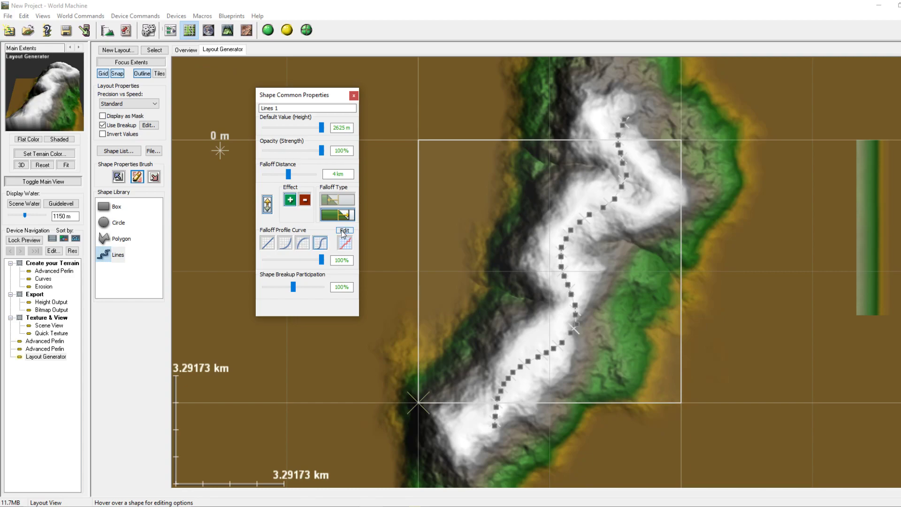
Step: Add a knot and drag it to lower the middle of the custom falloff curve
left_click(343, 230)
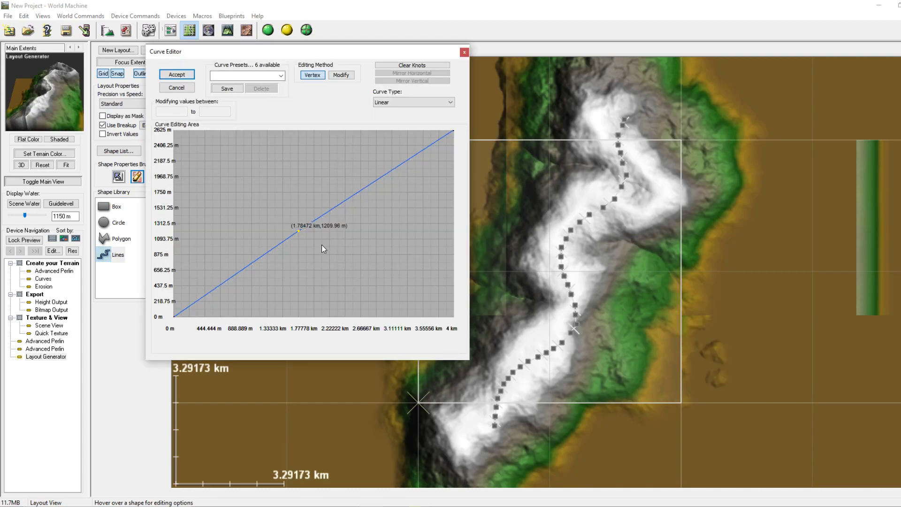
left_click_drag(299, 231, 323, 249)
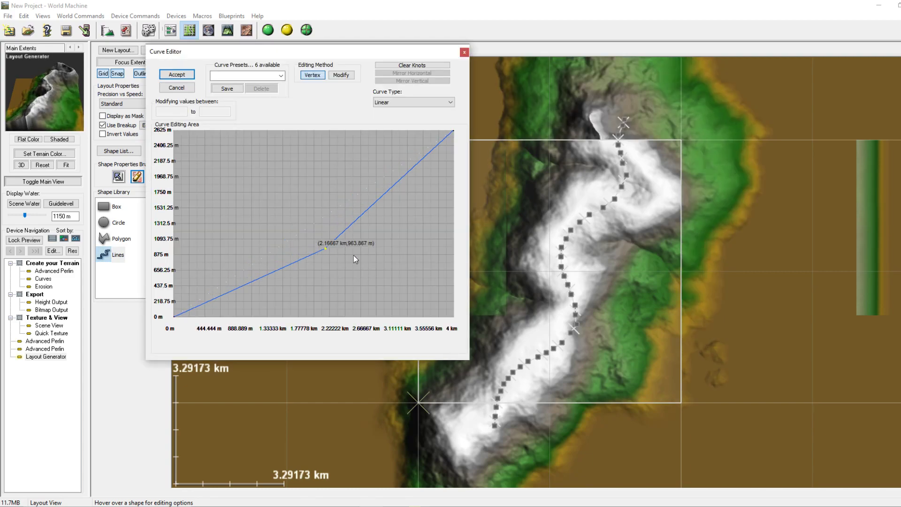
left_click_drag(323, 249, 189, 315)
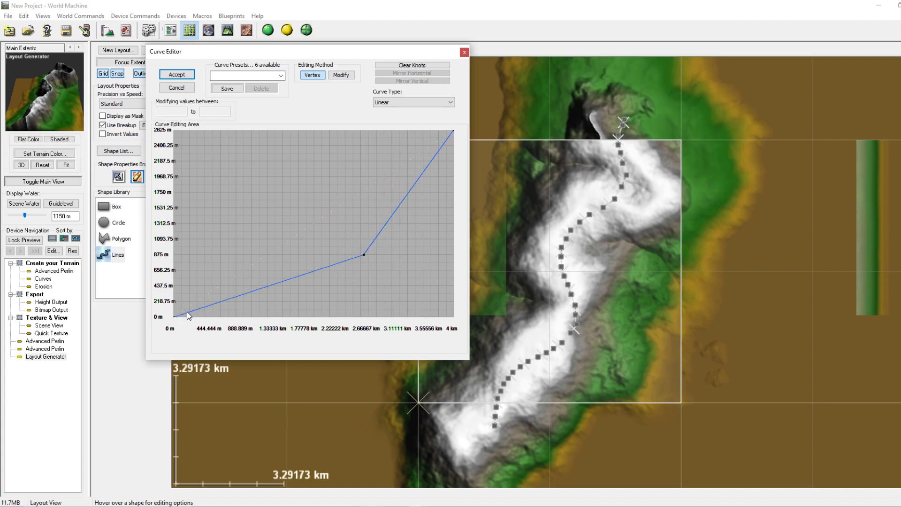
mouse_move(293, 244)
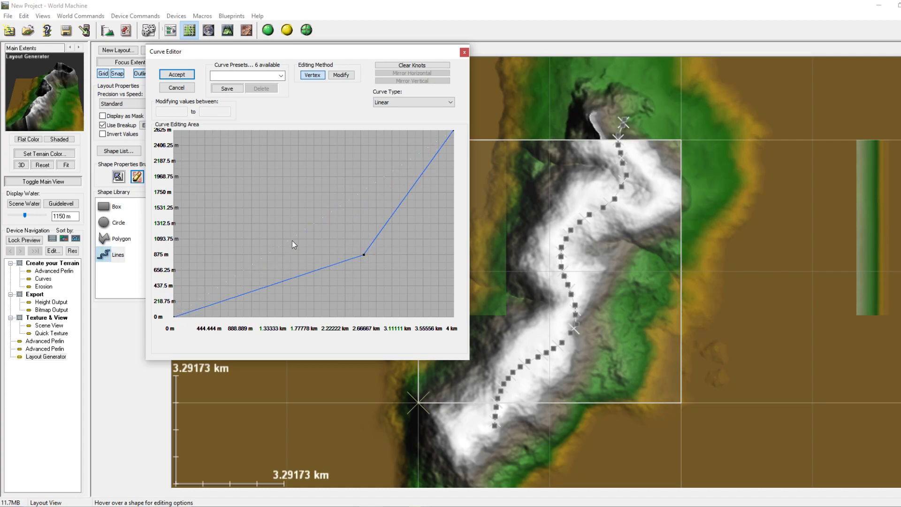
mouse_move(428, 148)
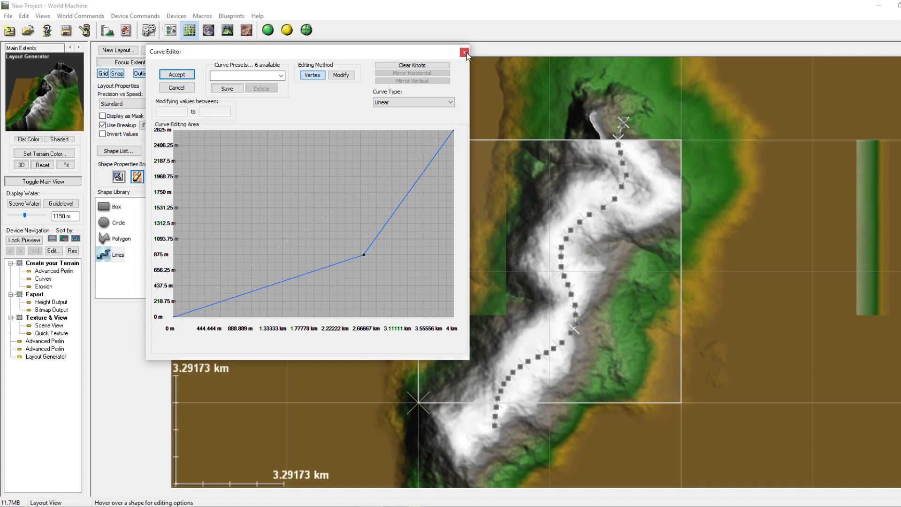
Step: Browse the saved curve presets and choose Gentle S
left_click(281, 75)
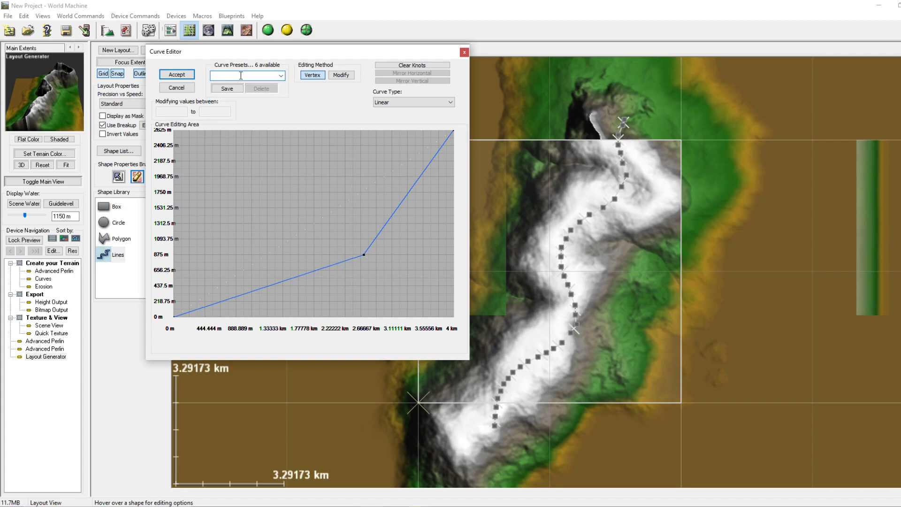
left_click(248, 75)
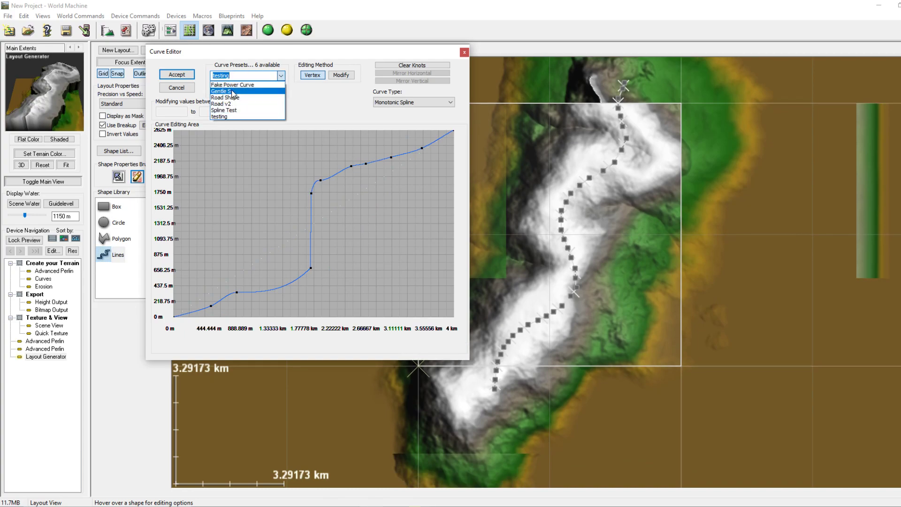
left_click(247, 76)
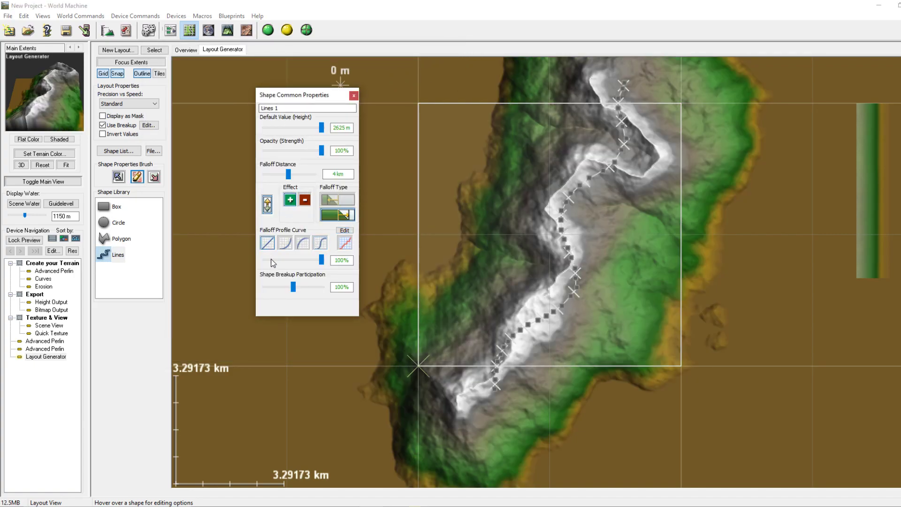
Step: Set shape breakup participation back to 100% and close the shape settings panel
left_click(266, 242)
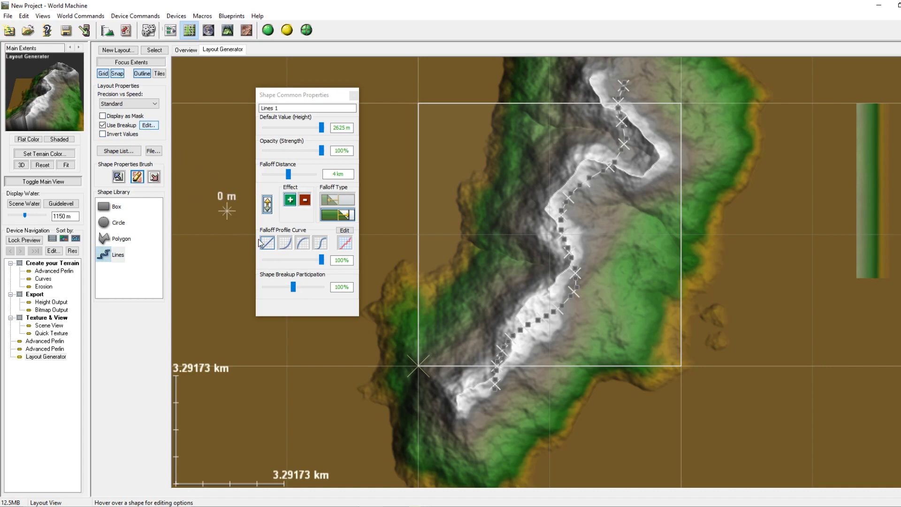
left_click_drag(295, 287, 321, 287)
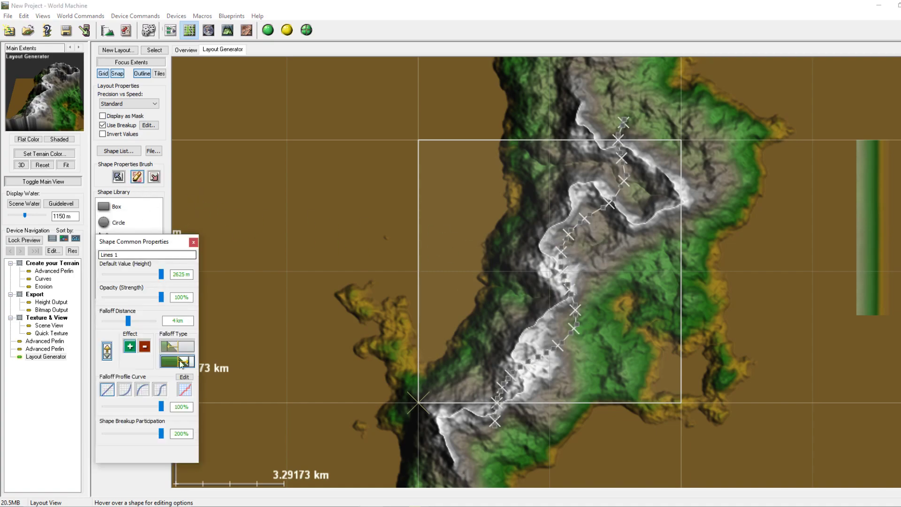
left_click_drag(163, 432, 121, 433)
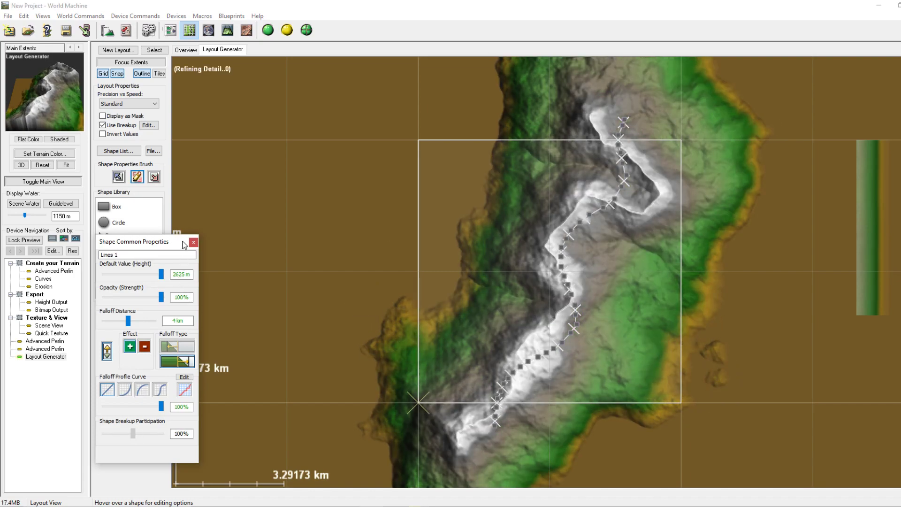
left_click(189, 30)
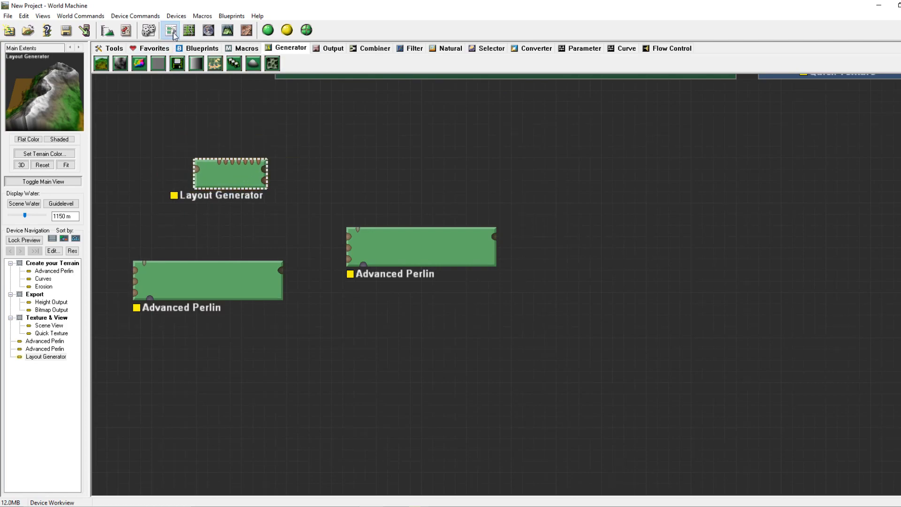
mouse_move(227, 30)
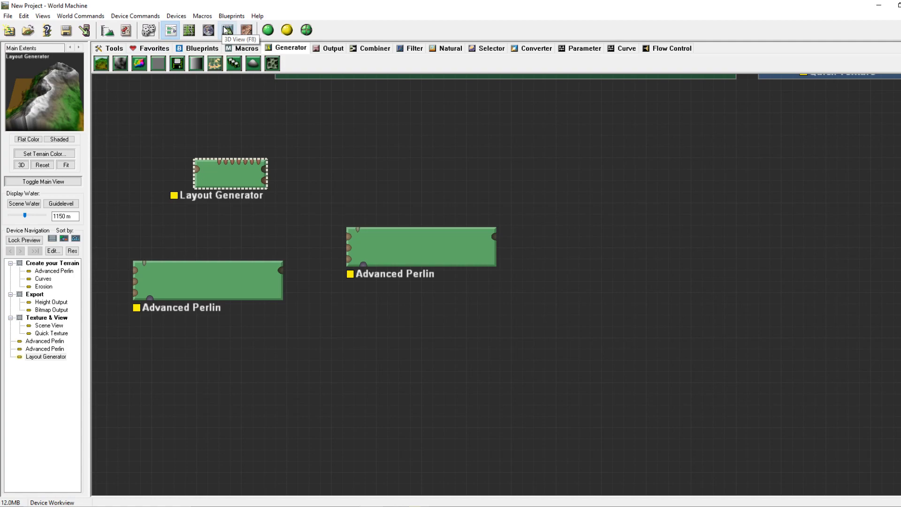
Step: In 3D View, build to the layout device, run a full build, and dismiss the report
left_click(227, 30)
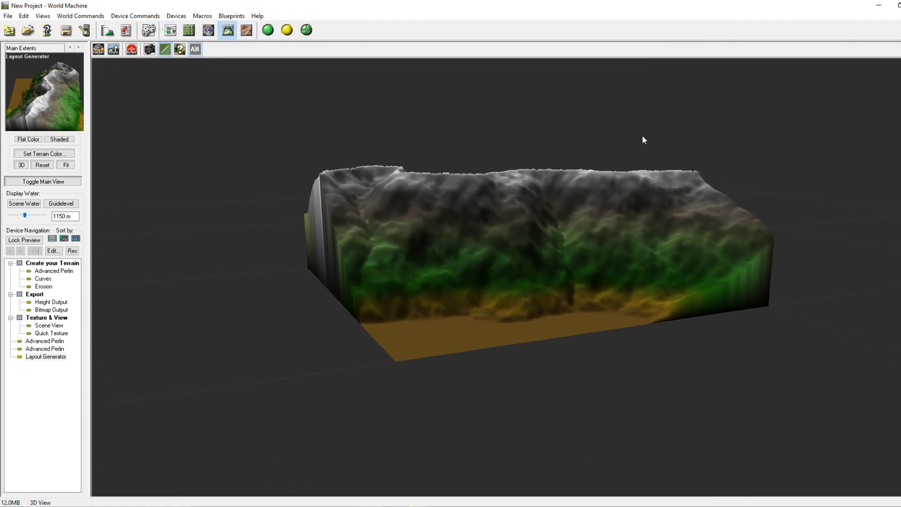
left_click(286, 30)
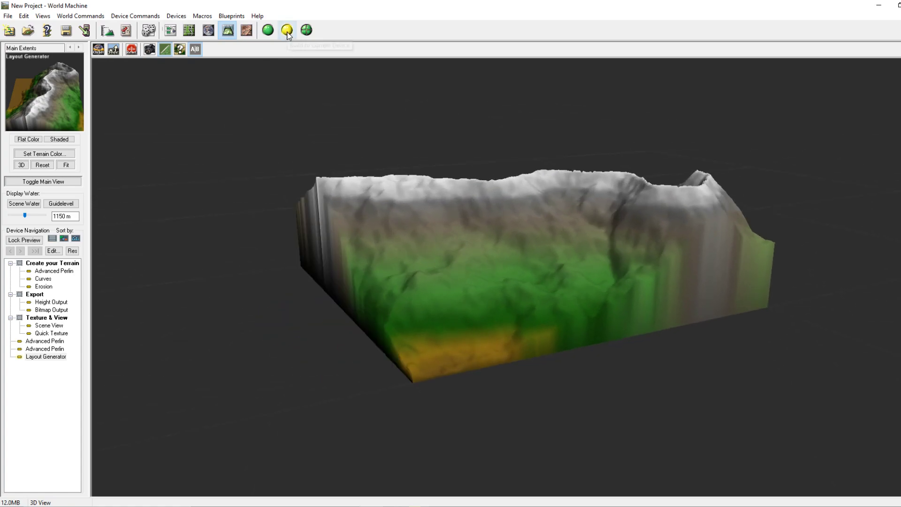
mouse_move(287, 31)
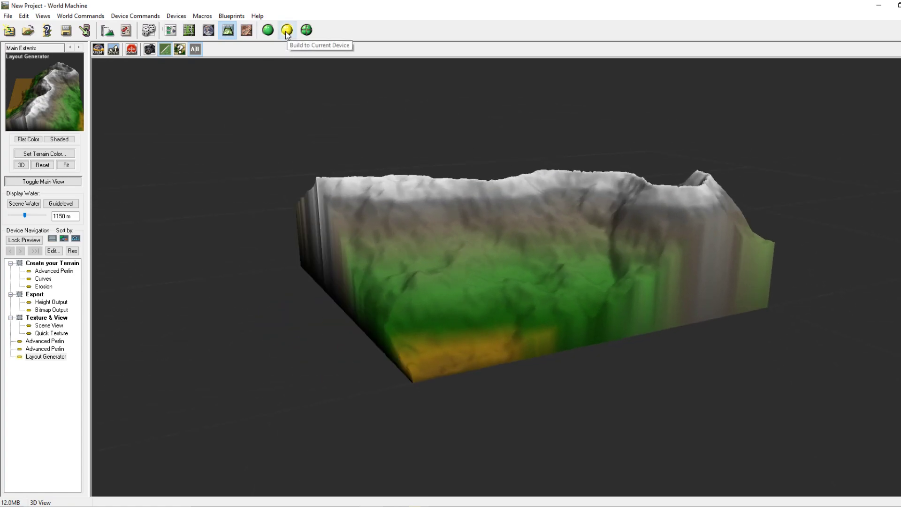
left_click(286, 30)
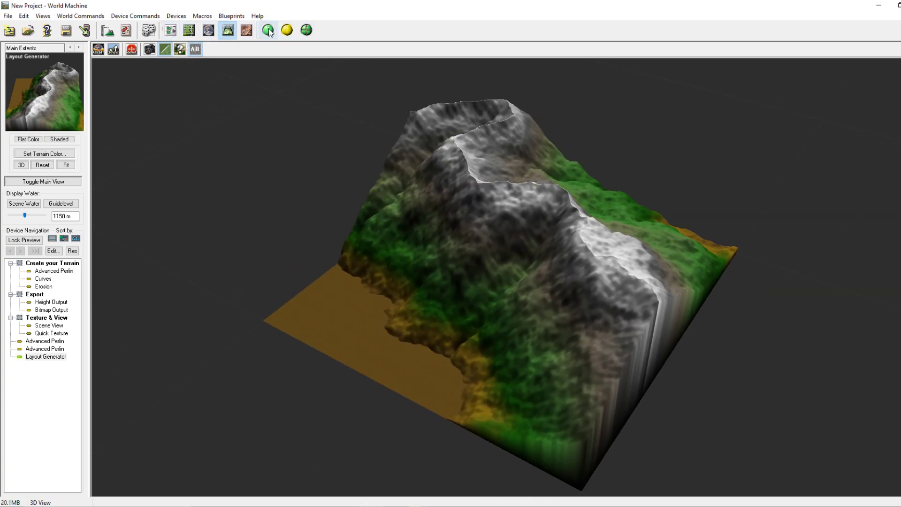
left_click(267, 30)
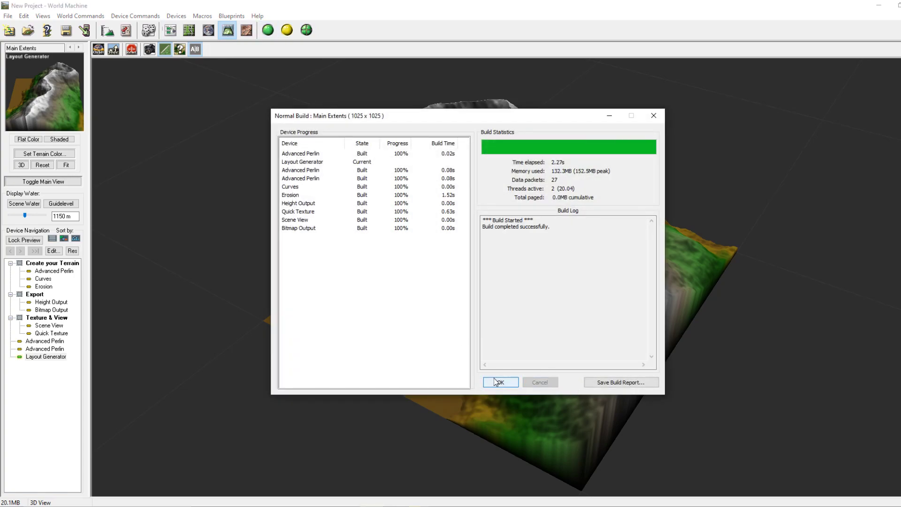
left_click(498, 382)
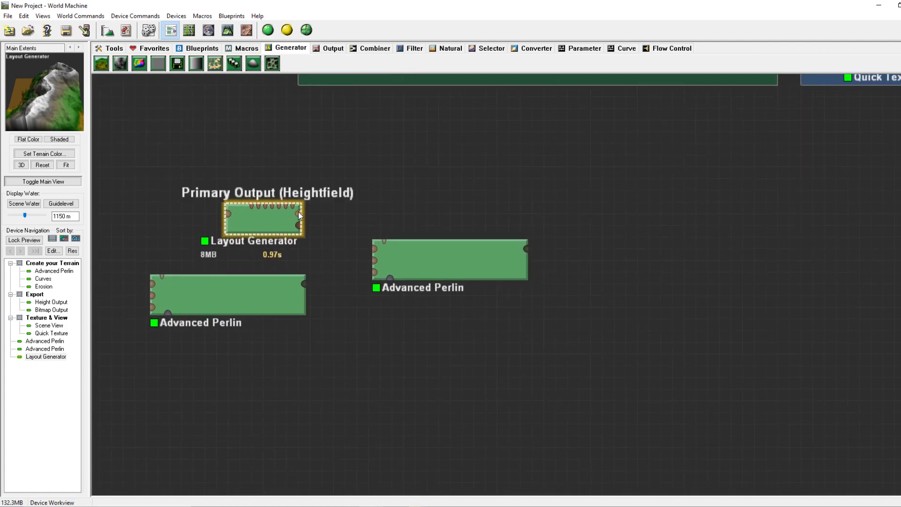
Step: Wire the Layout Generator into the right Advanced Perlin's shape-guide input and open its settings
left_click_drag(298, 214, 375, 250)
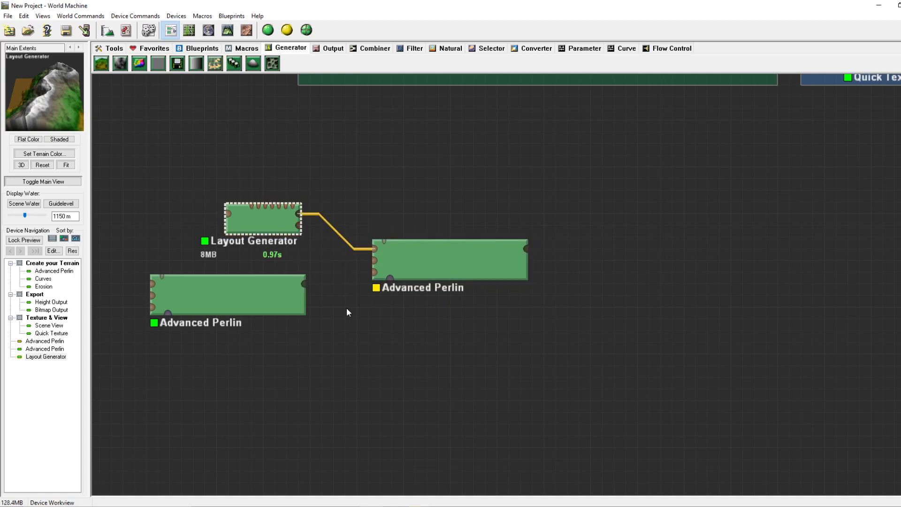
left_click(450, 259)
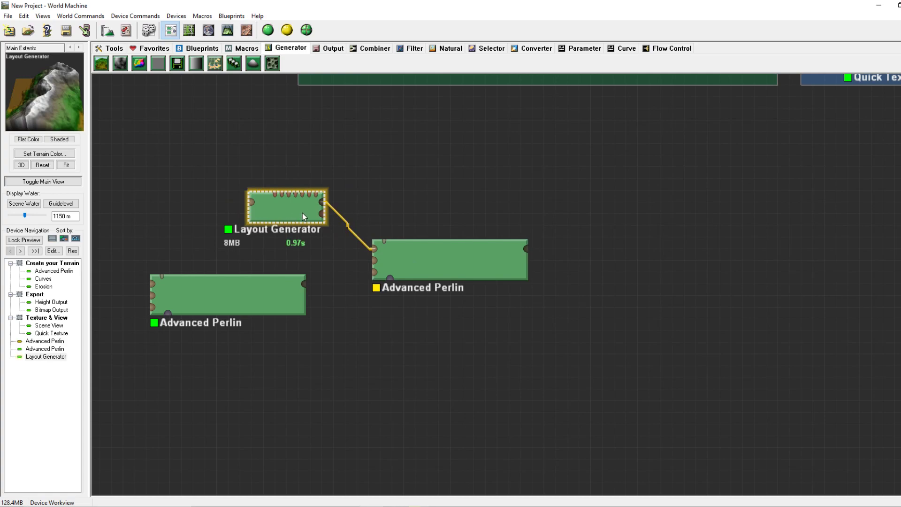
left_click(451, 259)
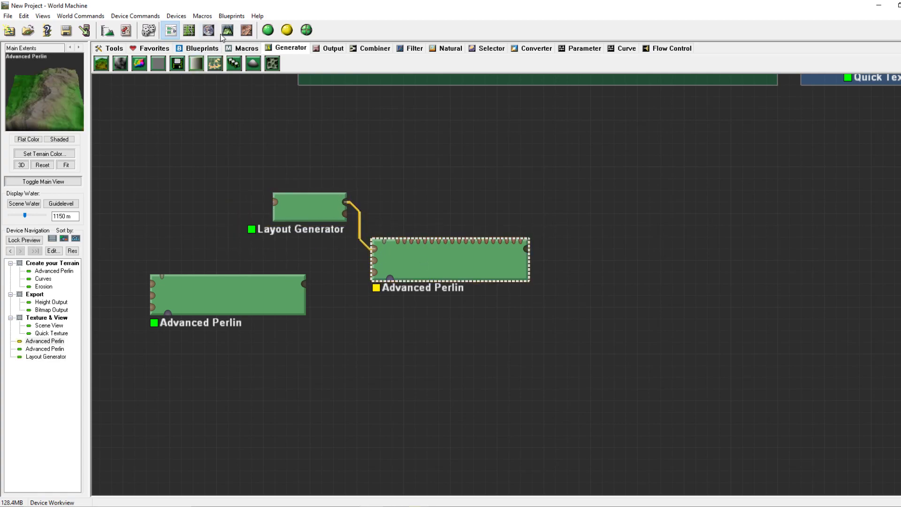
left_click(227, 30)
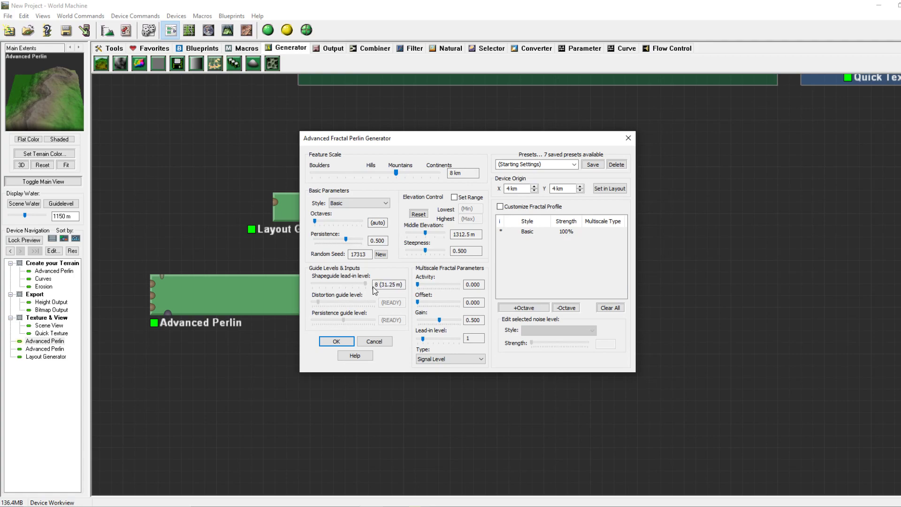
Step: Give the guided Advanced Perlin a new random seed and accept it
left_click(336, 342)
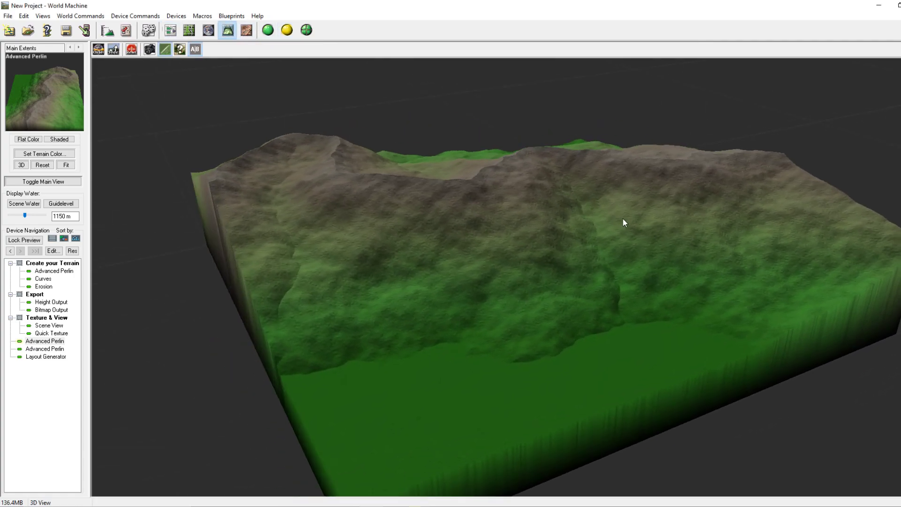
left_click(169, 30)
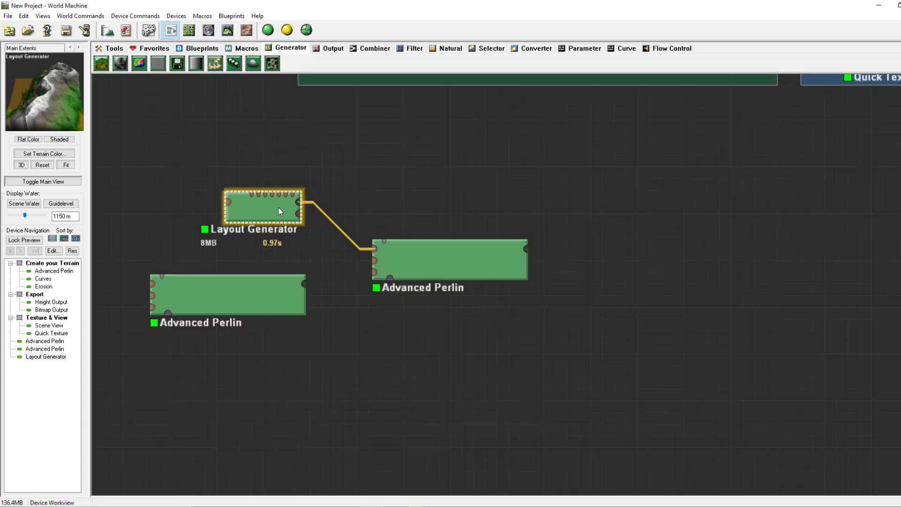
double_click(451, 260)
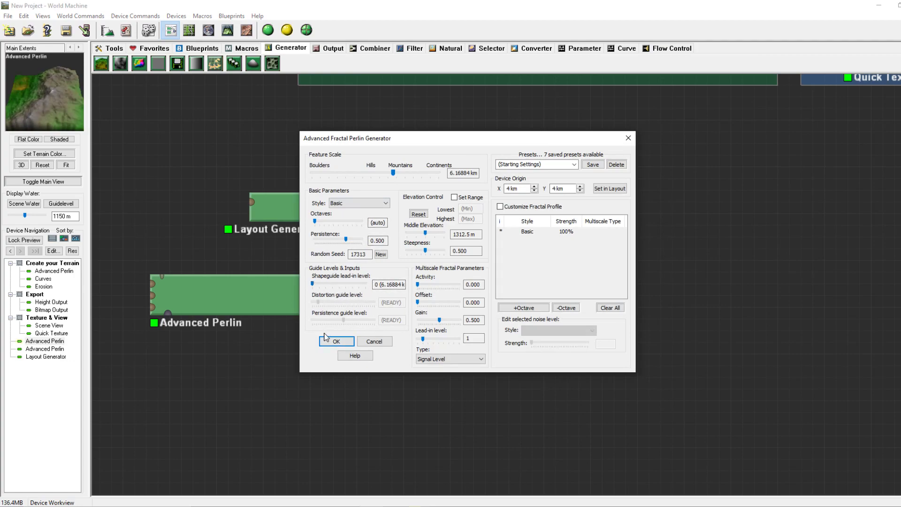
left_click(380, 254)
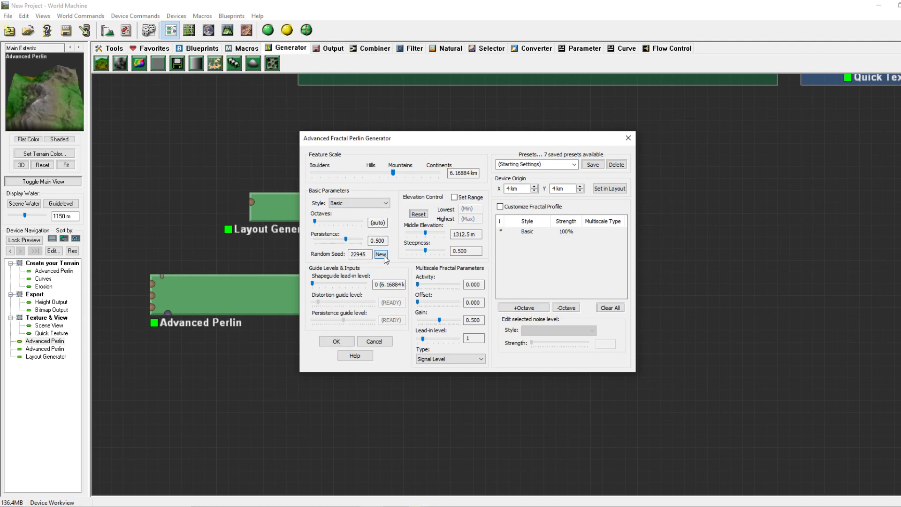
left_click(381, 254)
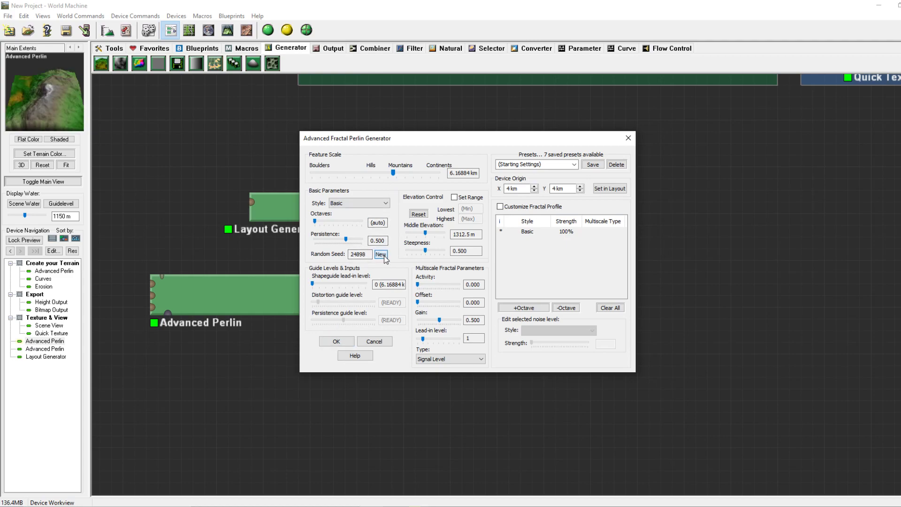
left_click(336, 341)
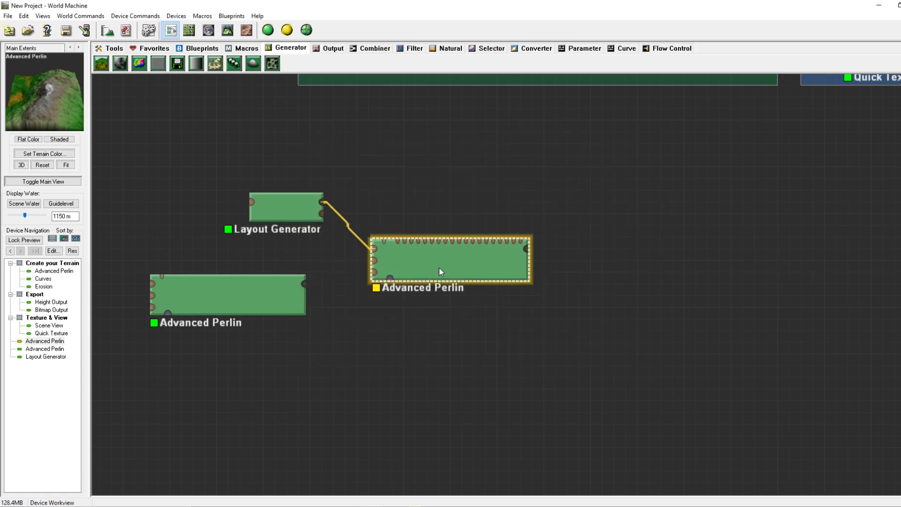
Step: Adjust the Advanced Perlin feature scale, settling on about 8.7 km
double_click(451, 259)
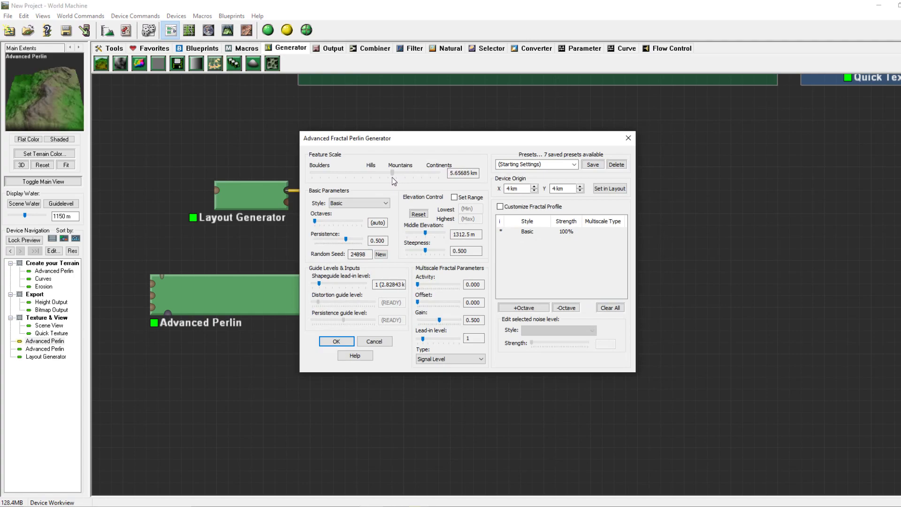
left_click_drag(392, 174, 394, 174)
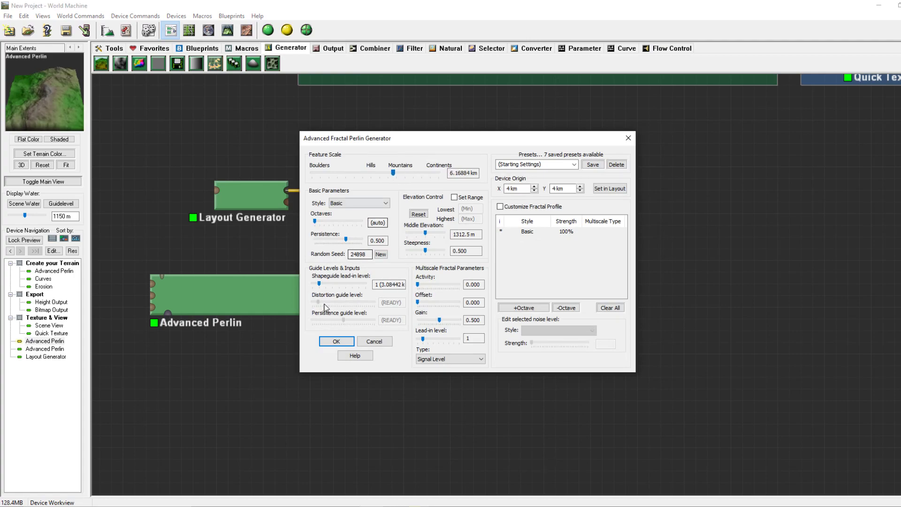
left_click(336, 341)
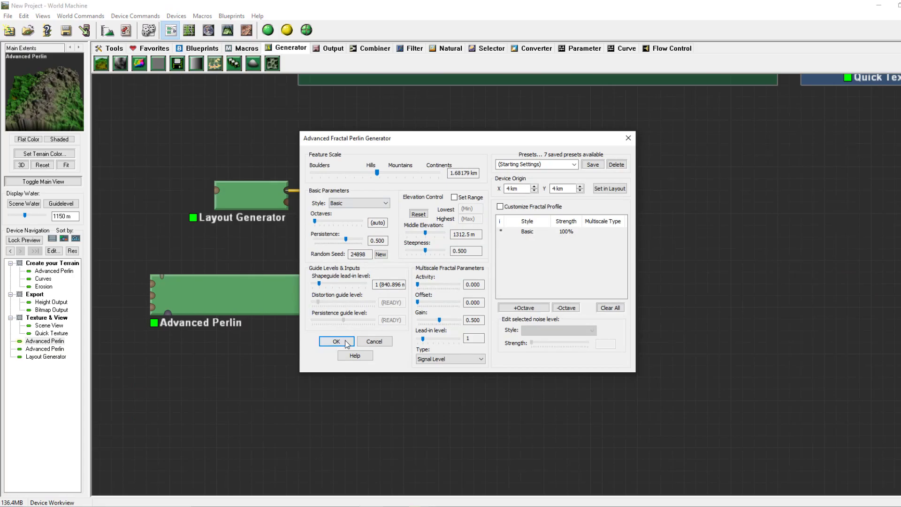
left_click(336, 341)
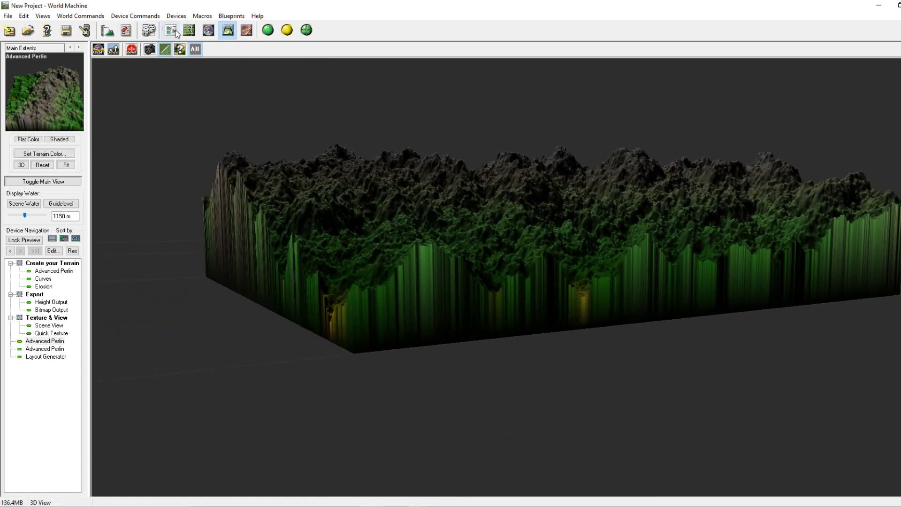
left_click(168, 31)
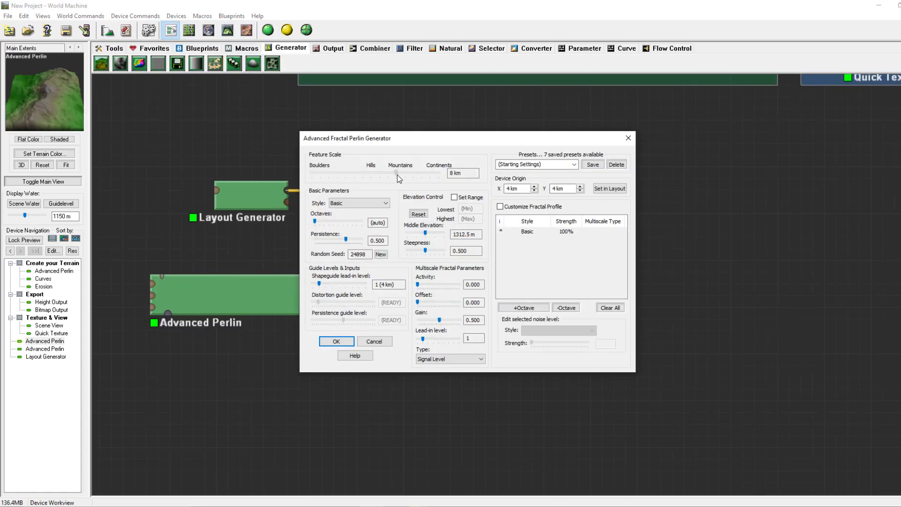
left_click_drag(402, 173, 397, 173)
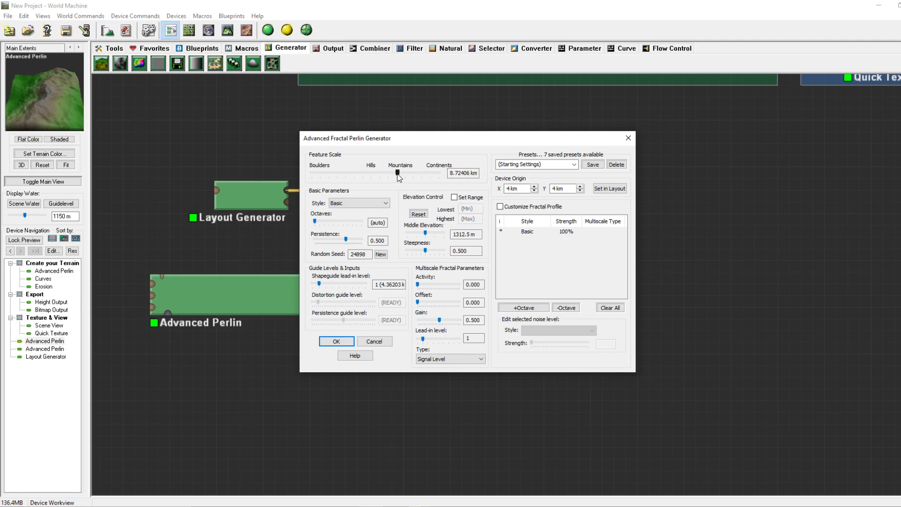
left_click(336, 341)
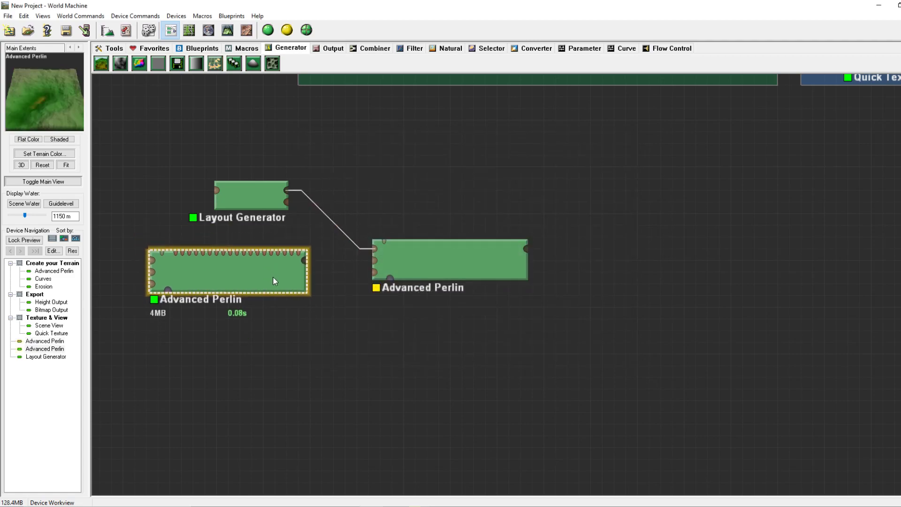
Step: Set the guided Advanced Perlin's distortion guide level to 1.000, then close its dialog and deselect
left_click(450, 259)
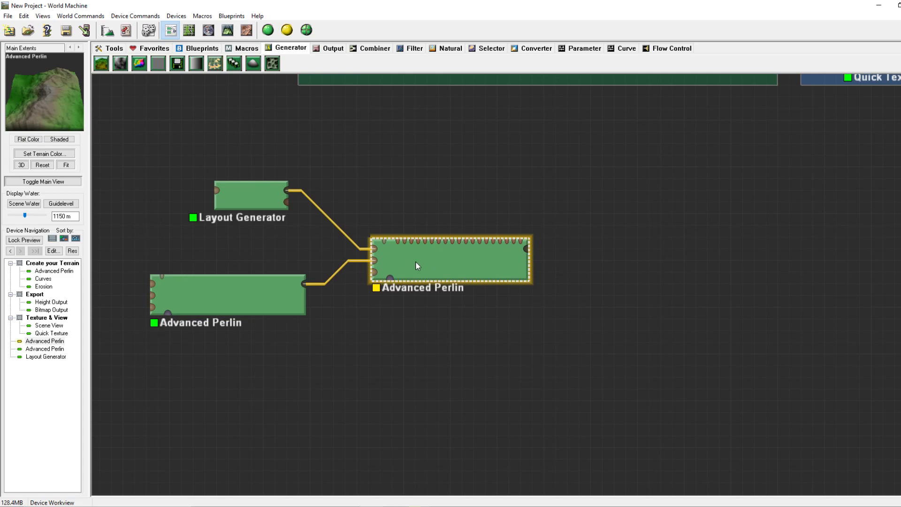
double_click(450, 259)
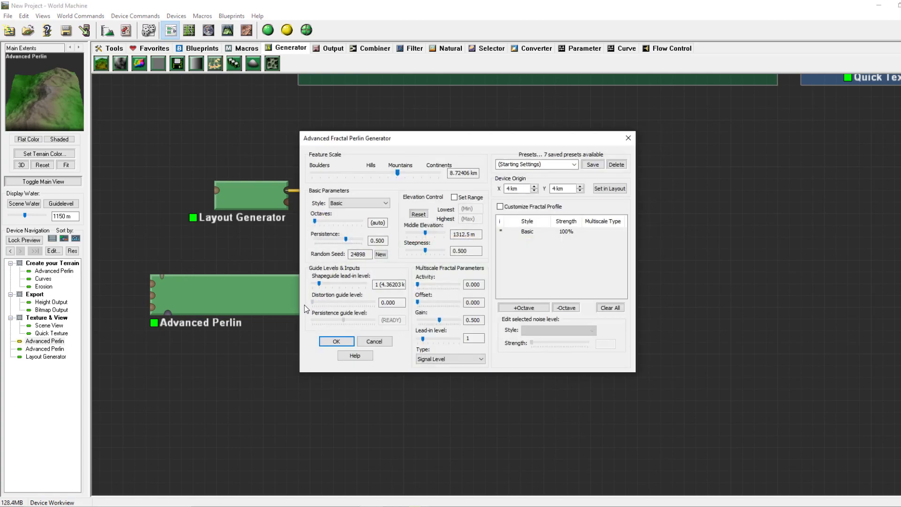
left_click(335, 340)
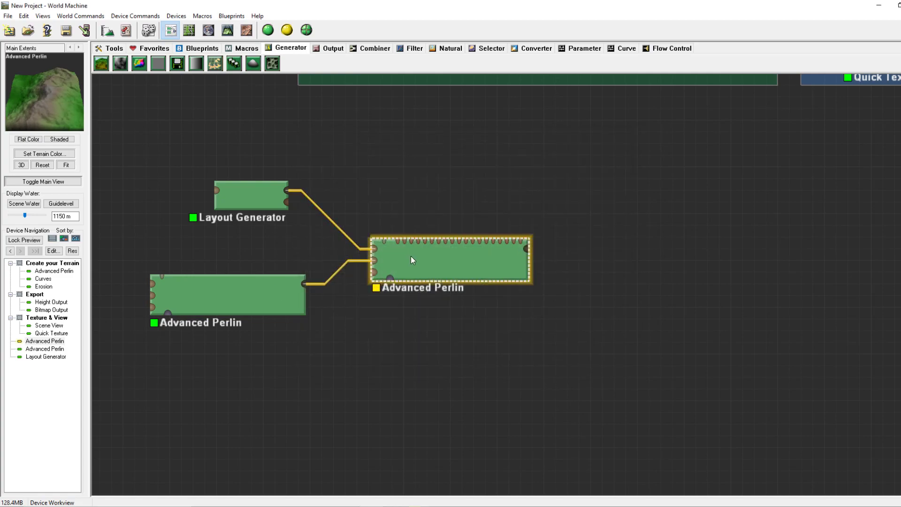
double_click(450, 259)
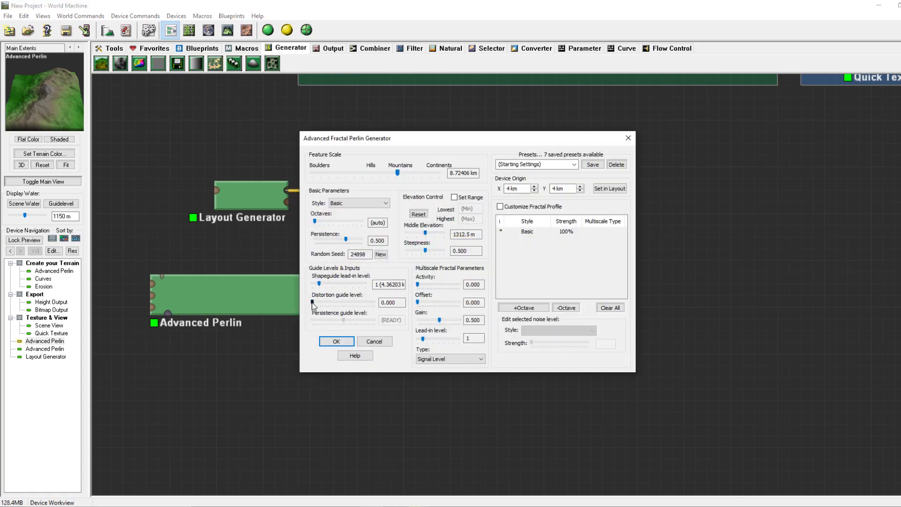
left_click_drag(313, 302, 345, 302)
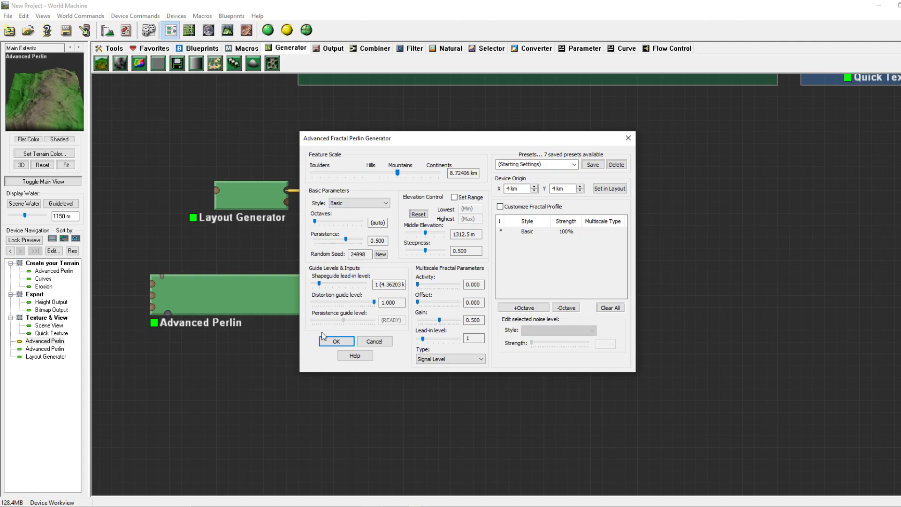
left_click(336, 341)
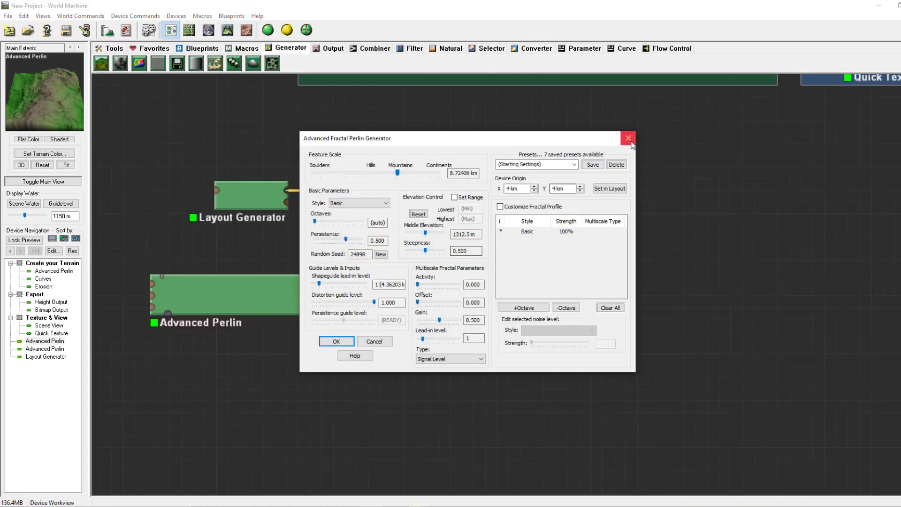
left_click(627, 138)
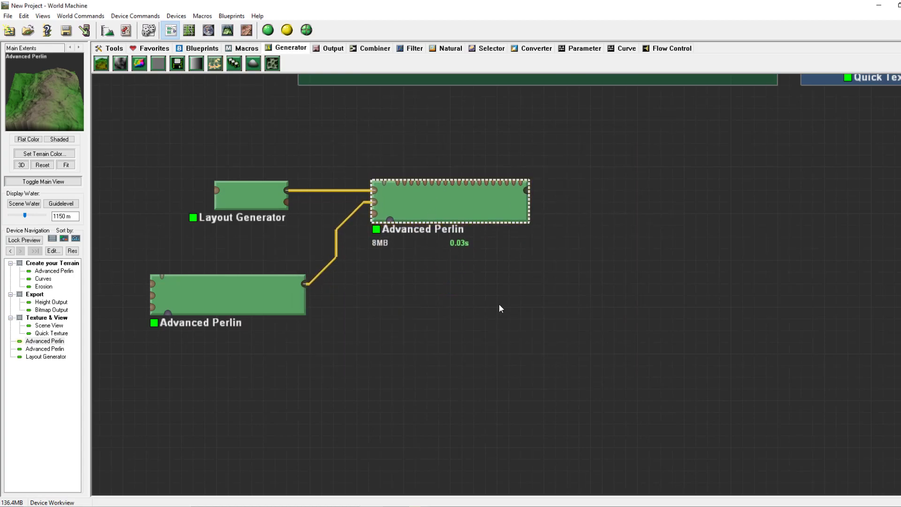
left_click(474, 297)
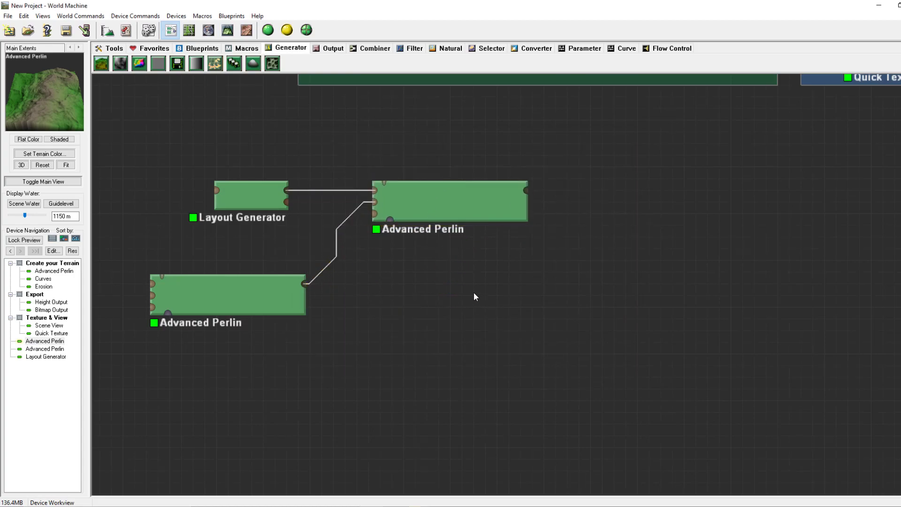
Step: Lock the preview on the combined Advanced Perlin and bring up the lower Perlin's settings
left_click(451, 201)
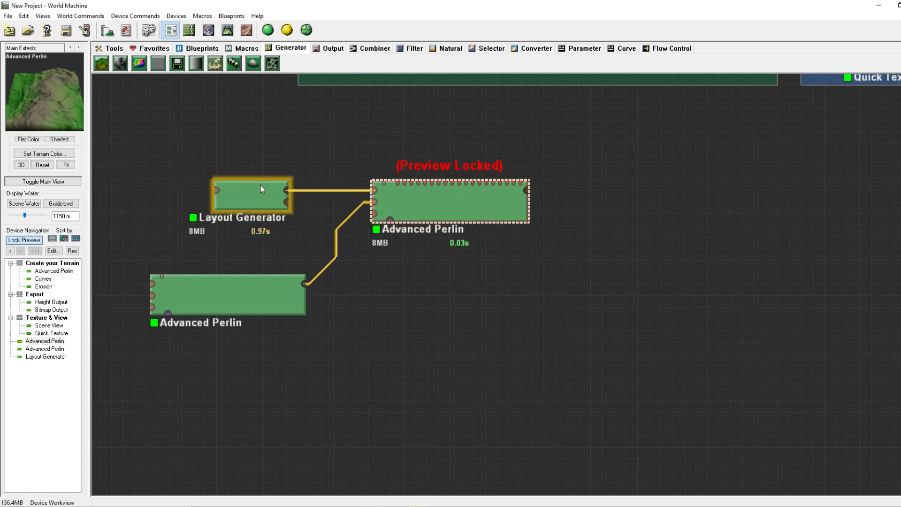
left_click(262, 292)
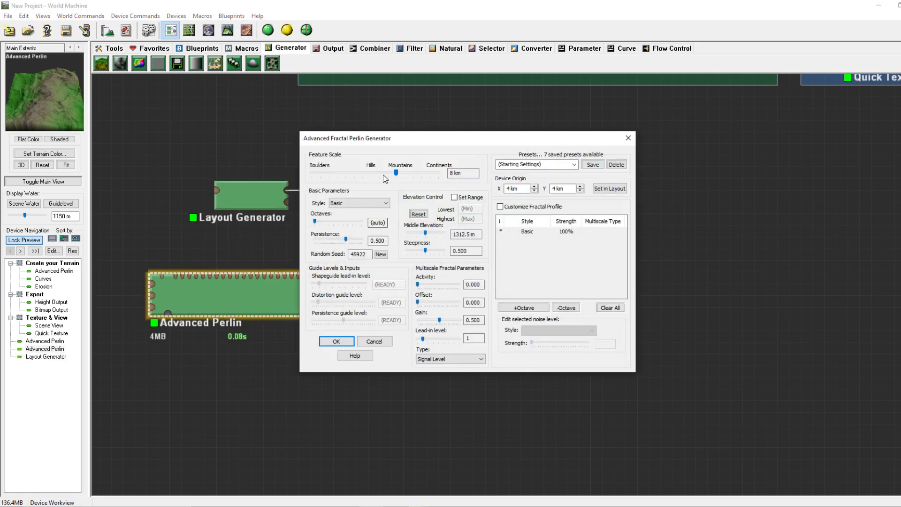
left_click_drag(348, 138, 356, 143)
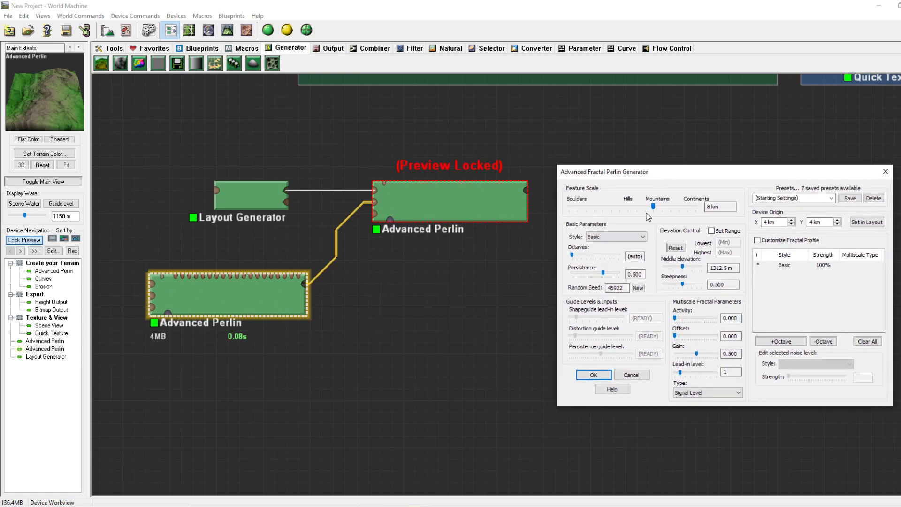
mouse_move(440, 166)
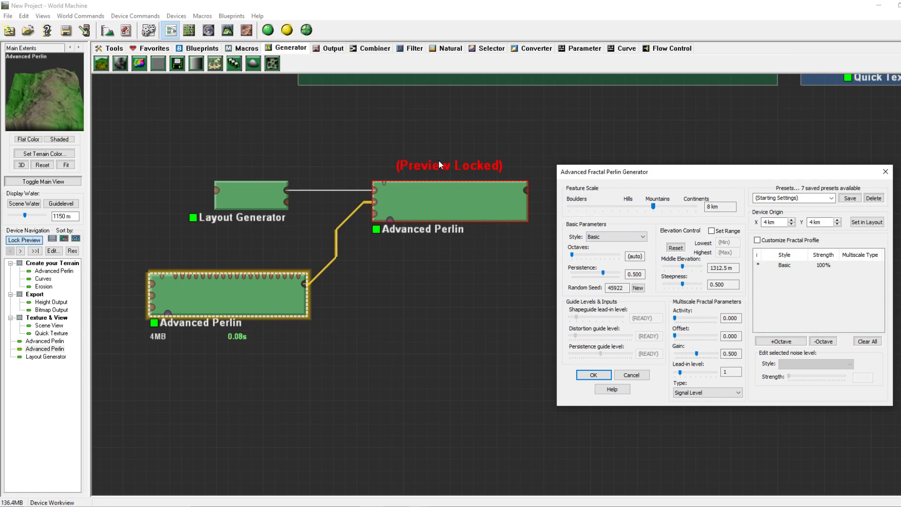
Step: Sweep the lower Perlin's feature scale from continent size down through about 29 km
left_click_drag(670, 204, 653, 204)
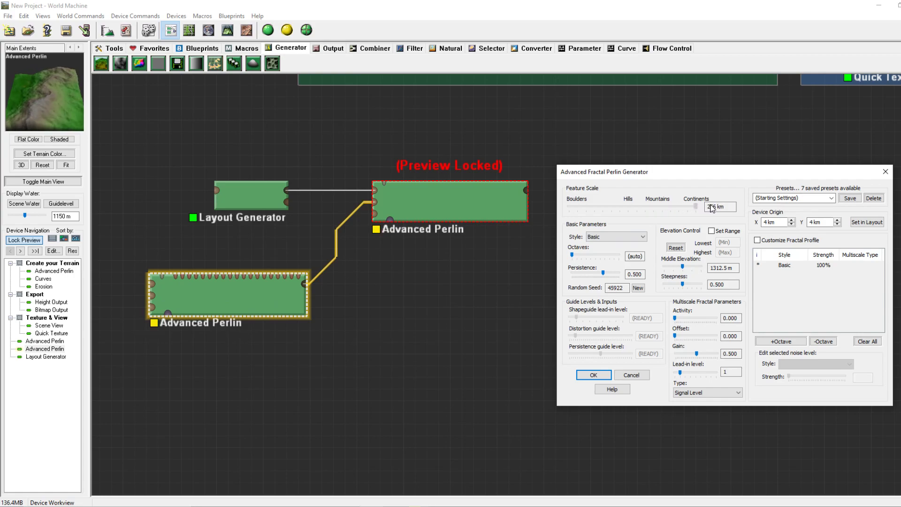
left_click_drag(712, 207, 696, 207)
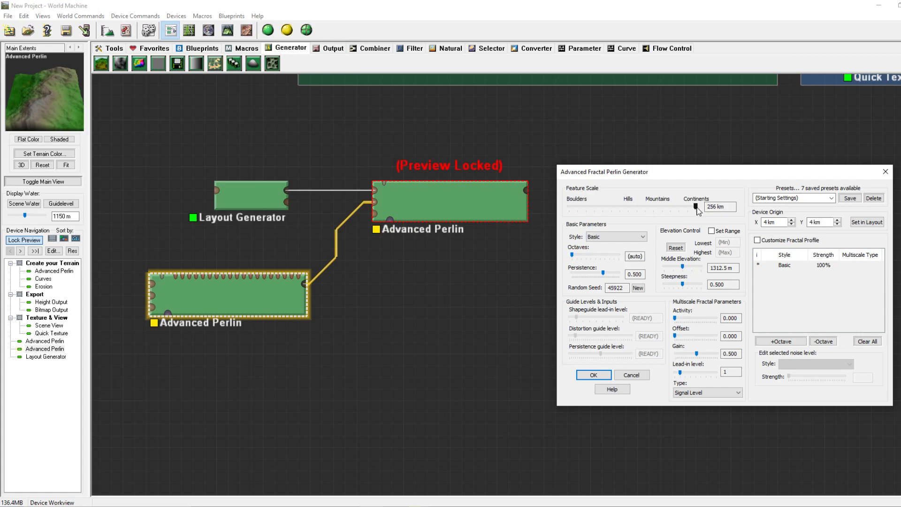
left_click_drag(695, 207, 691, 207)
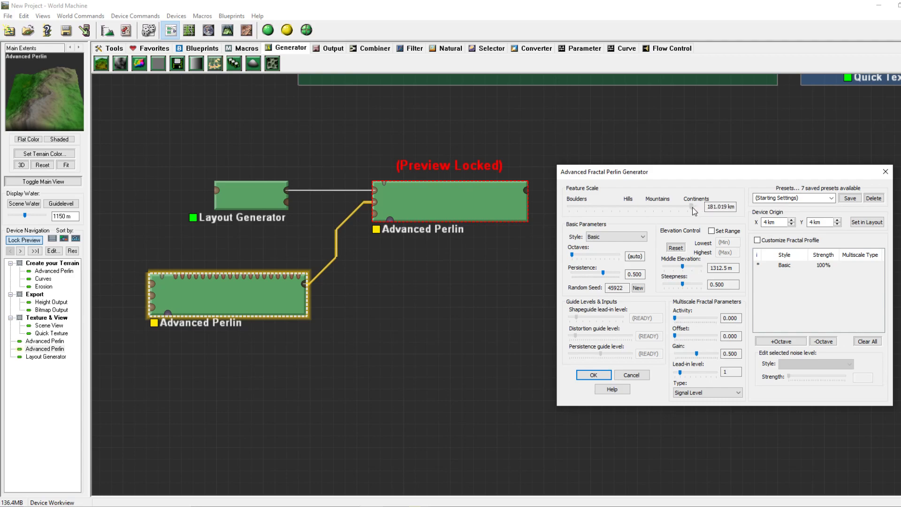
left_click_drag(693, 205, 670, 205)
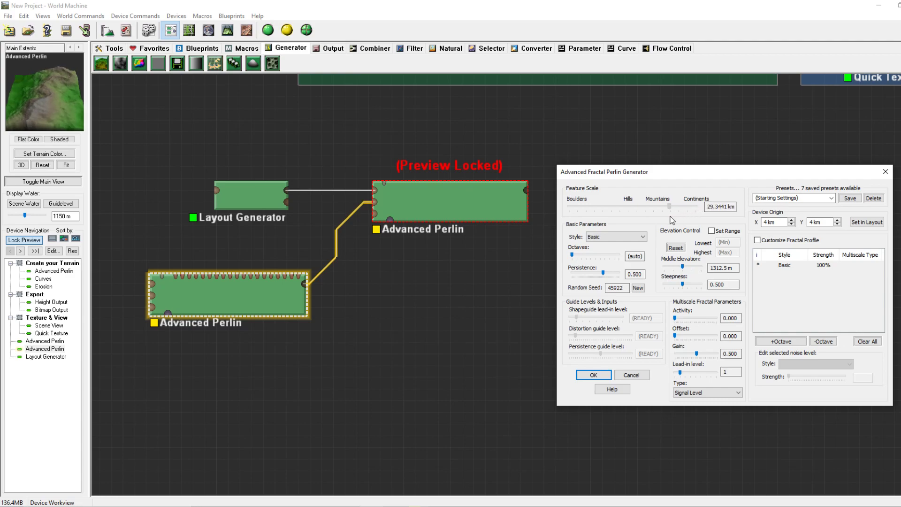
left_click_drag(675, 206, 653, 205)
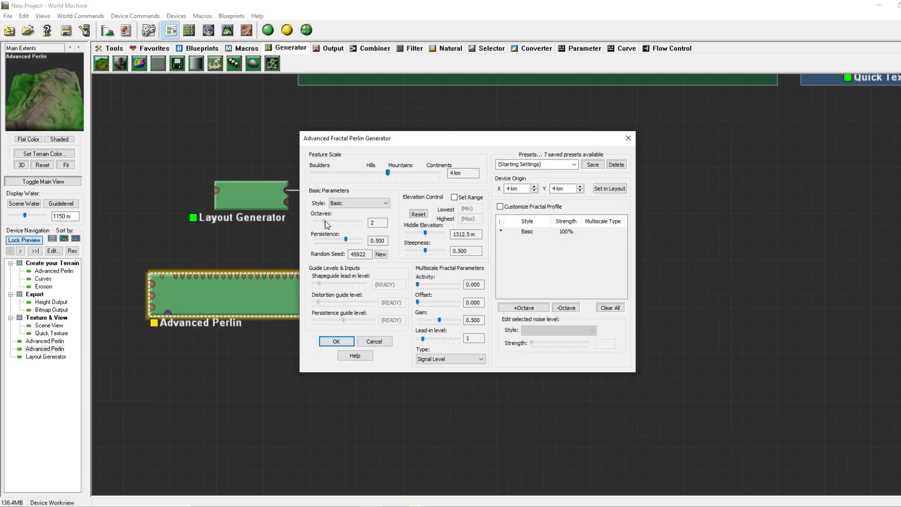
Step: Set the lower Advanced Perlin to 1 octave and orbit the smooth terrain in 3D
left_click_drag(326, 222, 319, 222)
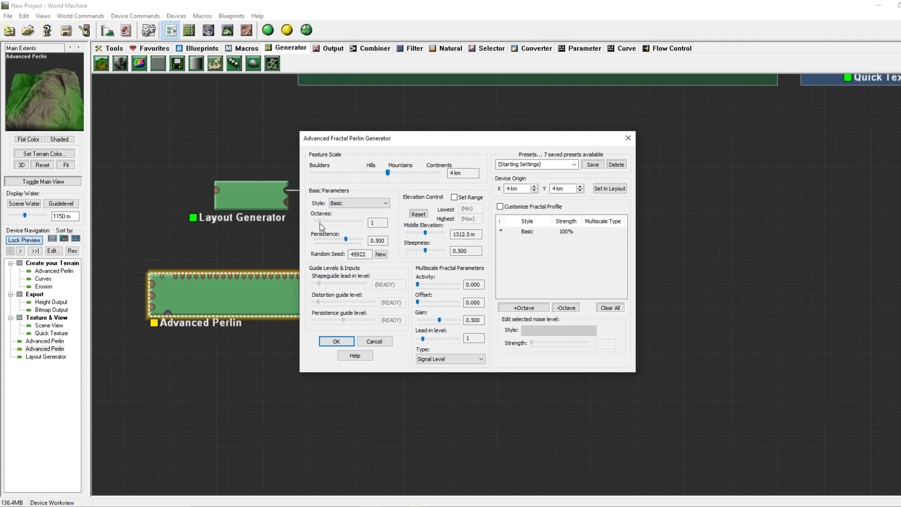
left_click_drag(322, 223, 353, 222)
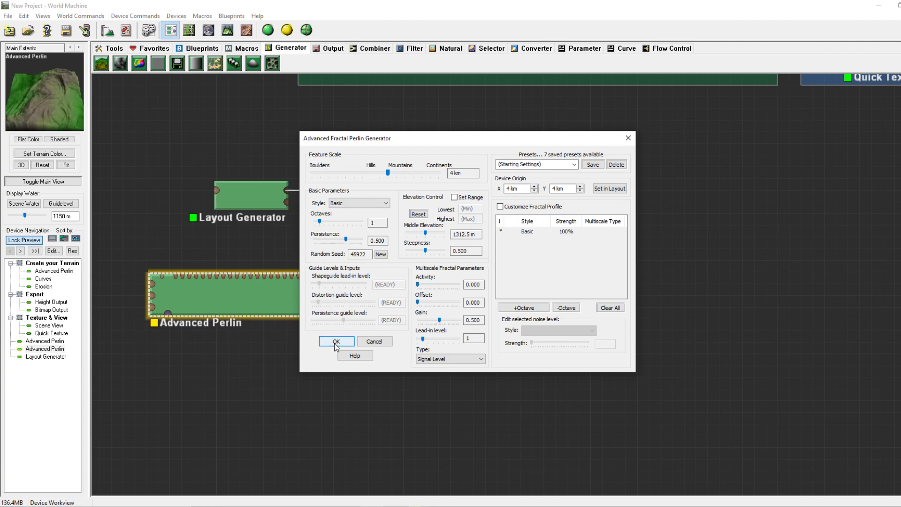
left_click(336, 341)
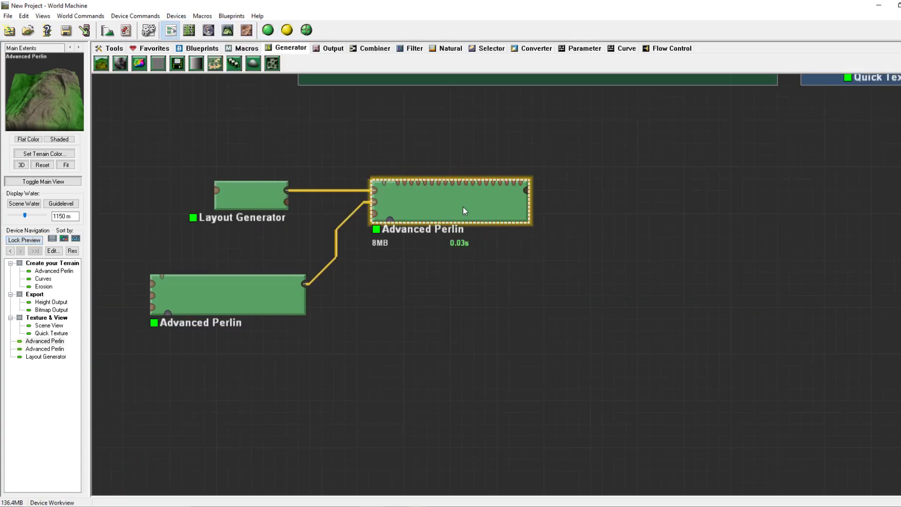
left_click(227, 294)
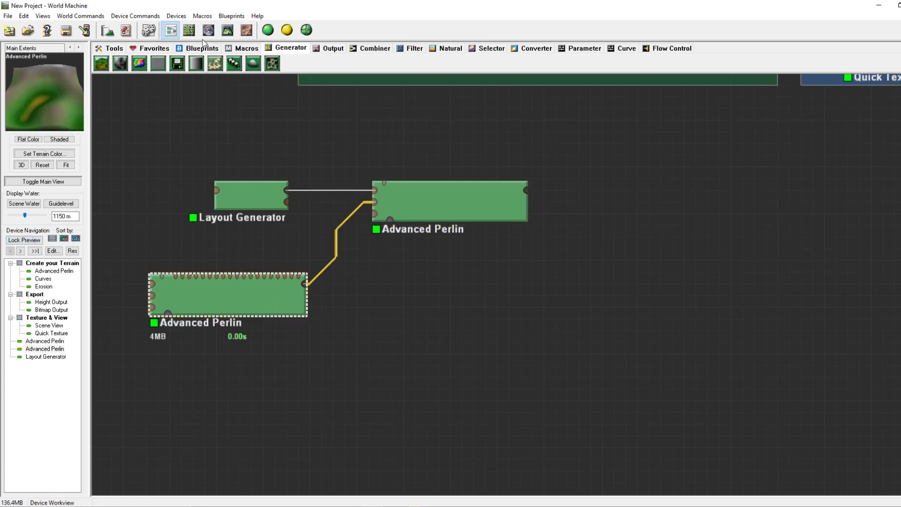
left_click(226, 30)
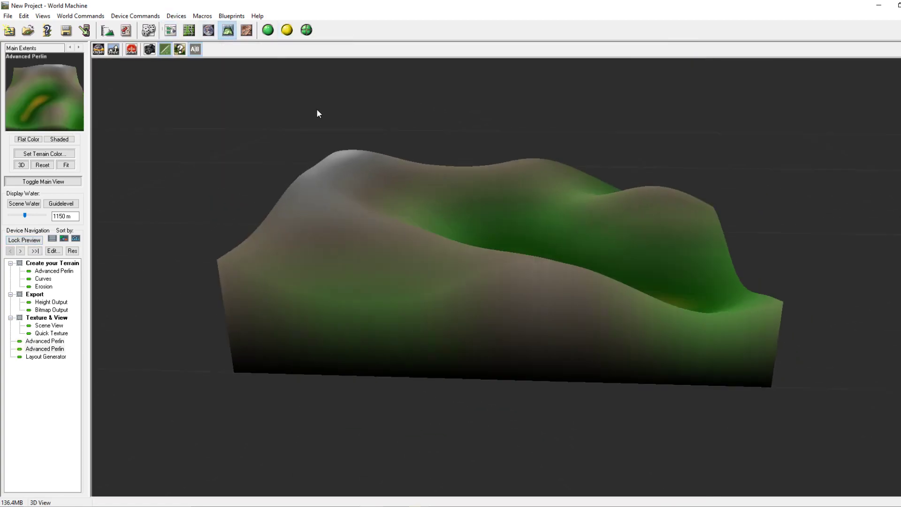
left_click_drag(316, 113, 546, 318)
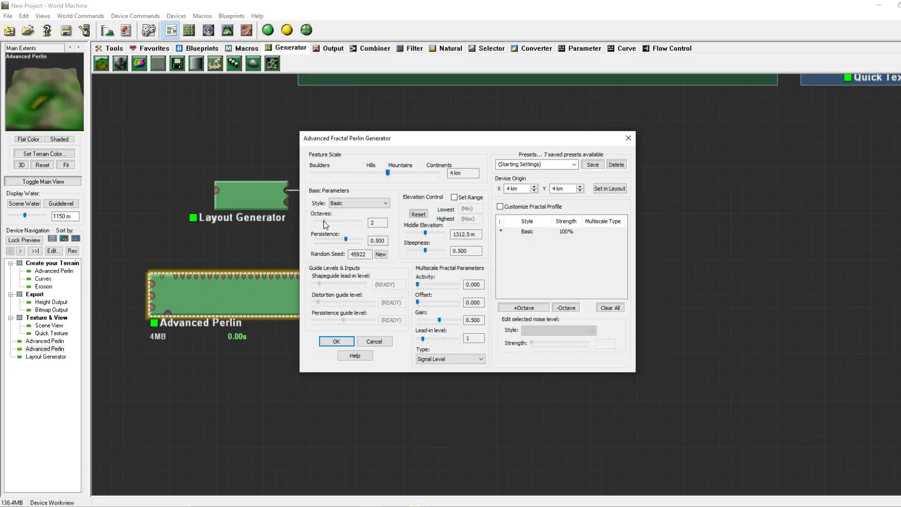
Step: Raise the octaves to 4 and orbit the more rugged terrain
left_click_drag(323, 223, 339, 223)
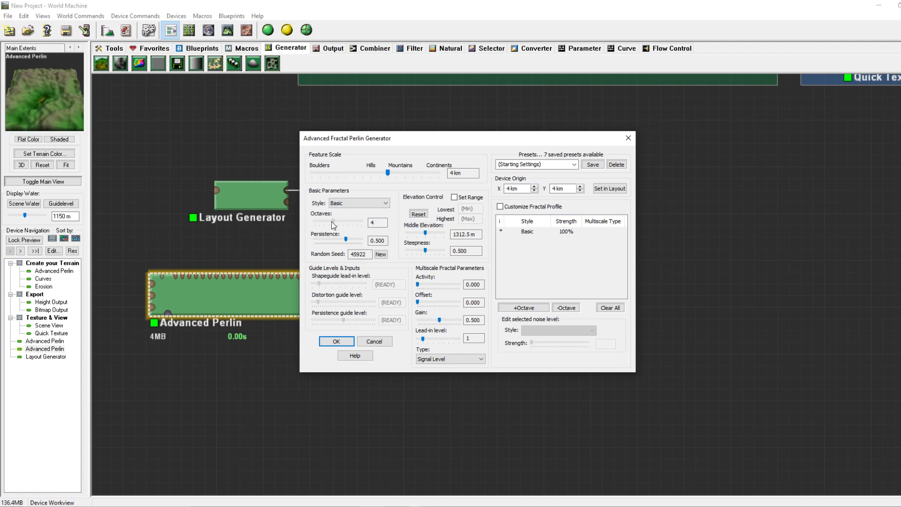
left_click(336, 341)
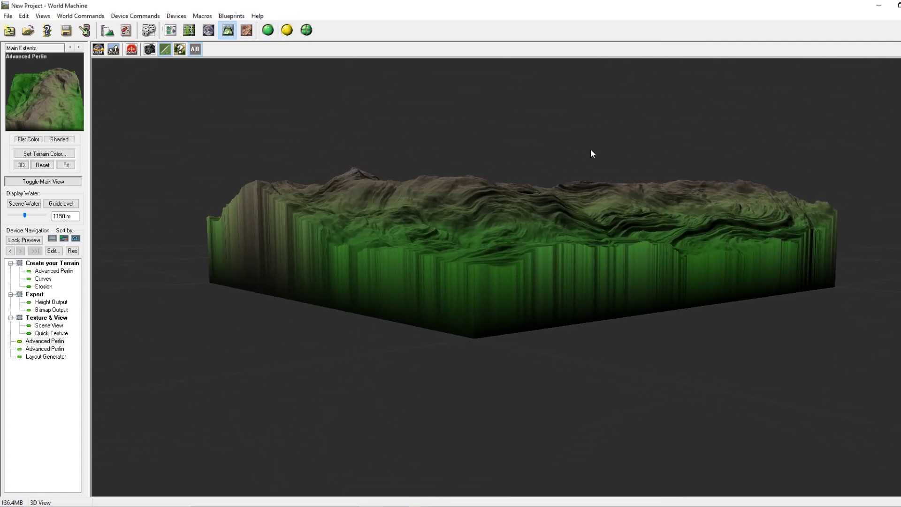
left_click_drag(591, 153, 587, 230)
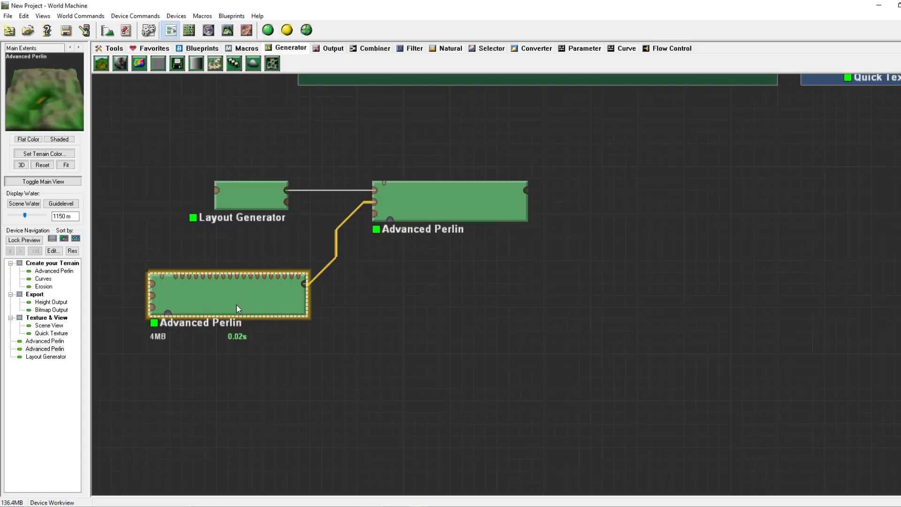
Step: Try the lower Perlin's persistence at 0 and 0.750, then accept it at 0.500
double_click(226, 294)
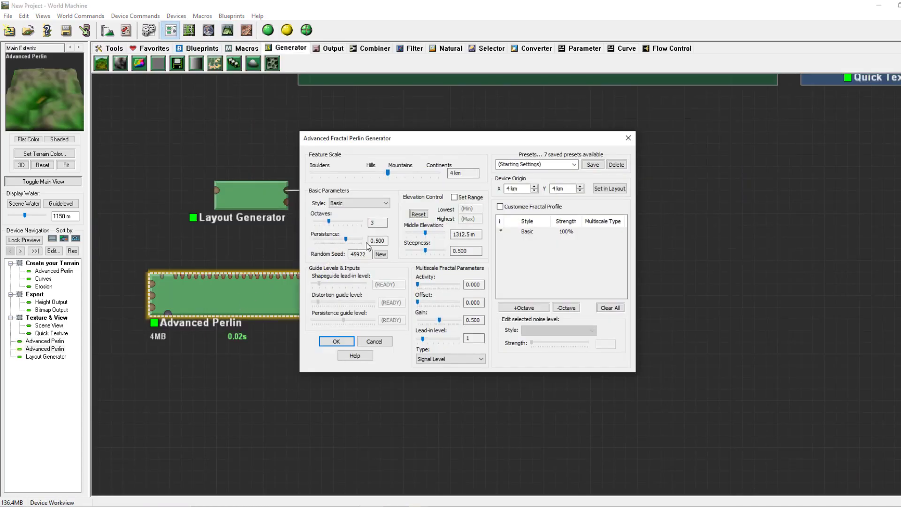
left_click(378, 240)
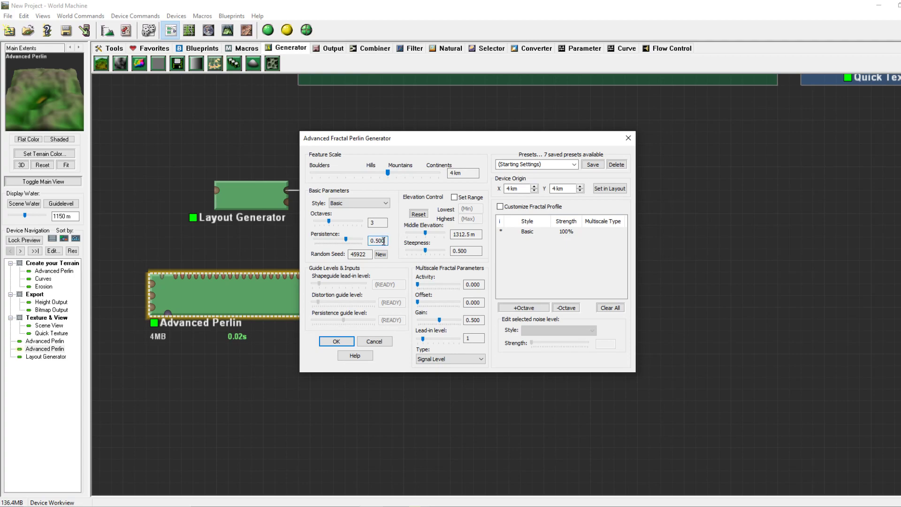
left_click_drag(343, 241, 343, 243)
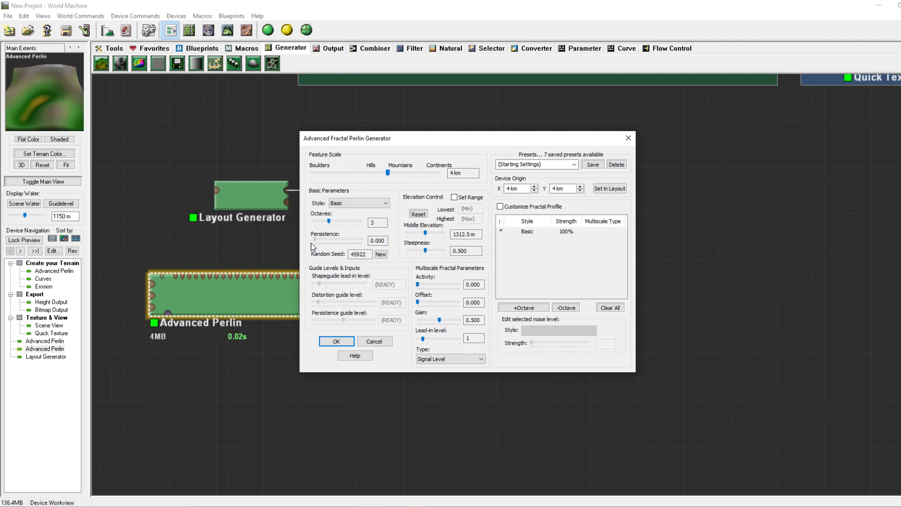
mouse_move(315, 241)
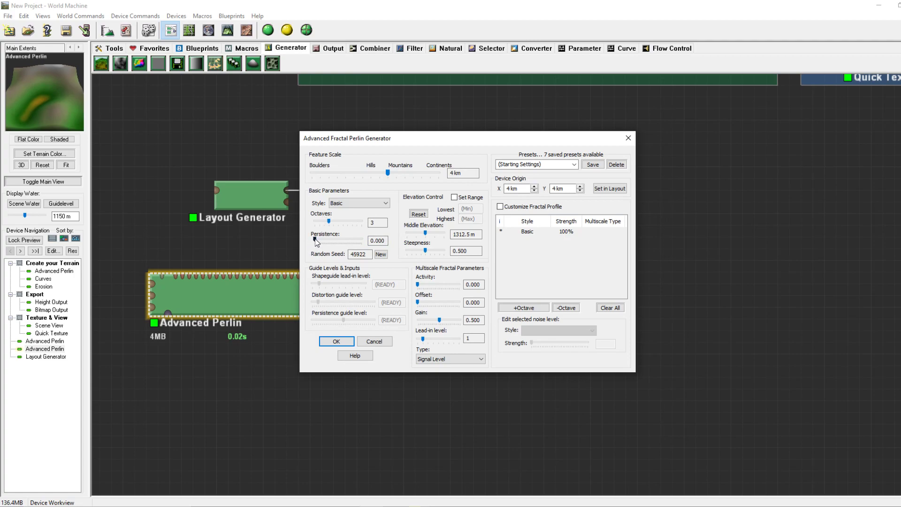
left_click_drag(314, 240, 356, 240)
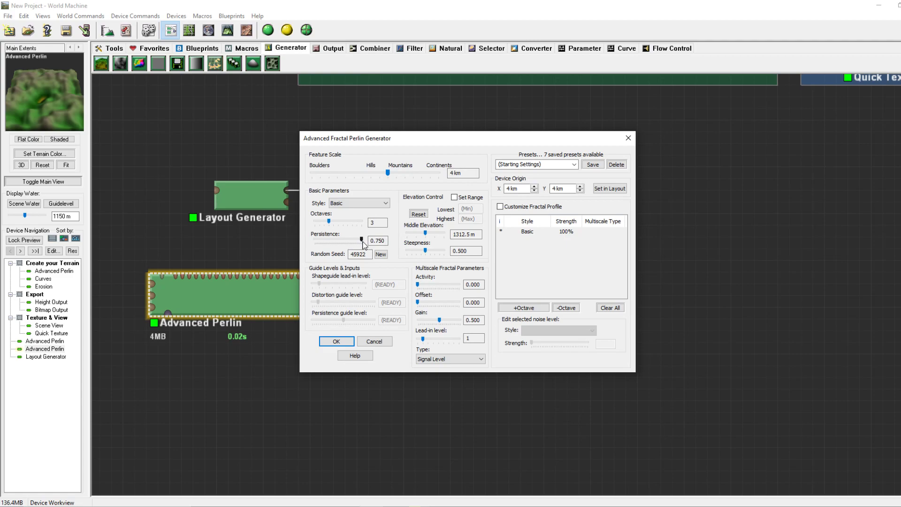
left_click_drag(363, 240, 346, 241)
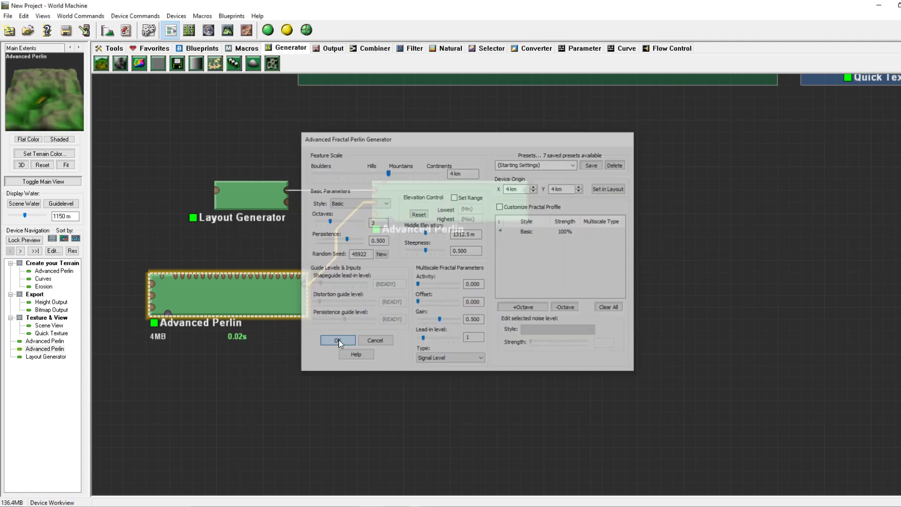
left_click(338, 341)
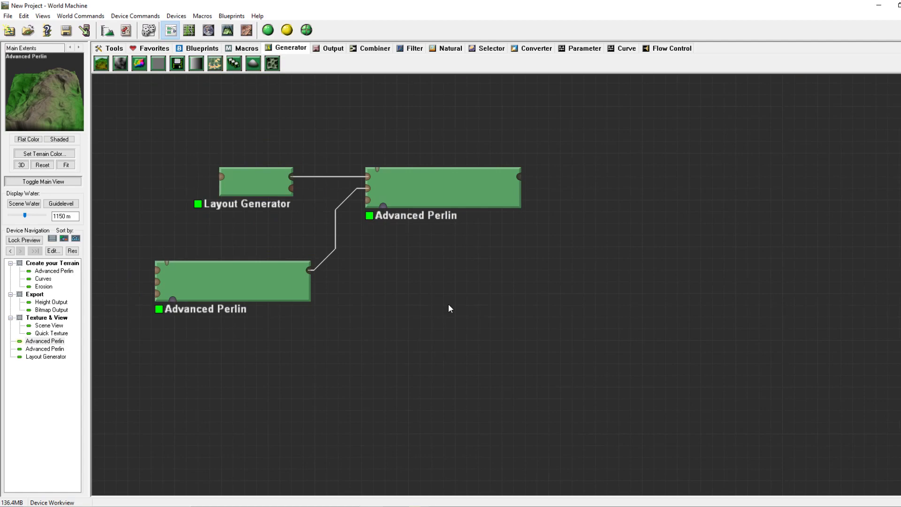
Step: Add a Basic Noise device, move it beneath the Layout Generator, and confirm its properties
left_click(464, 190)
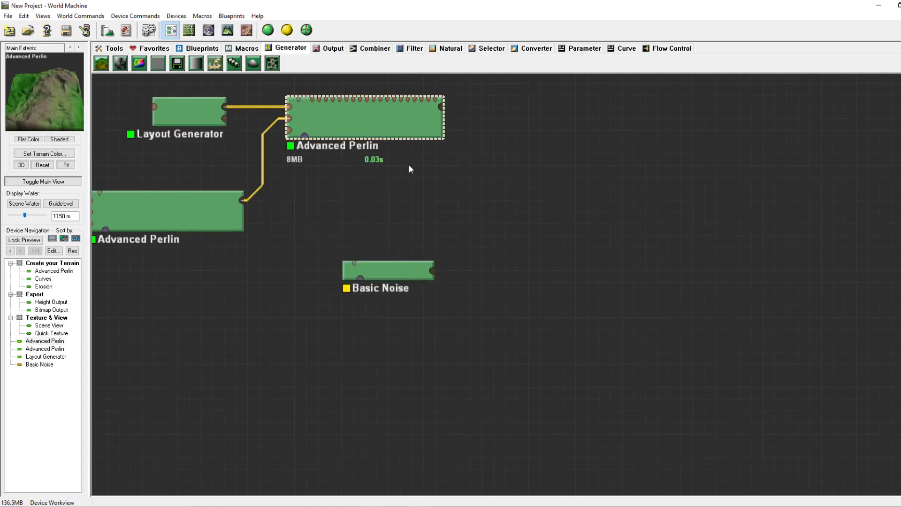
left_click_drag(388, 270, 365, 247)
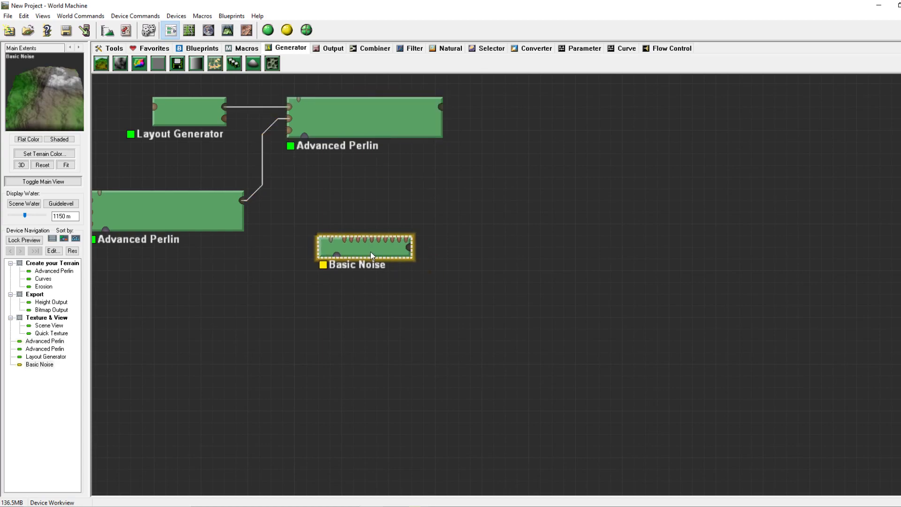
double_click(365, 248)
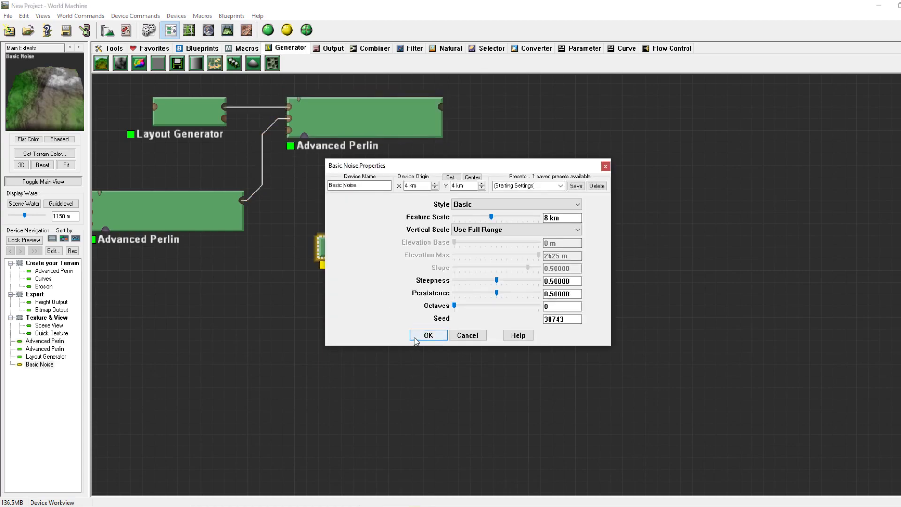
left_click(427, 336)
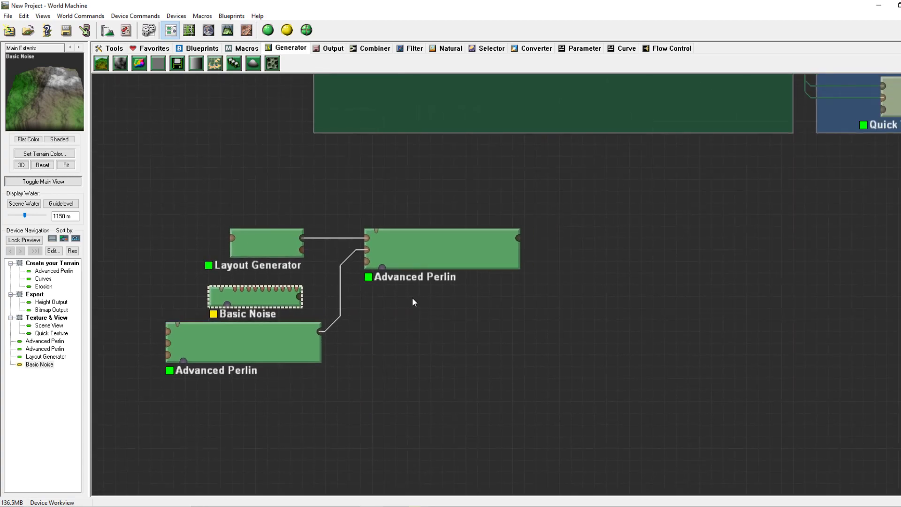
Step: Drive the guided Advanced Perlin's persistence guide from Basic Noise at level 1.000
left_click(442, 248)
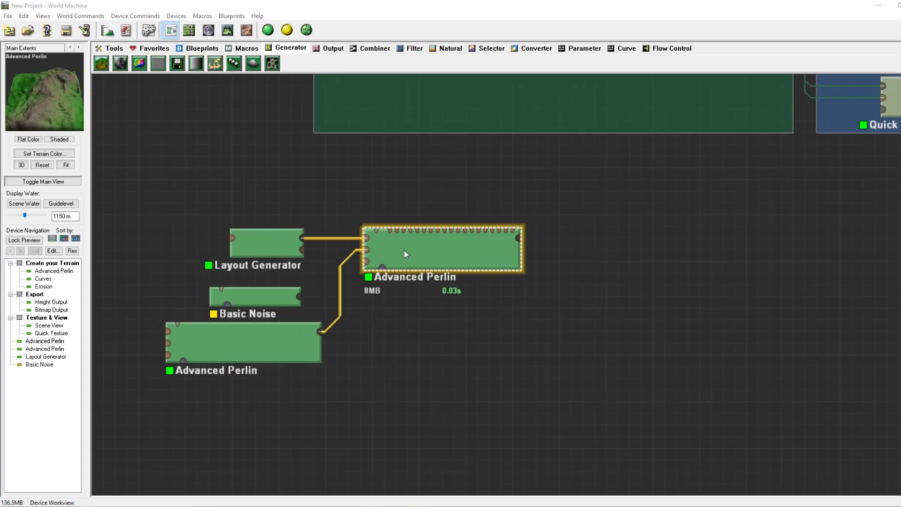
double_click(442, 248)
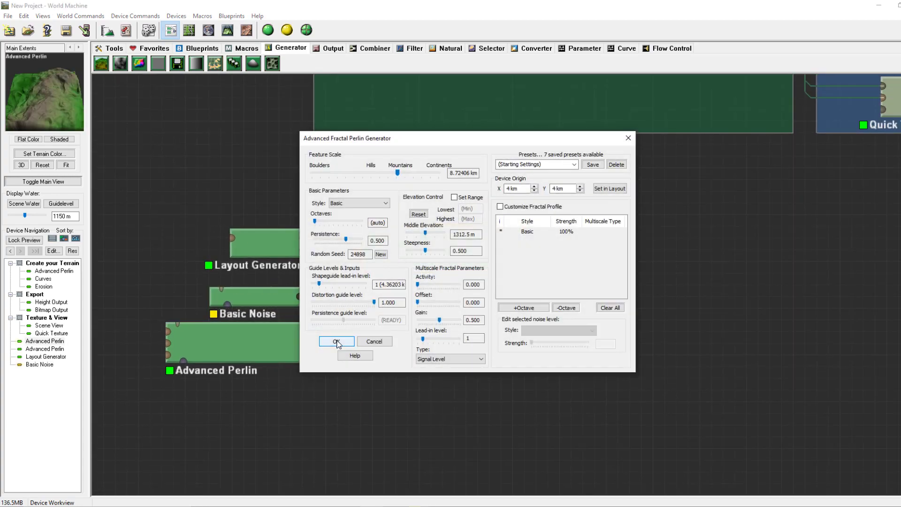
left_click(336, 340)
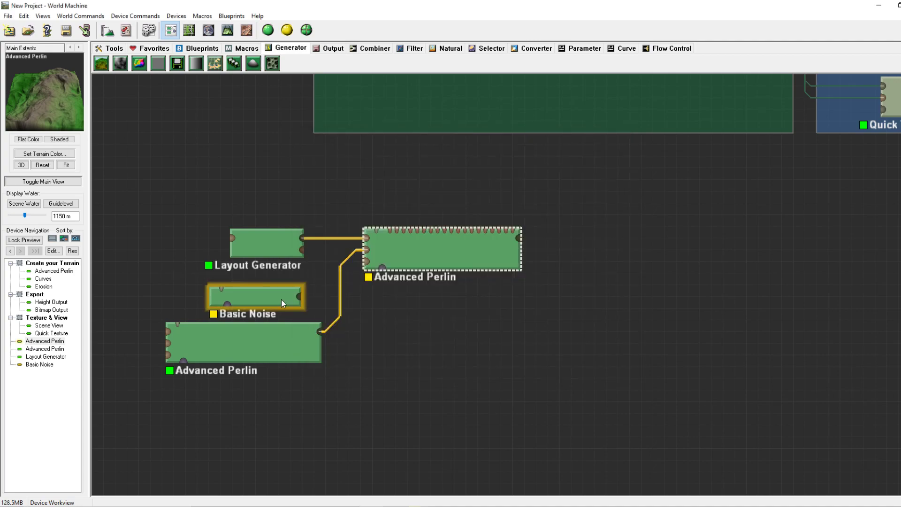
left_click(256, 296)
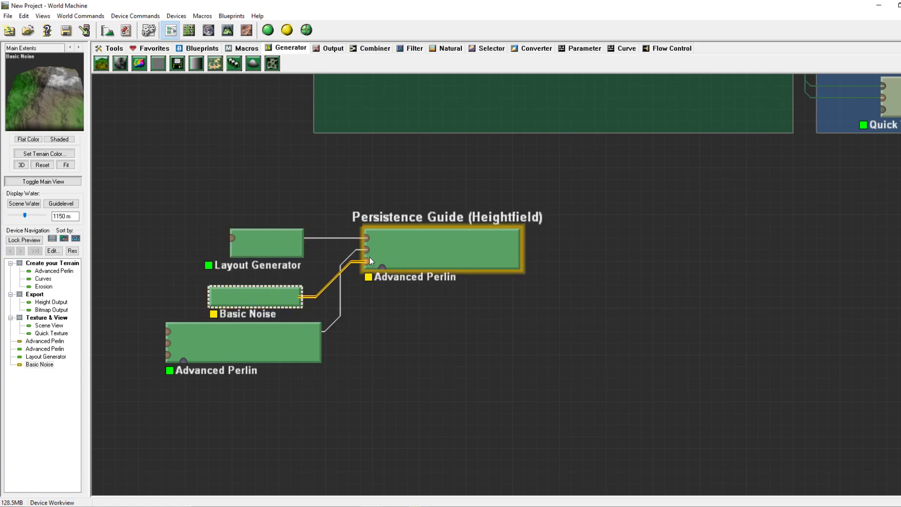
double_click(443, 249)
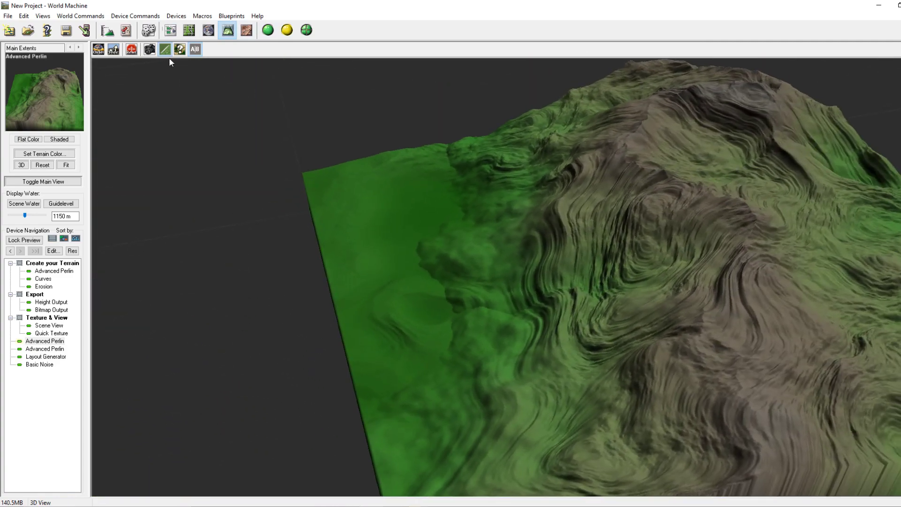
left_click(170, 30)
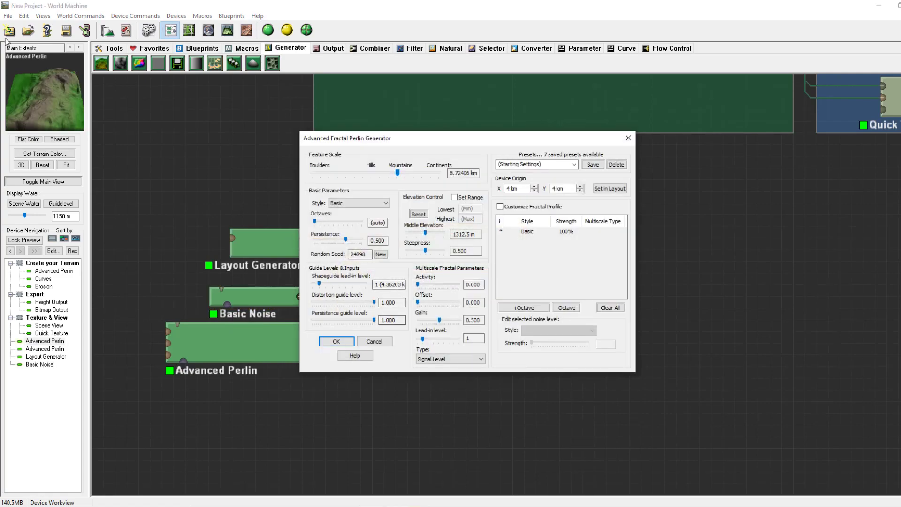
left_click_drag(374, 315, 345, 314)
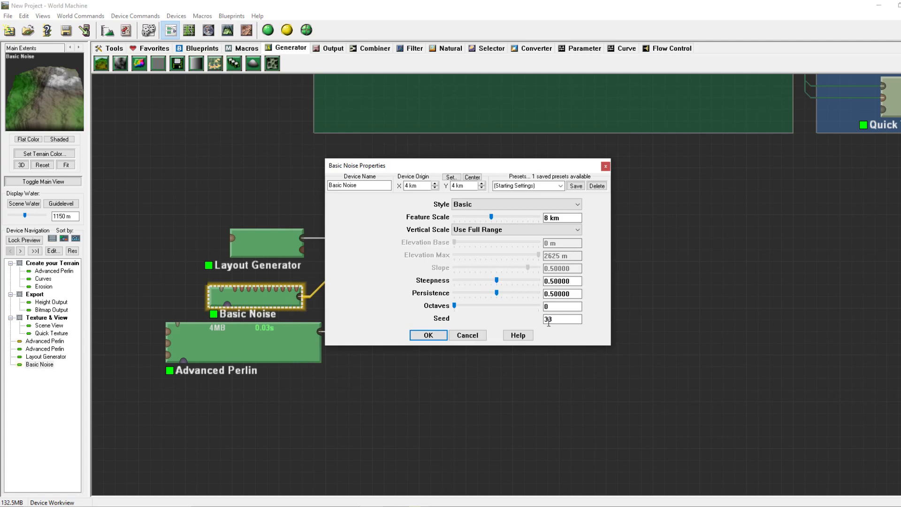
Step: Close the Basic Noise and Advanced Perlin dialogs, preview the terrain in 3D, and return
left_click(428, 335)
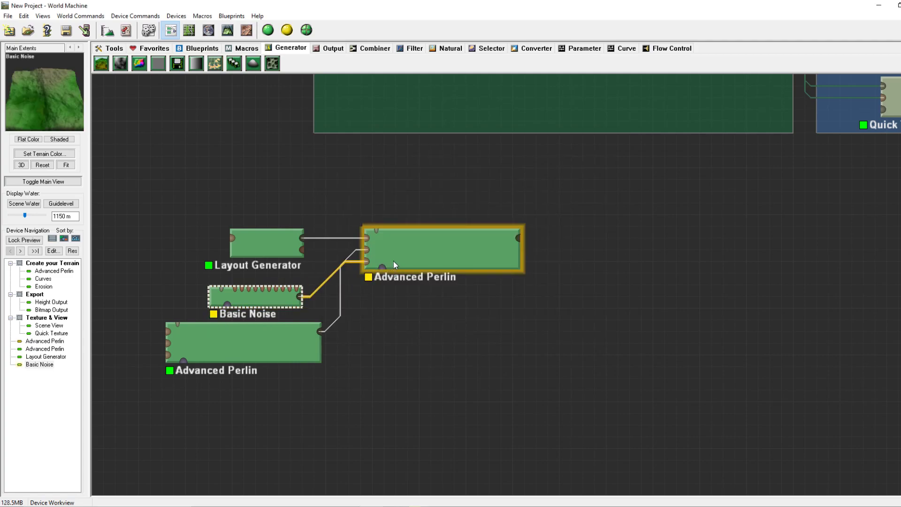
double_click(443, 248)
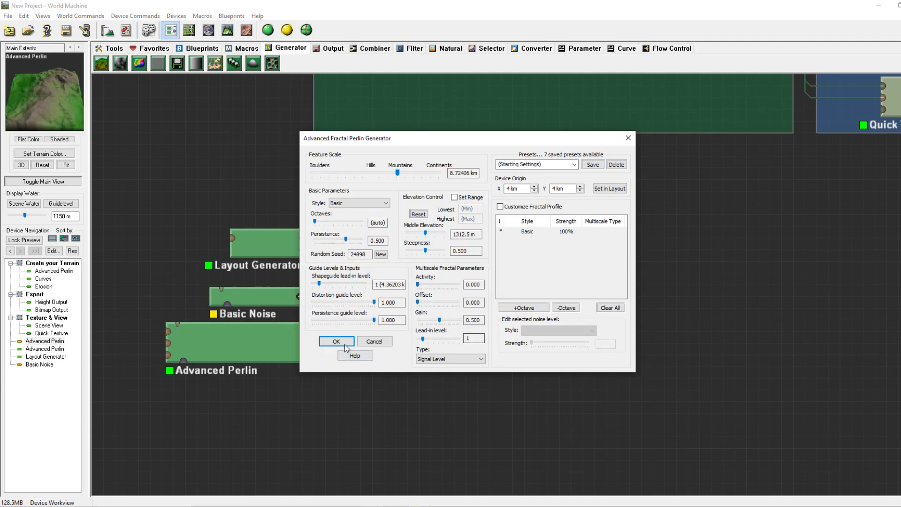
left_click(336, 342)
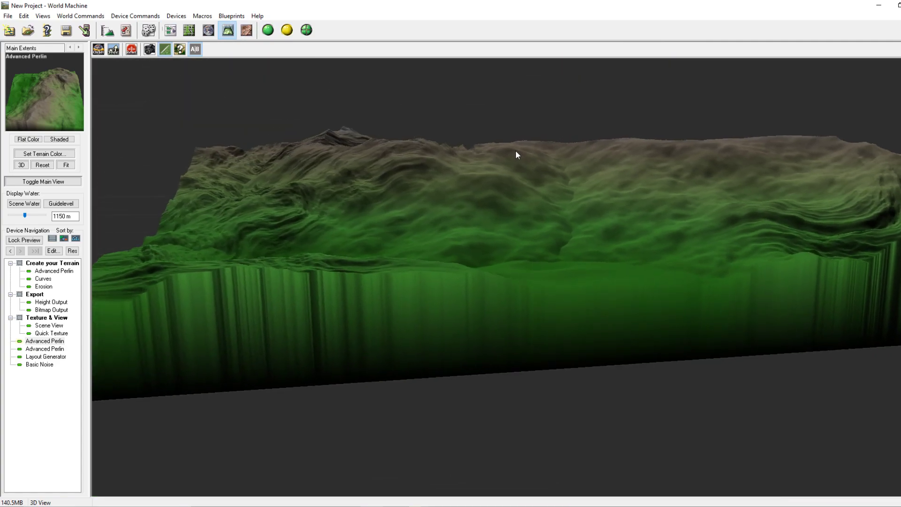
left_click(169, 31)
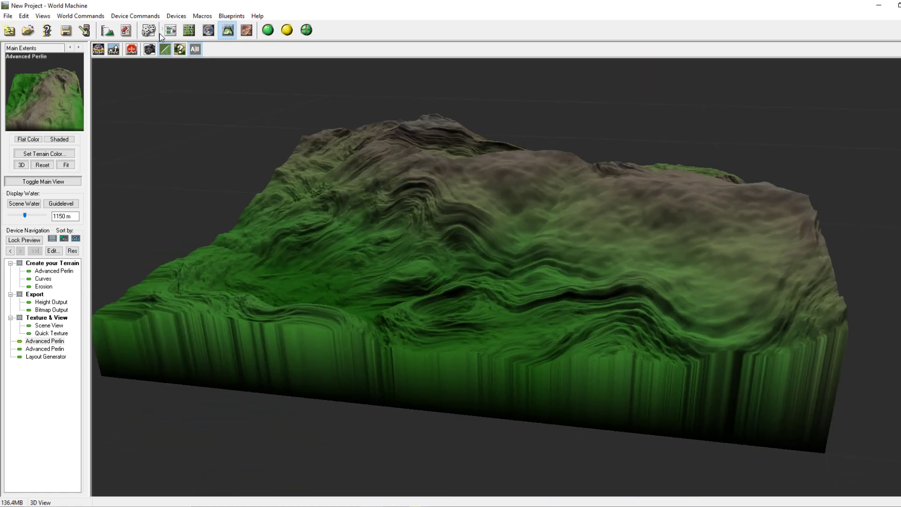
left_click(168, 30)
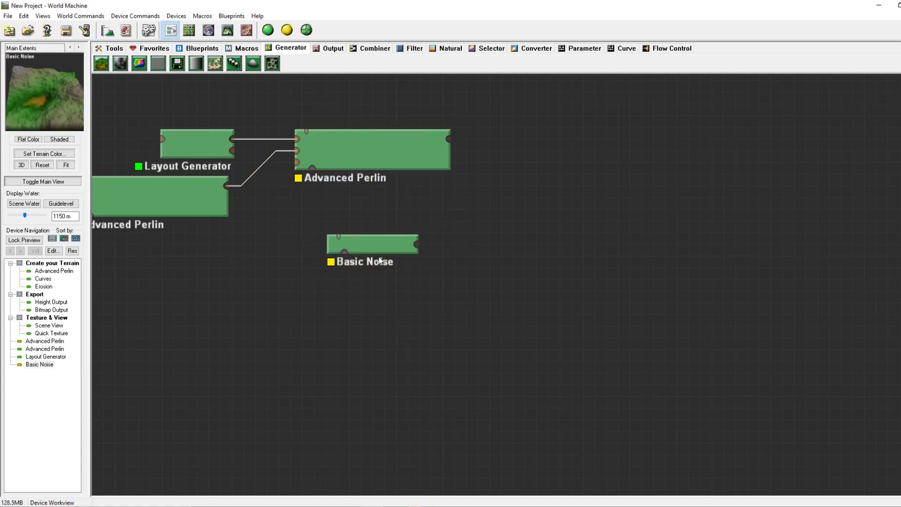
Step: Set Basic Noise to Basic style, ~5.3 km scale, full vertical range, steepness 0.43, persistence 0.42
double_click(372, 244)
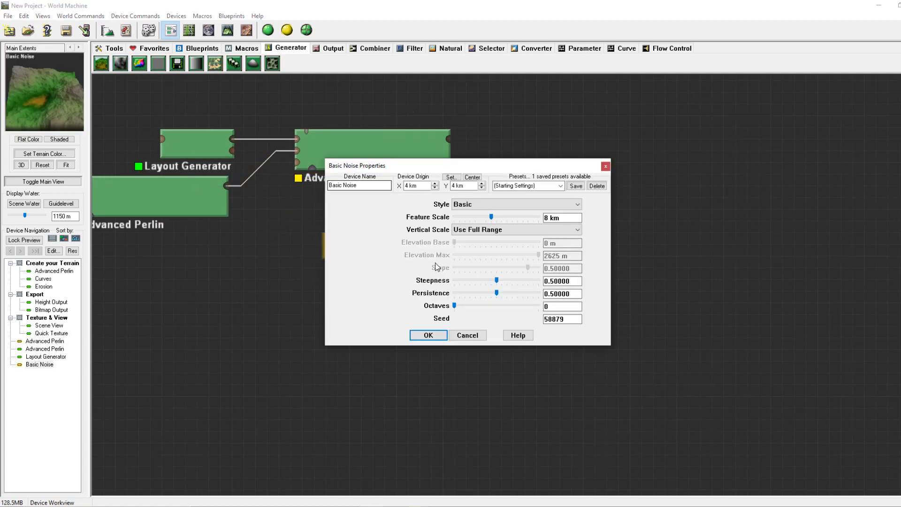
left_click(515, 204)
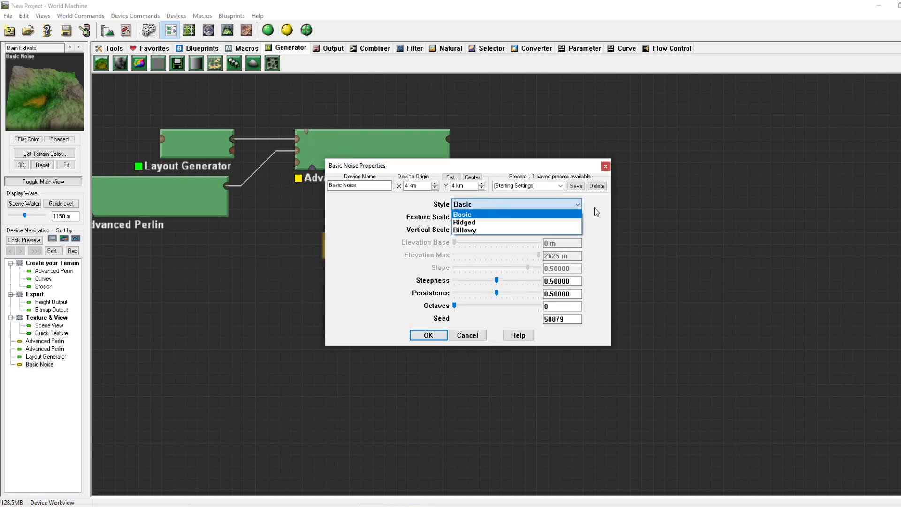
left_click(464, 230)
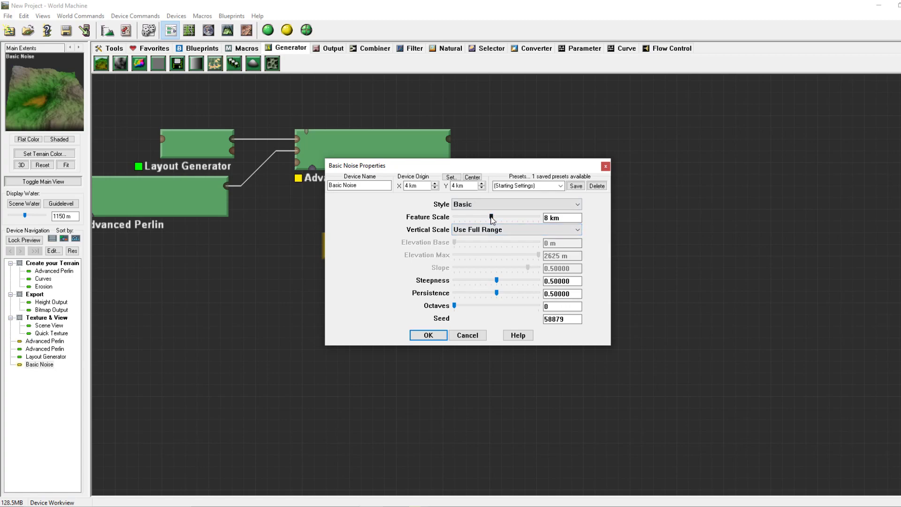
left_click_drag(491, 218, 487, 218)
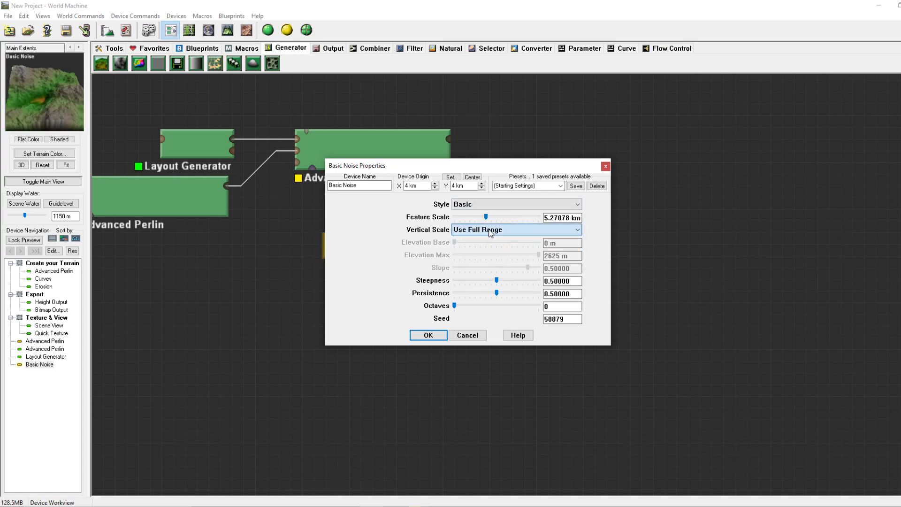
left_click(514, 229)
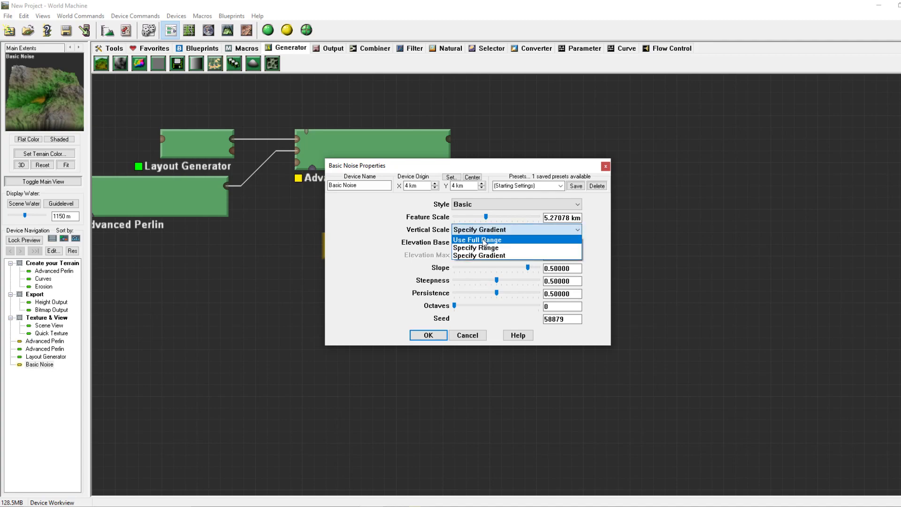
mouse_move(512, 244)
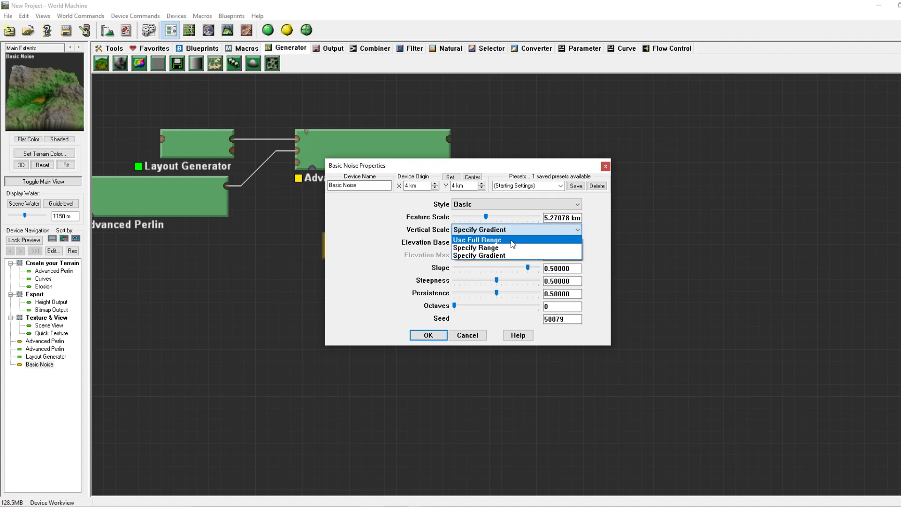
left_click(477, 240)
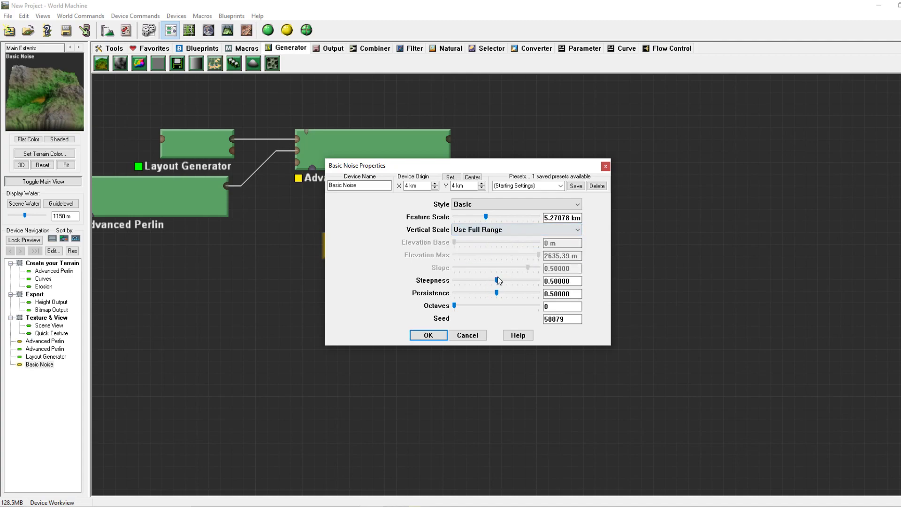
left_click_drag(499, 280, 489, 280)
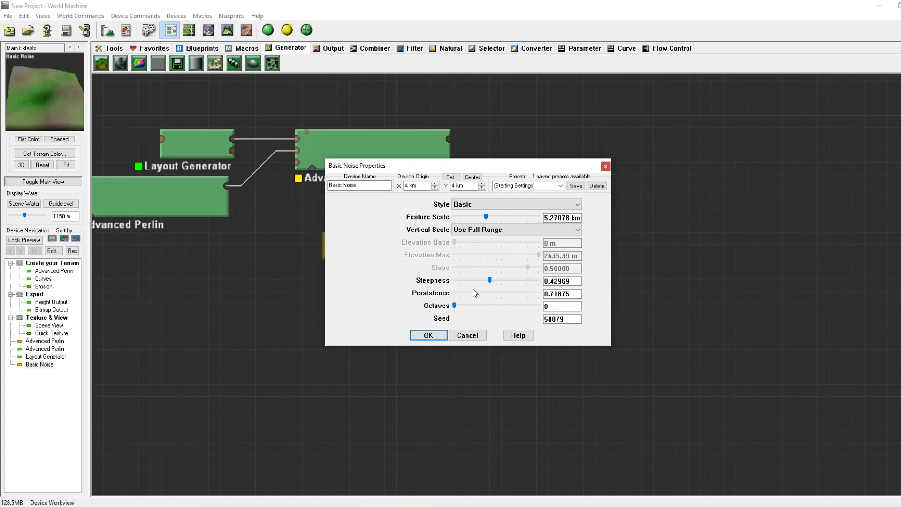
left_click_drag(455, 306, 489, 305)
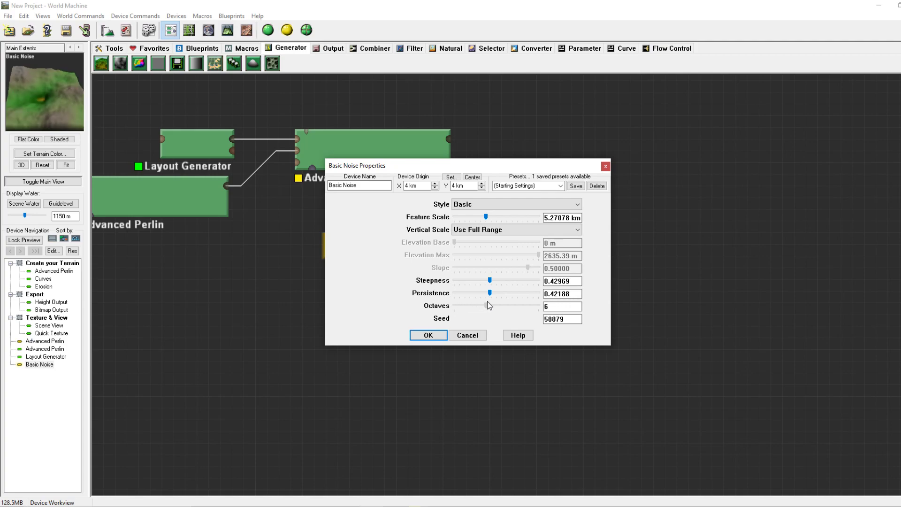
left_click(428, 335)
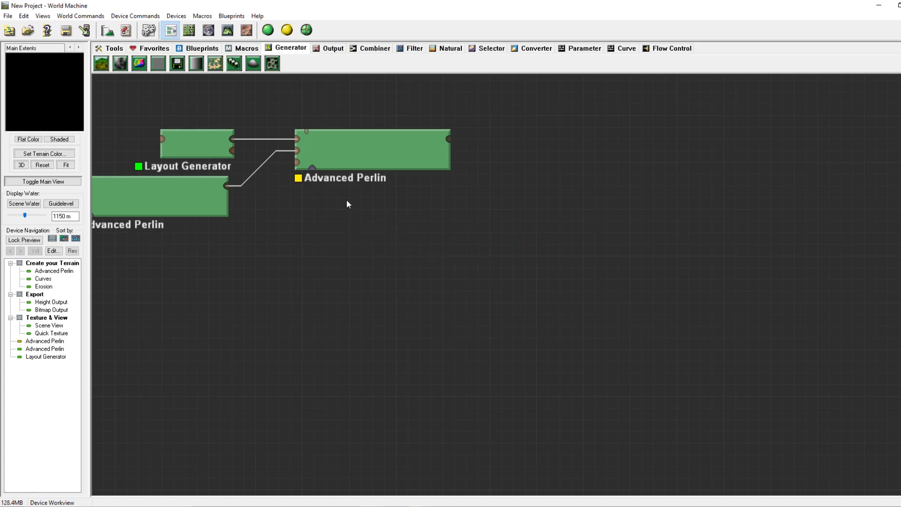
Step: Place a Color Generator device in the graph and set its colour to mid green
left_click(139, 64)
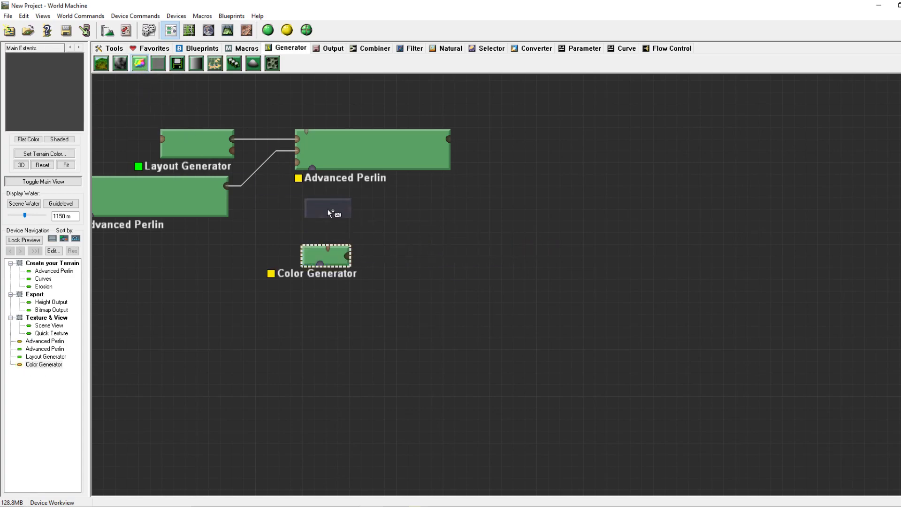
double_click(325, 255)
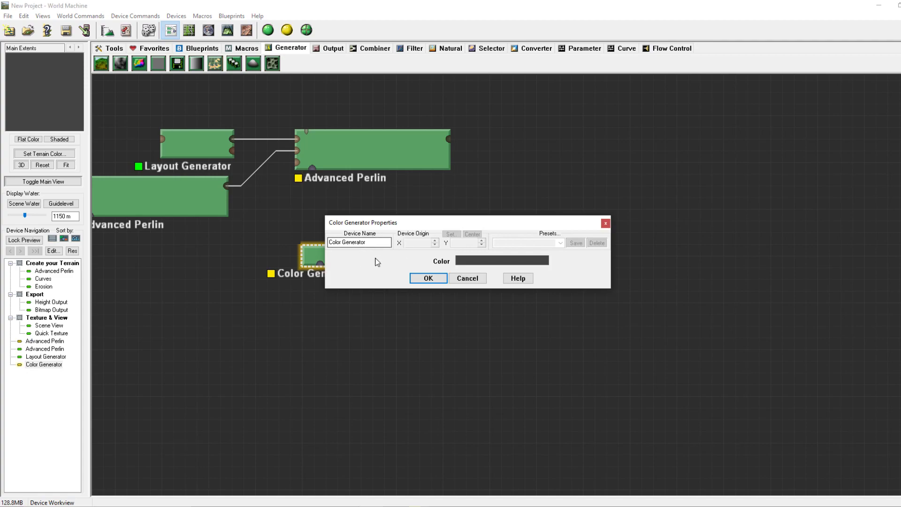
left_click(501, 260)
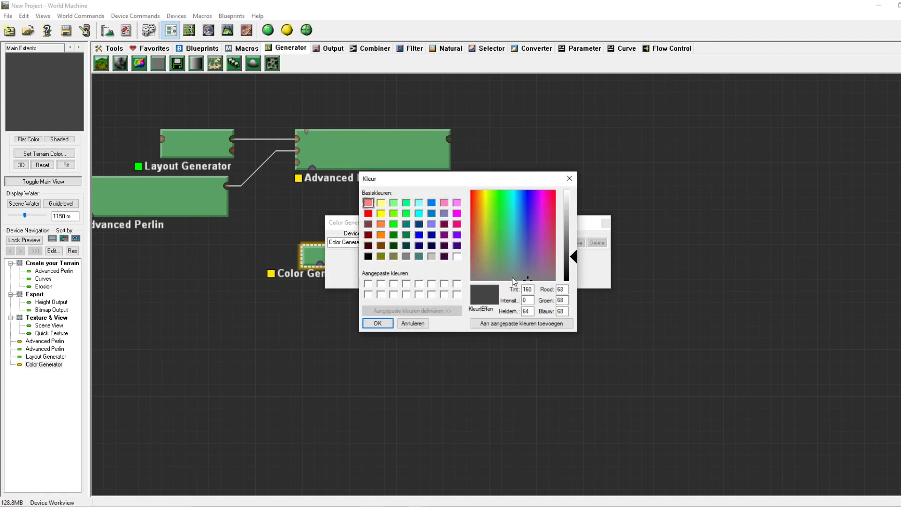
left_click(476, 205)
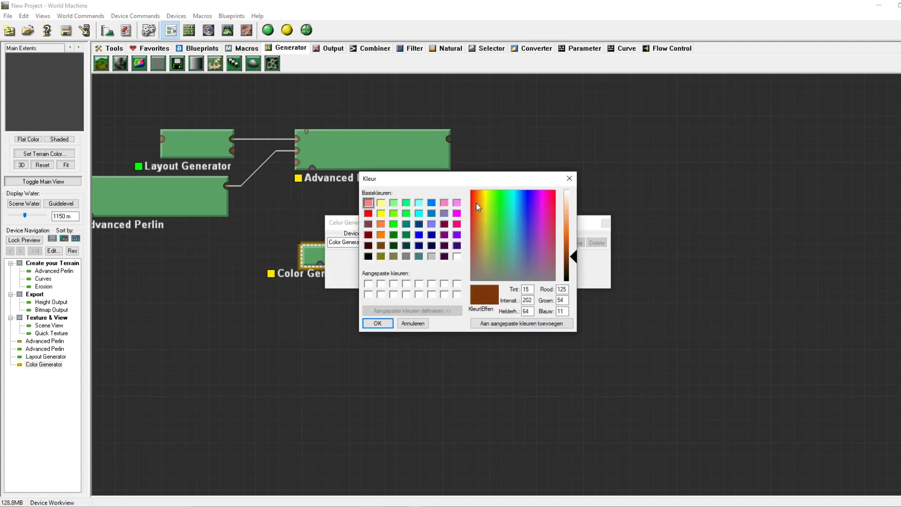
left_click(486, 259)
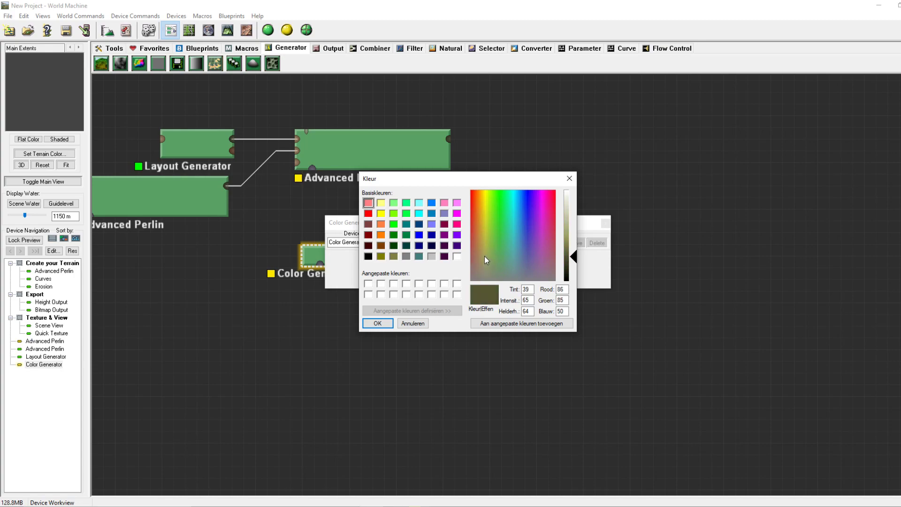
left_click(494, 236)
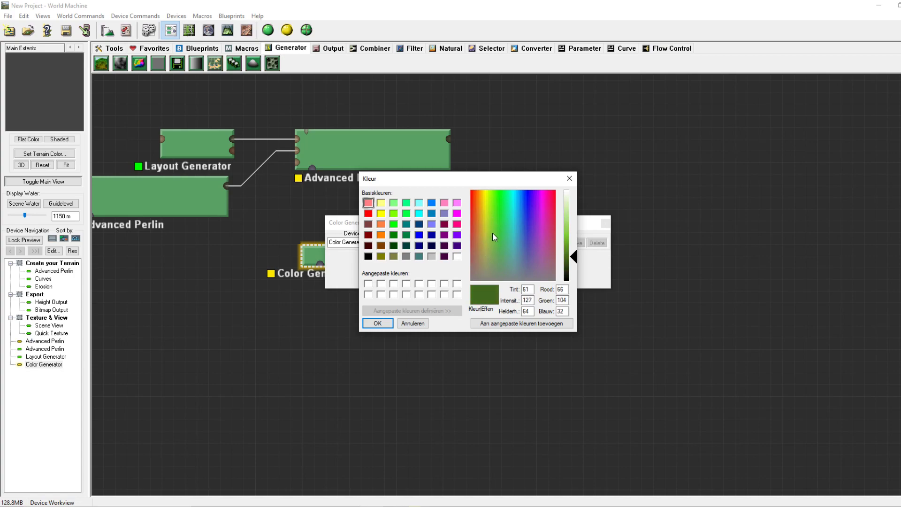
left_click(377, 323)
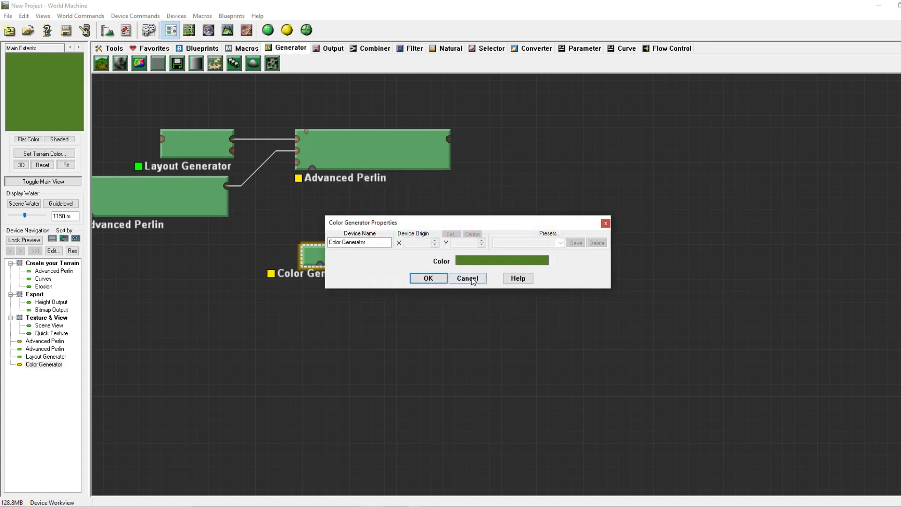
left_click(500, 260)
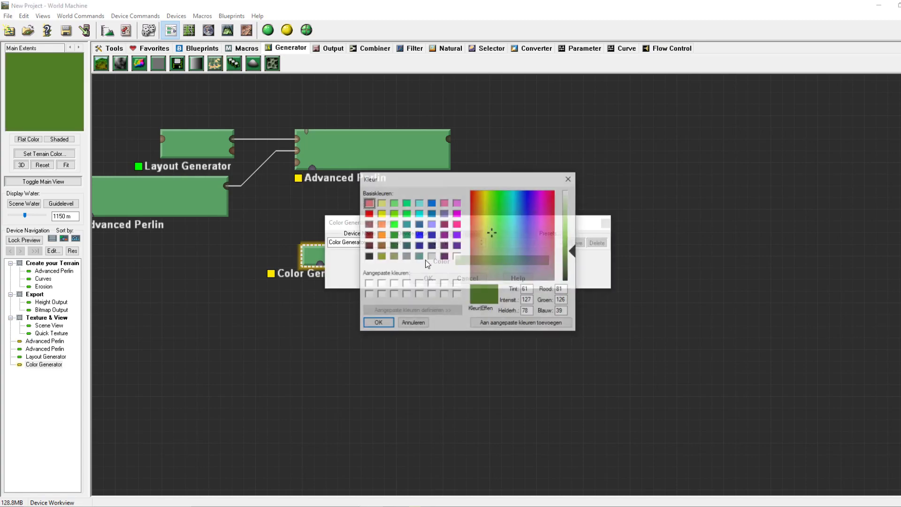
left_click(376, 322)
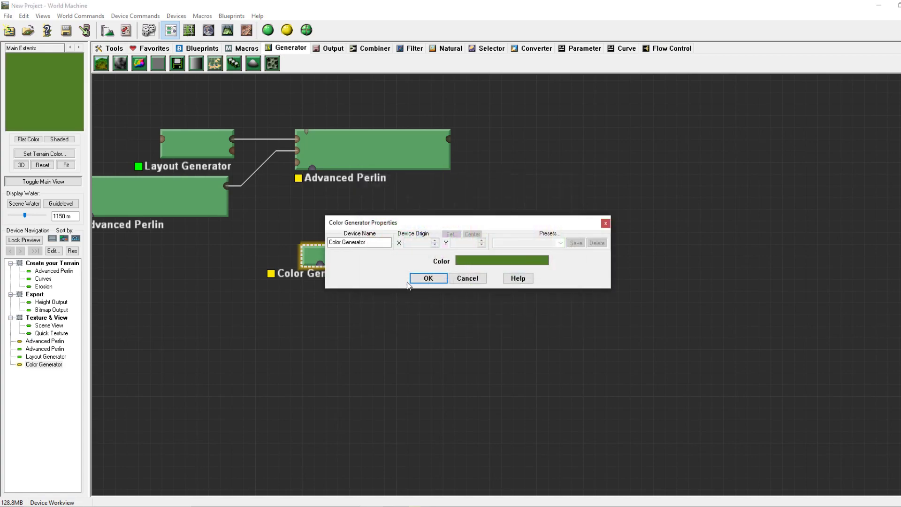
left_click(427, 278)
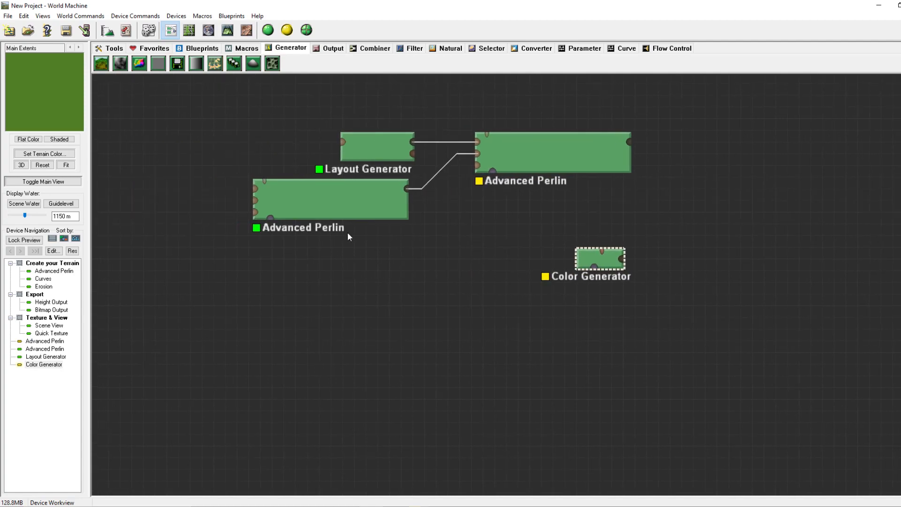
Step: Wire the Advanced Perlin output into the Color Generator's Mask Input and preview the Perlin terrain
left_click(553, 152)
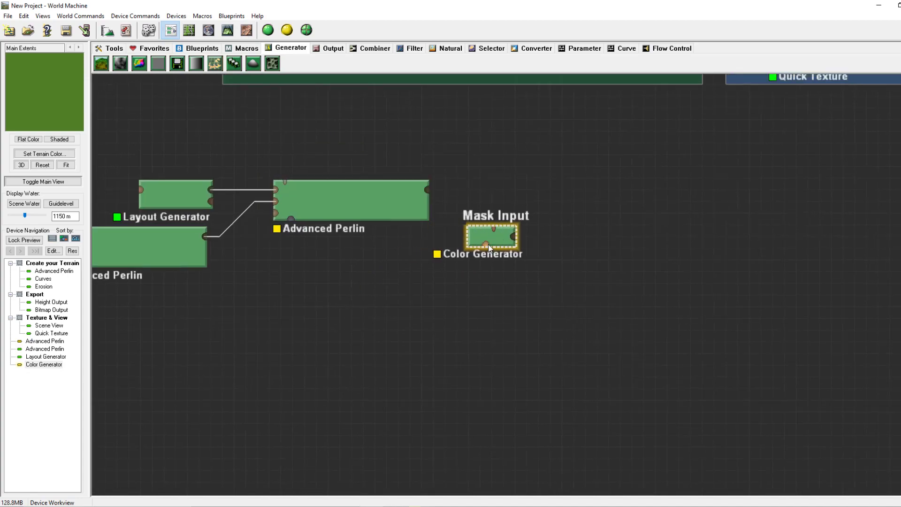
left_click_drag(426, 190, 489, 234)
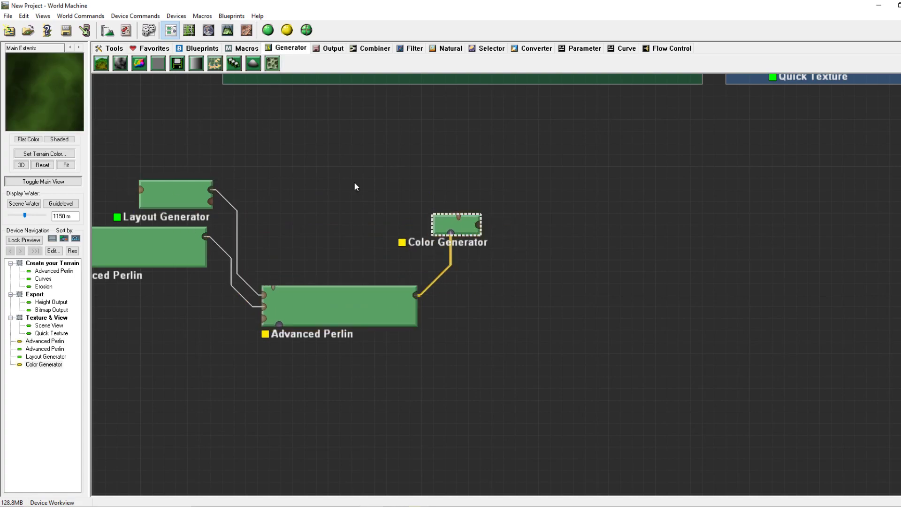
right_click(339, 307)
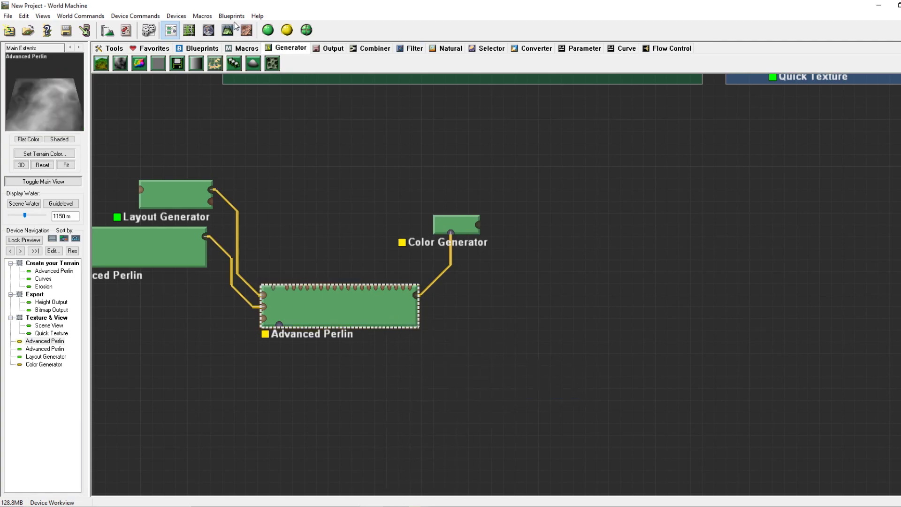
left_click(228, 30)
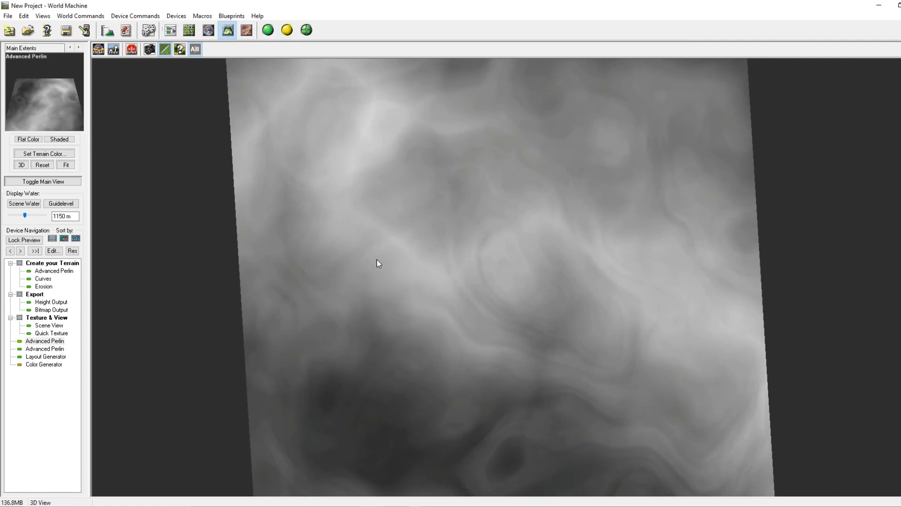
mouse_move(399, 465)
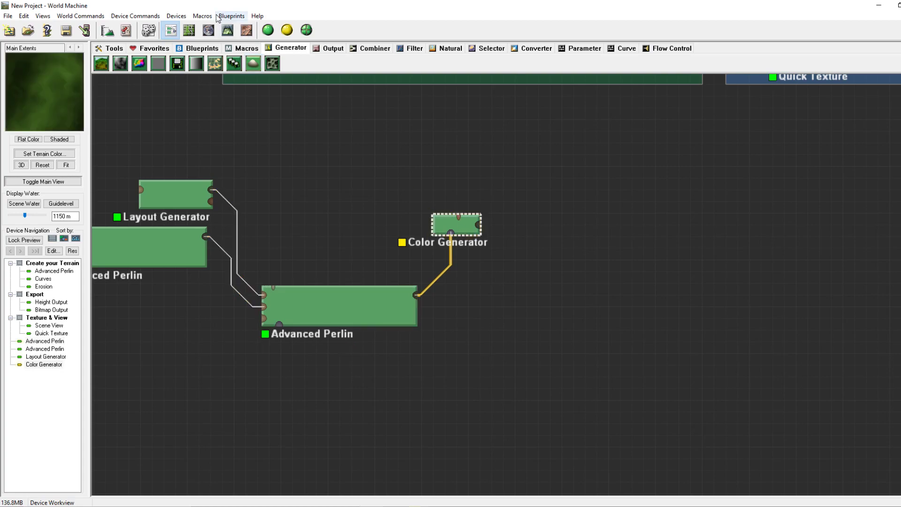
Step: Reopen the Color Generator properties and re-confirm its green colour
left_click(227, 30)
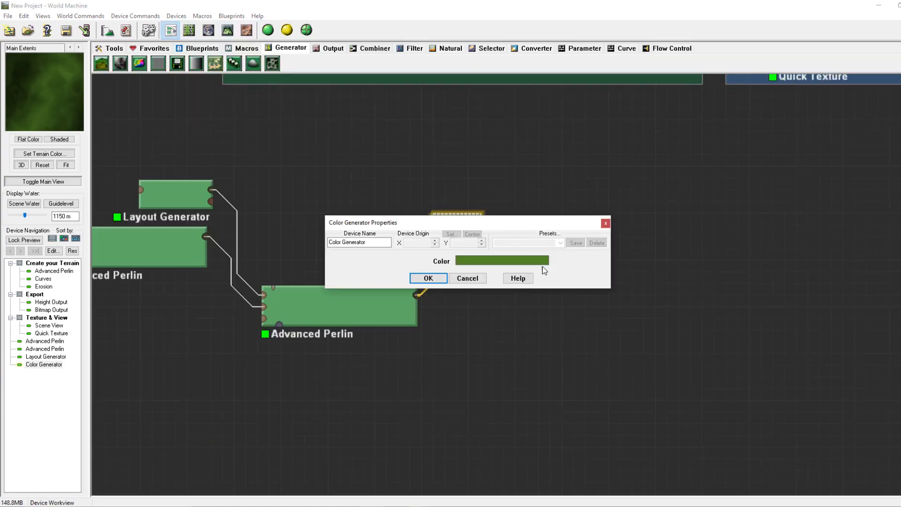
left_click(501, 261)
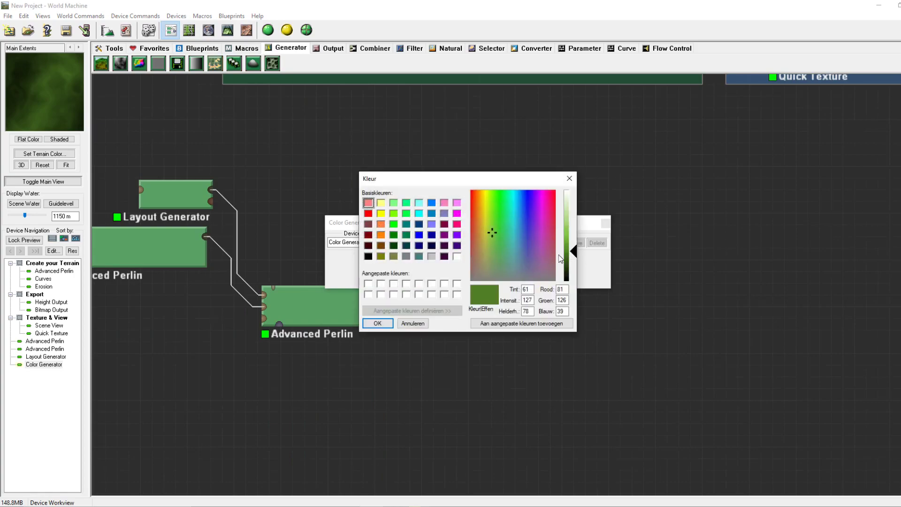
left_click(377, 323)
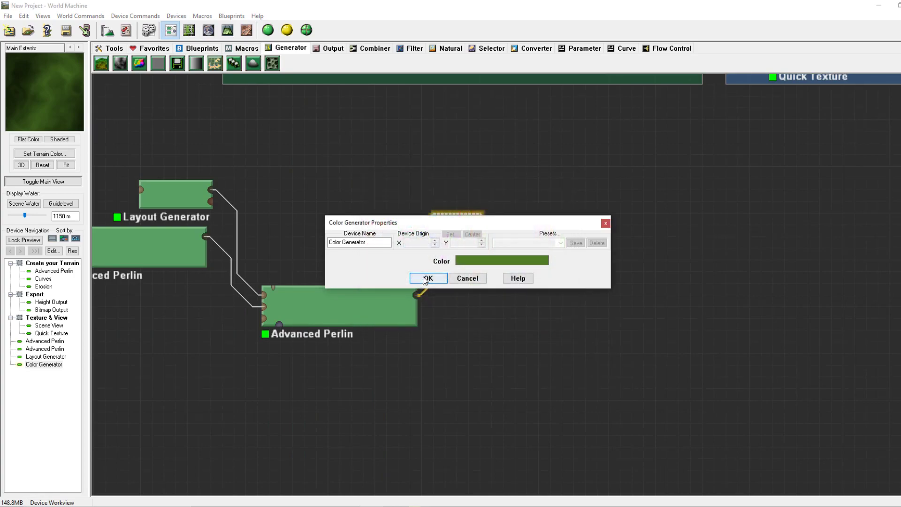
left_click(427, 279)
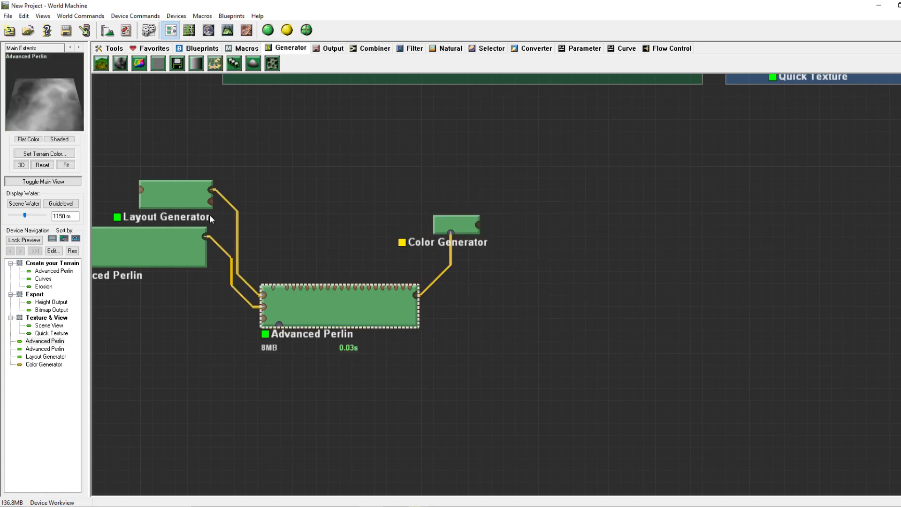
Step: Add a Constant device and set its height to 2625 m
left_click(456, 224)
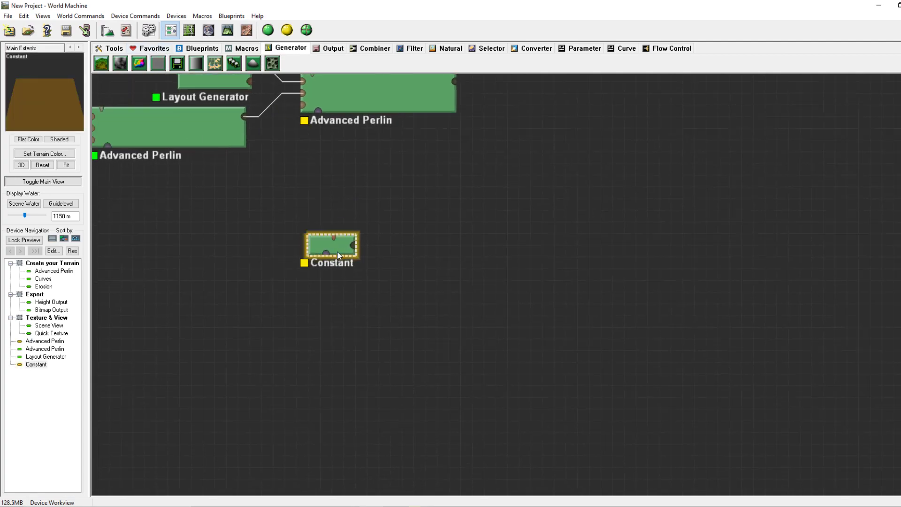
double_click(330, 245)
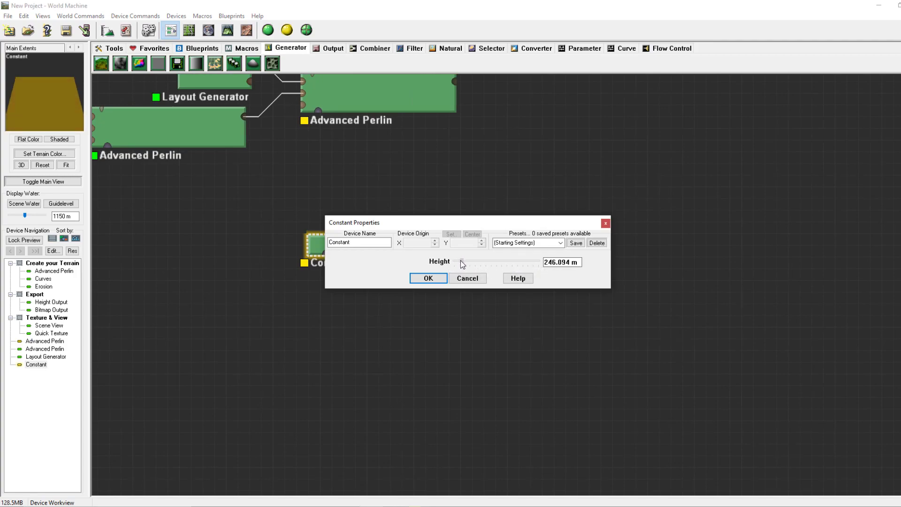
left_click_drag(460, 263, 527, 263)
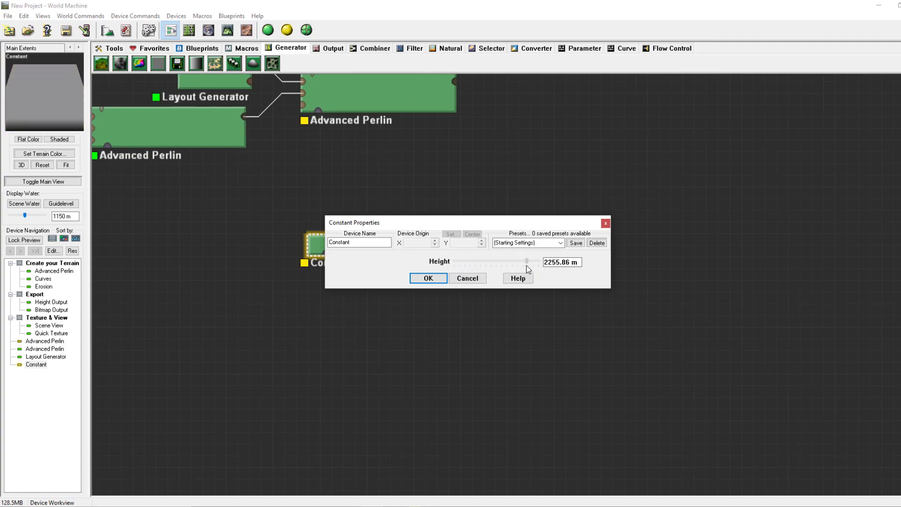
left_click_drag(527, 261, 455, 262)
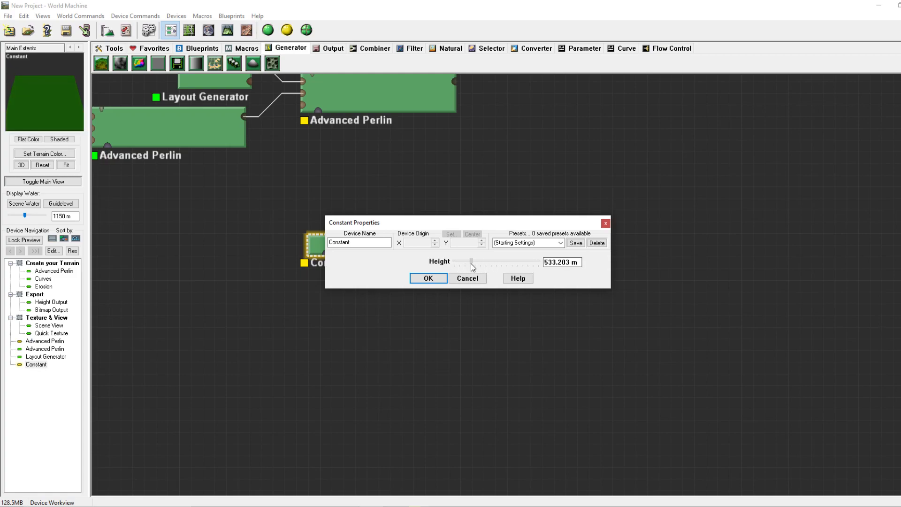
left_click_drag(471, 262, 523, 262)
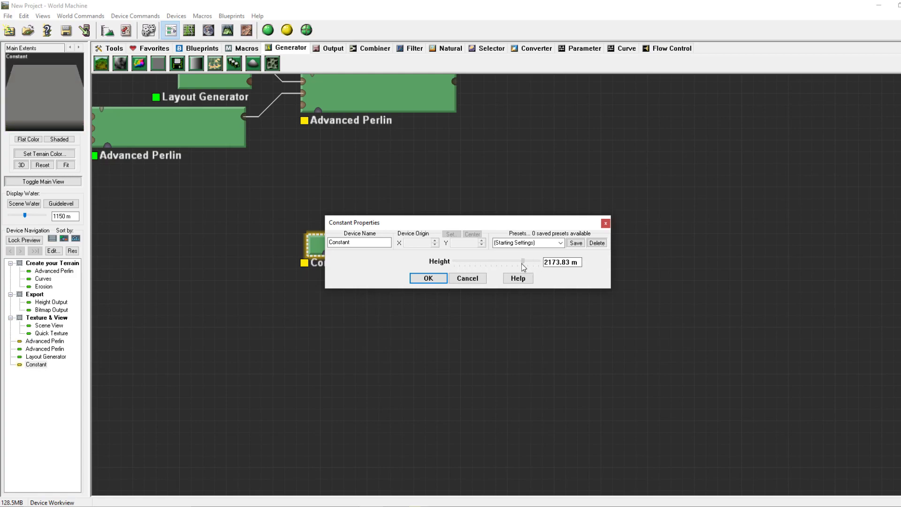
left_click_drag(522, 263, 484, 263)
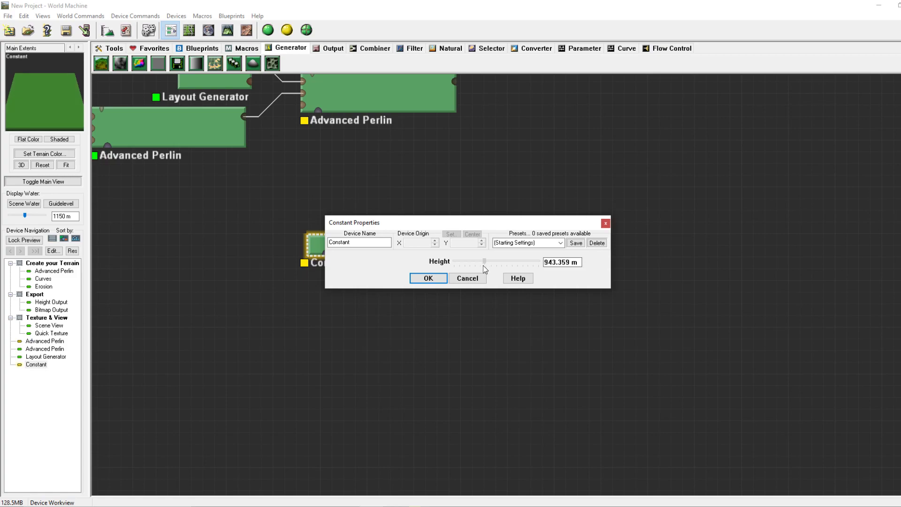
left_click_drag(484, 262, 508, 262)
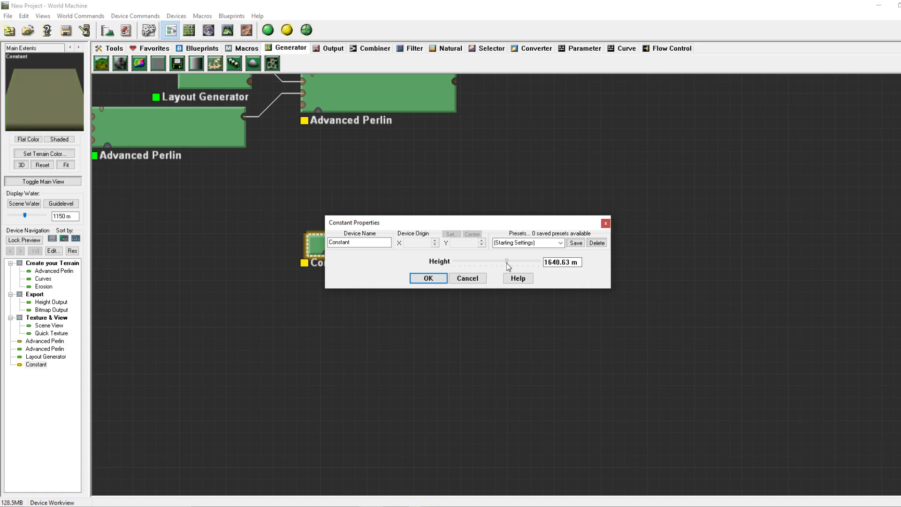
left_click_drag(506, 265, 468, 265)
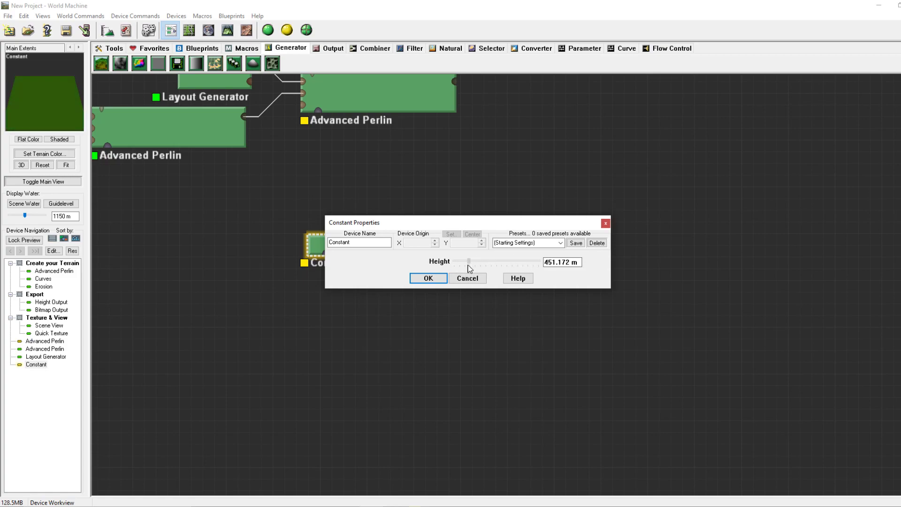
left_click_drag(469, 262, 504, 261)
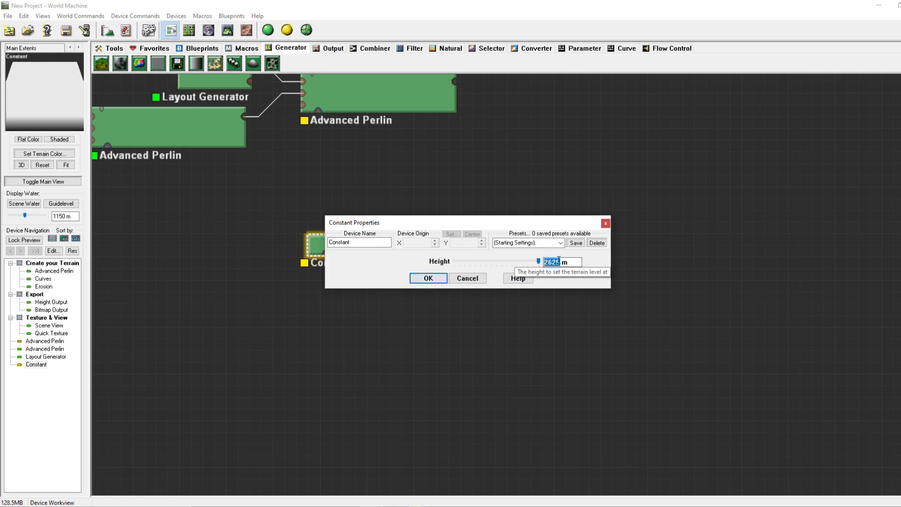
mouse_move(410, 315)
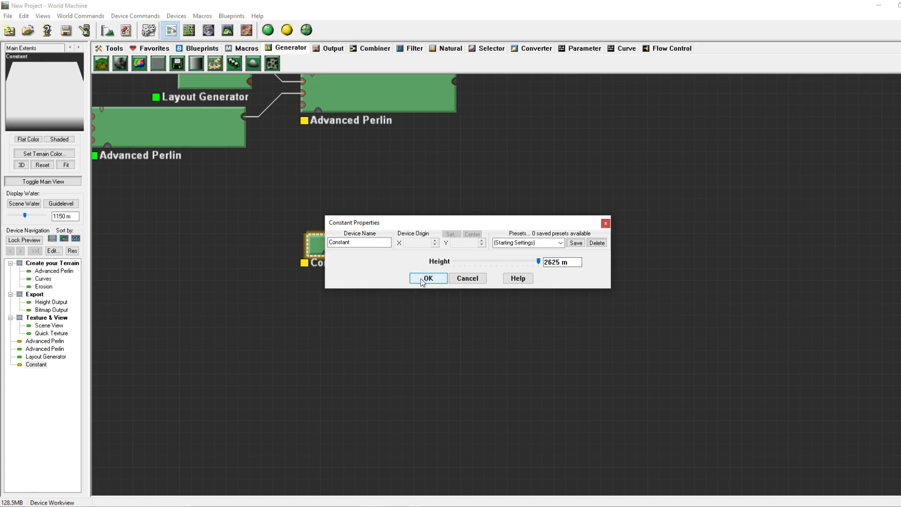
left_click(428, 279)
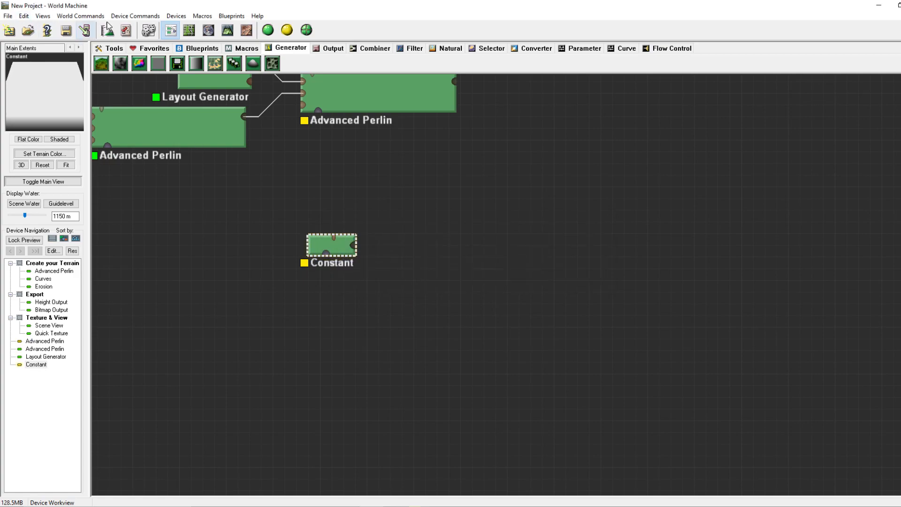
Step: Pan the graph so the Constant device sits beneath the left Advanced Perlin group
left_click_drag(331, 244, 284, 255)
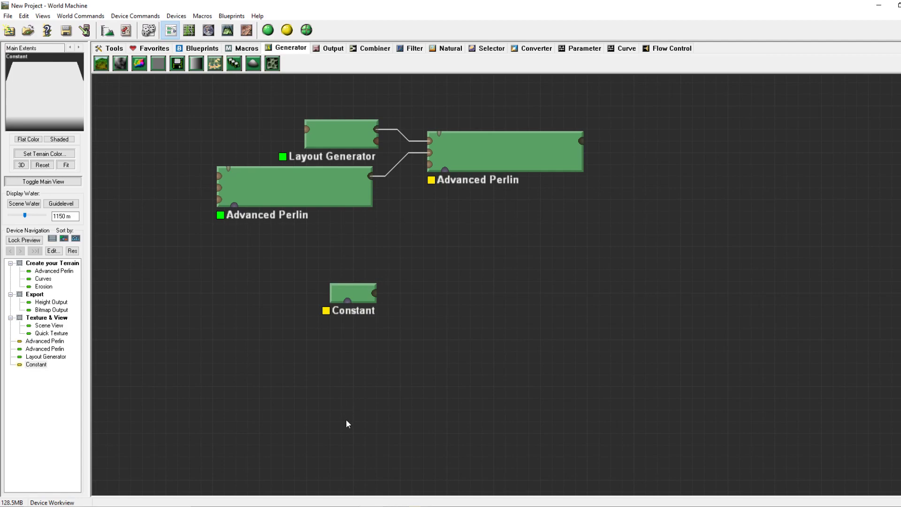
mouse_move(469, 287)
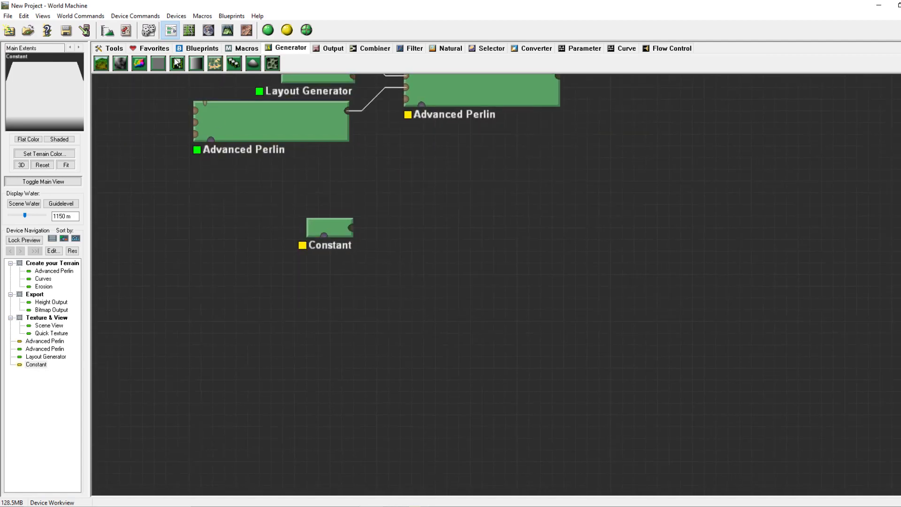
mouse_move(177, 64)
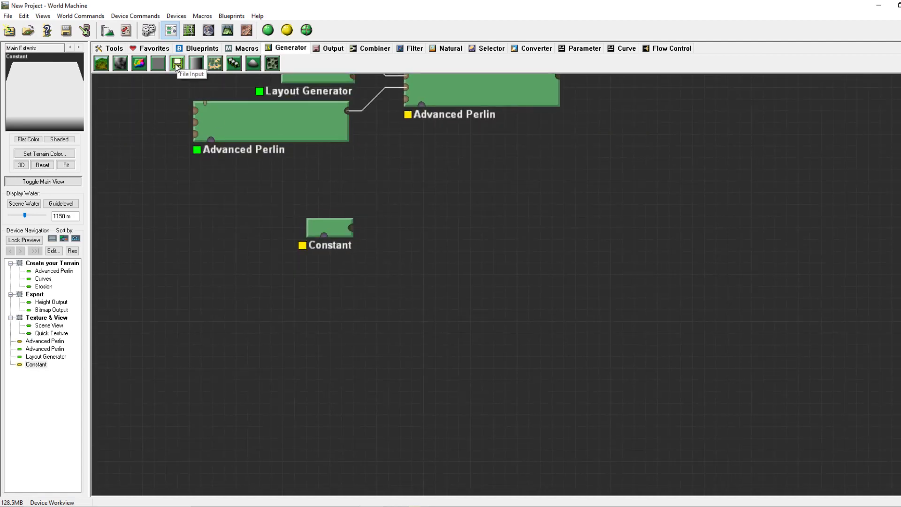
mouse_move(215, 63)
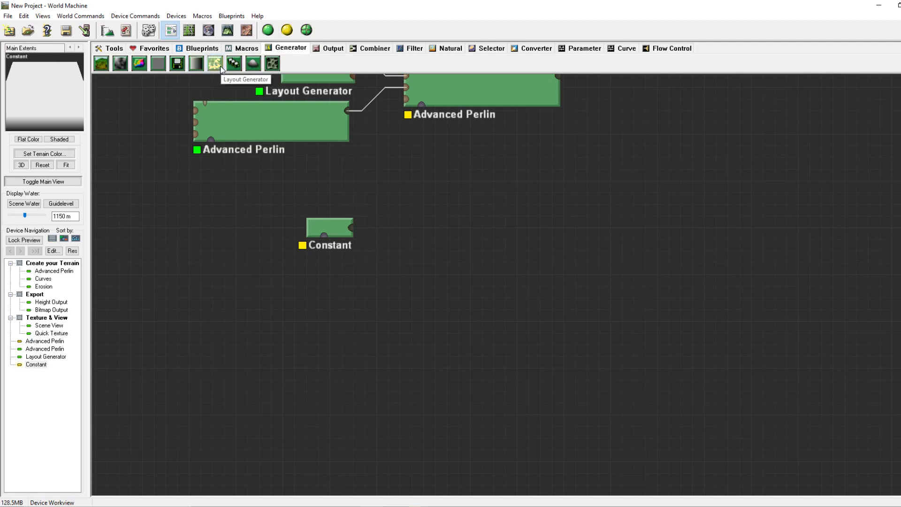
mouse_move(252, 63)
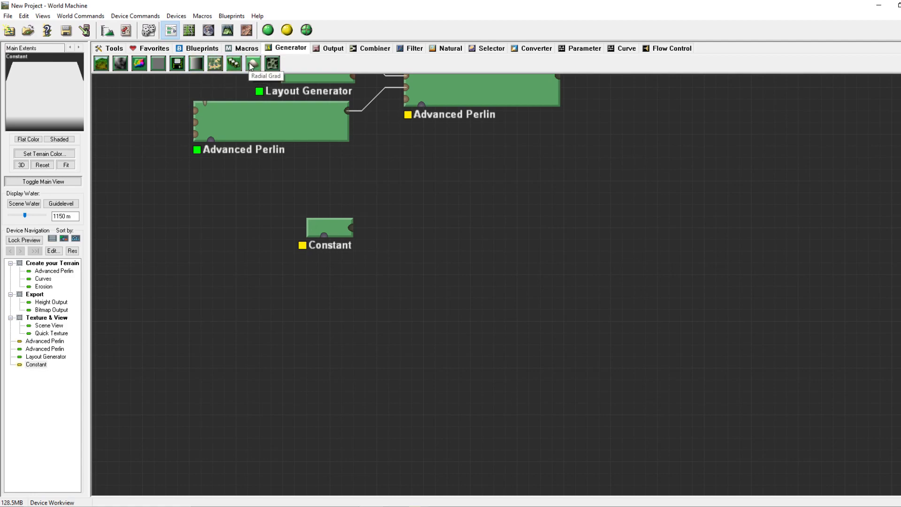
mouse_move(272, 63)
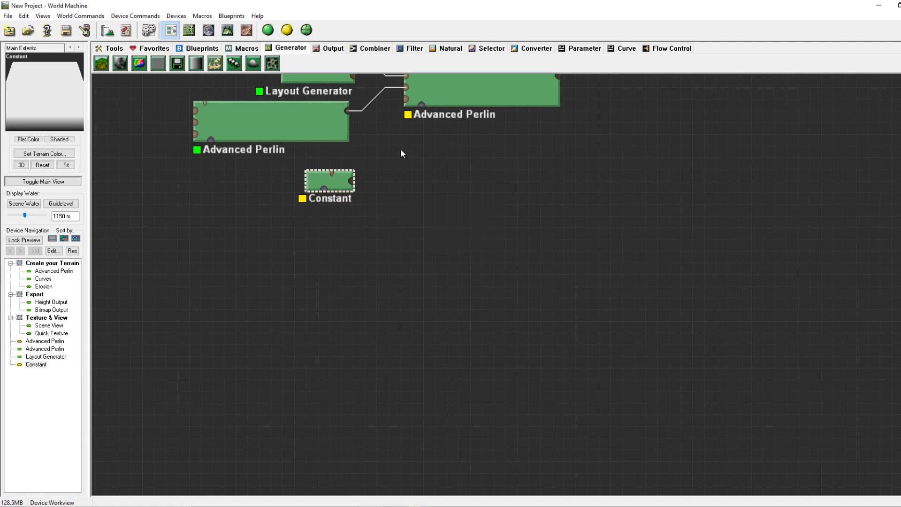
left_click_drag(402, 154, 325, 244)
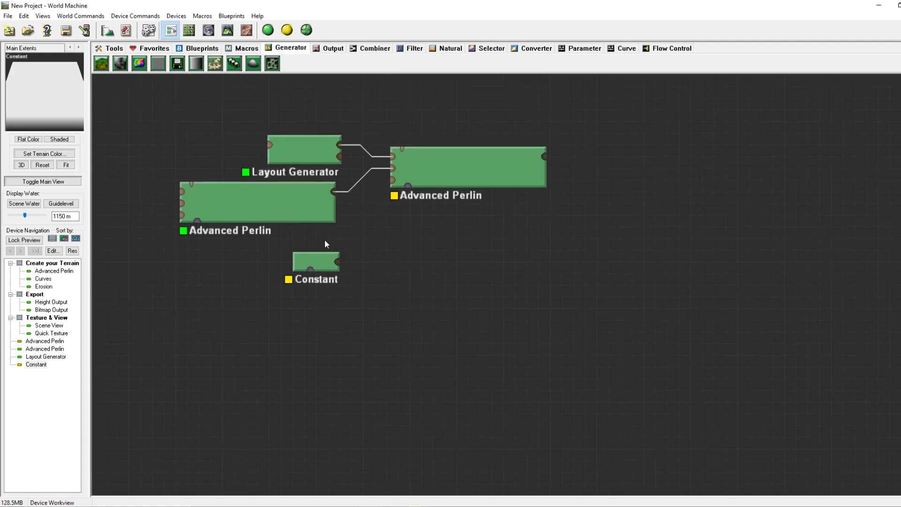